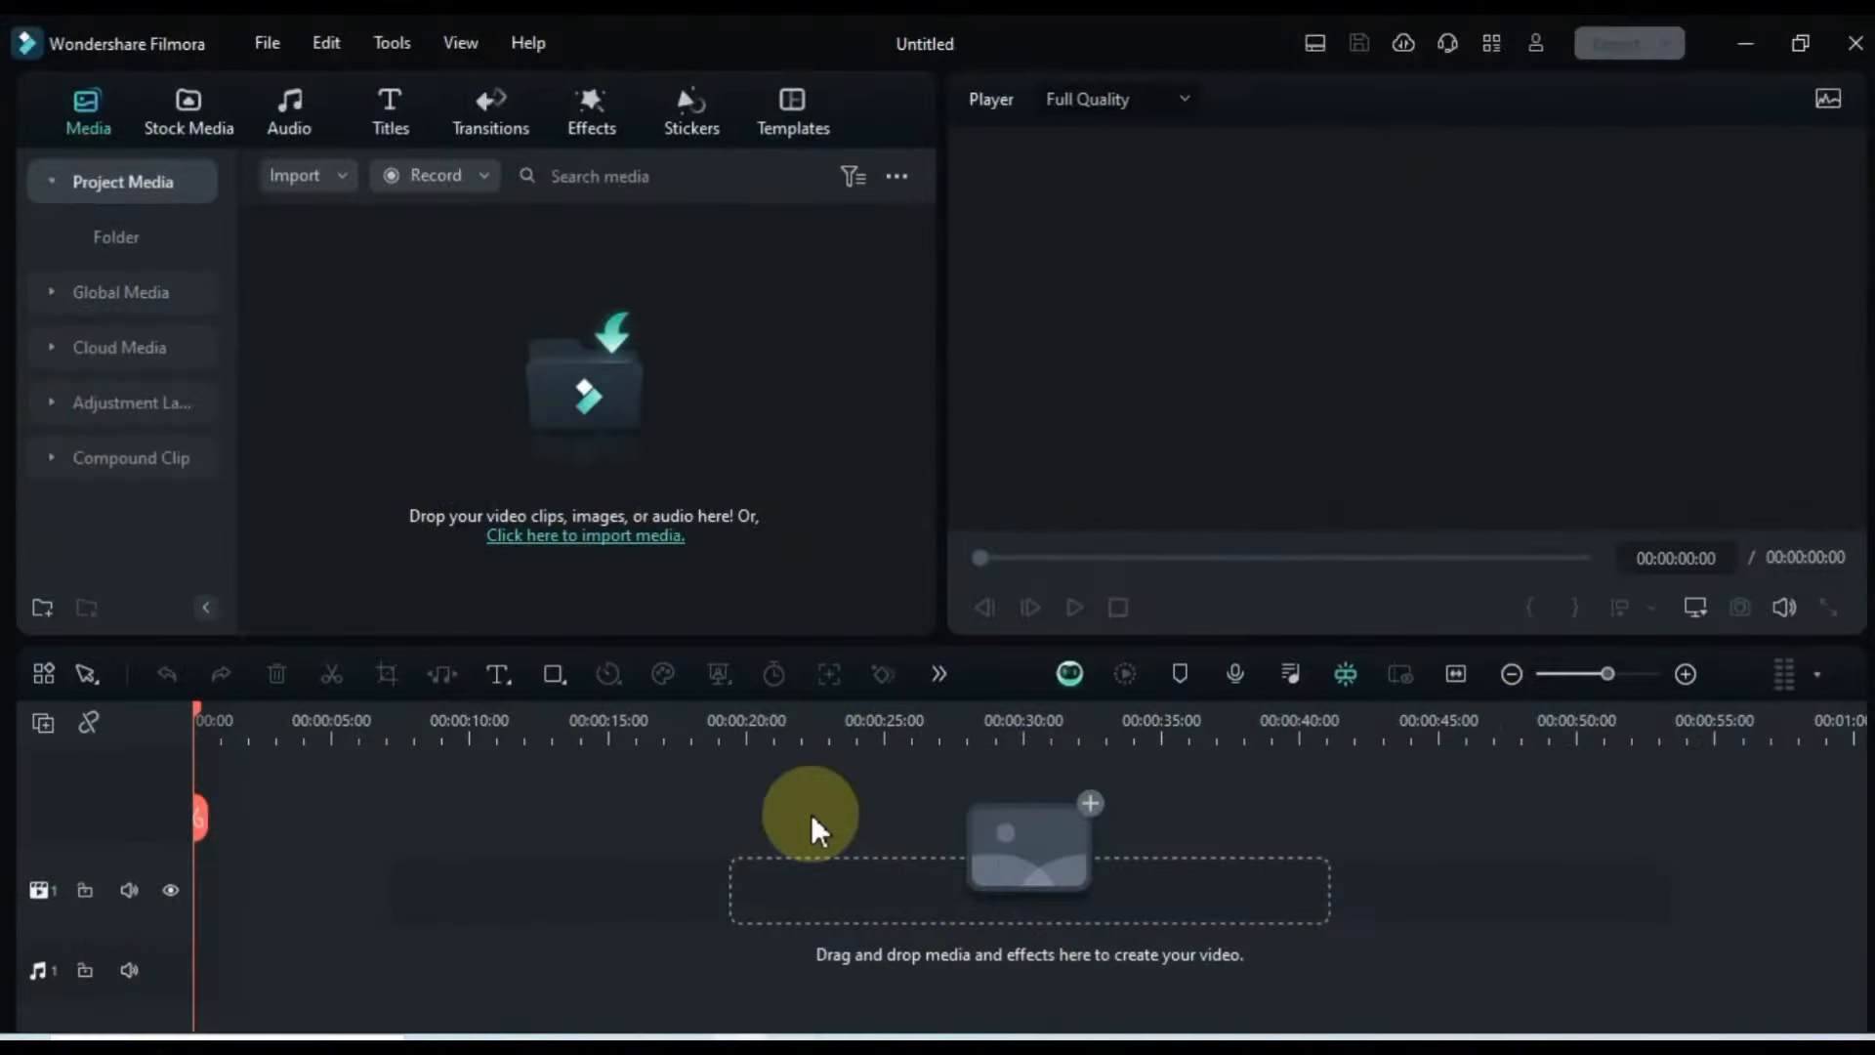
pyautogui.moveTo(496, 508)
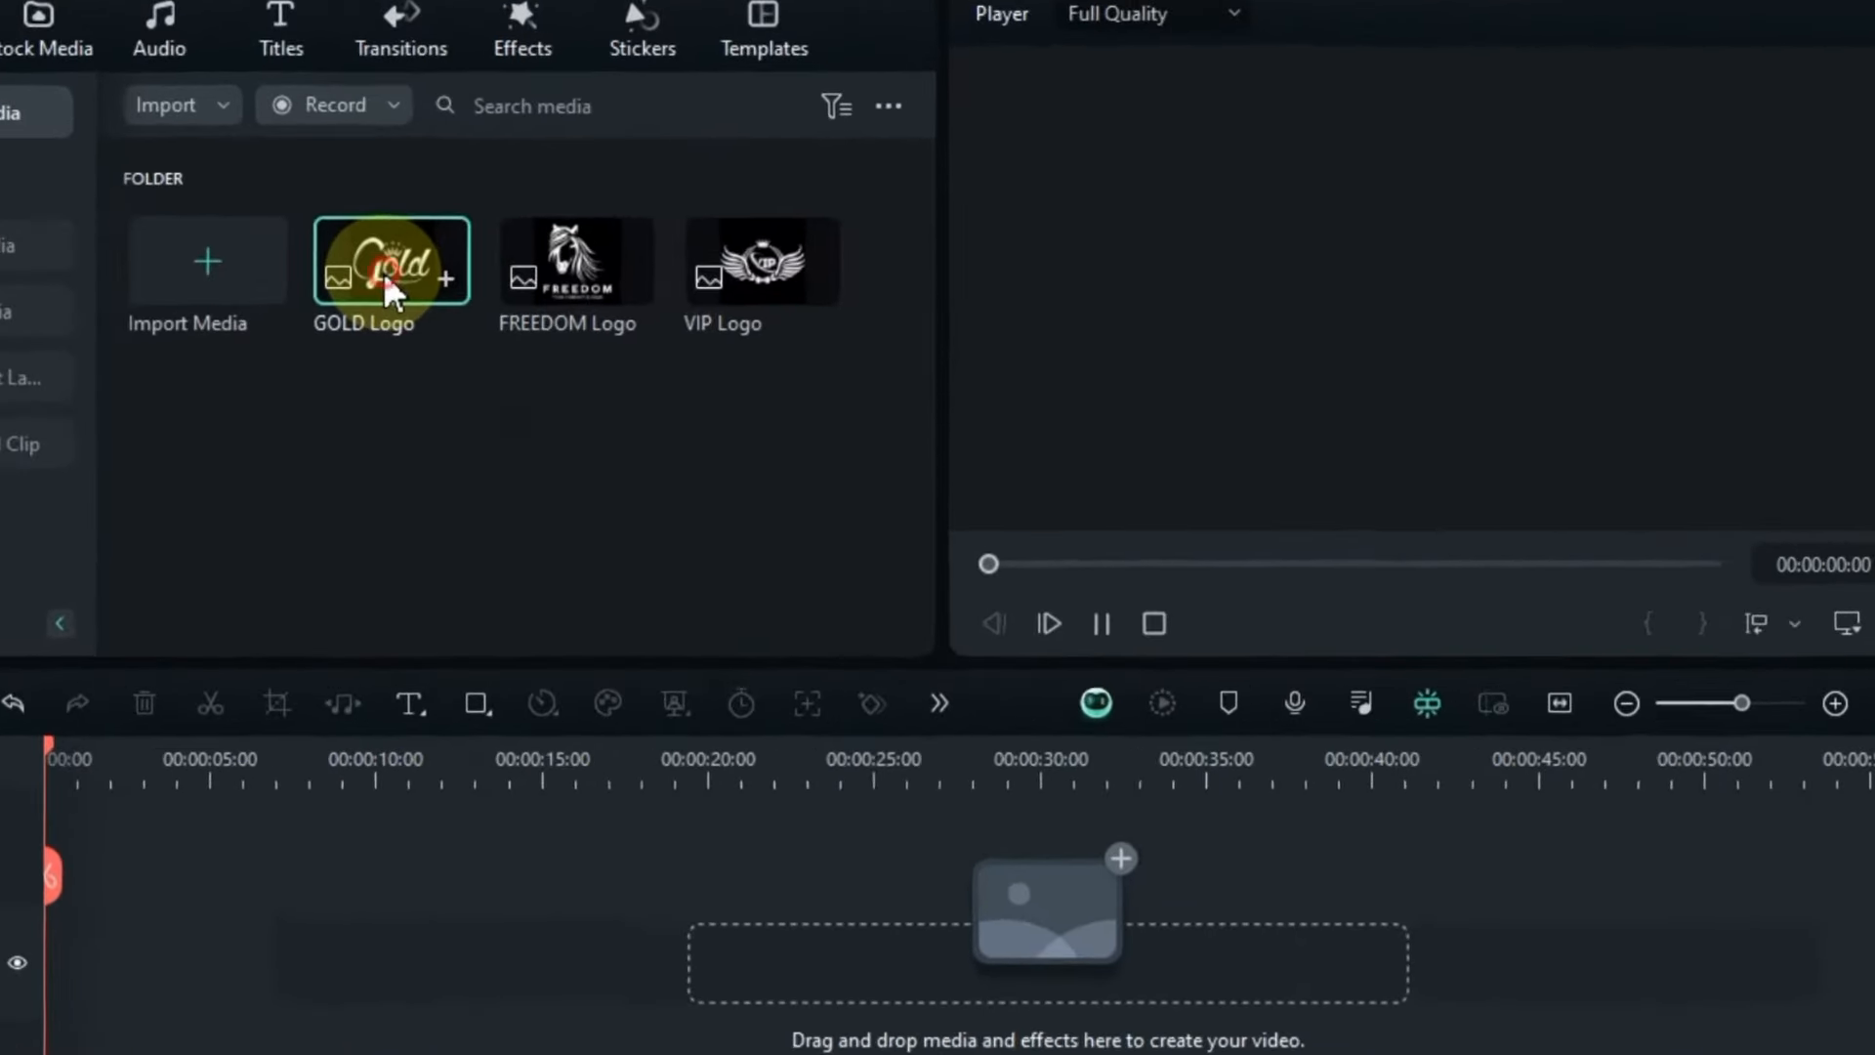
# Step: Preview the imported GOLD Logo image in Project Media
pyautogui.click(575, 260)
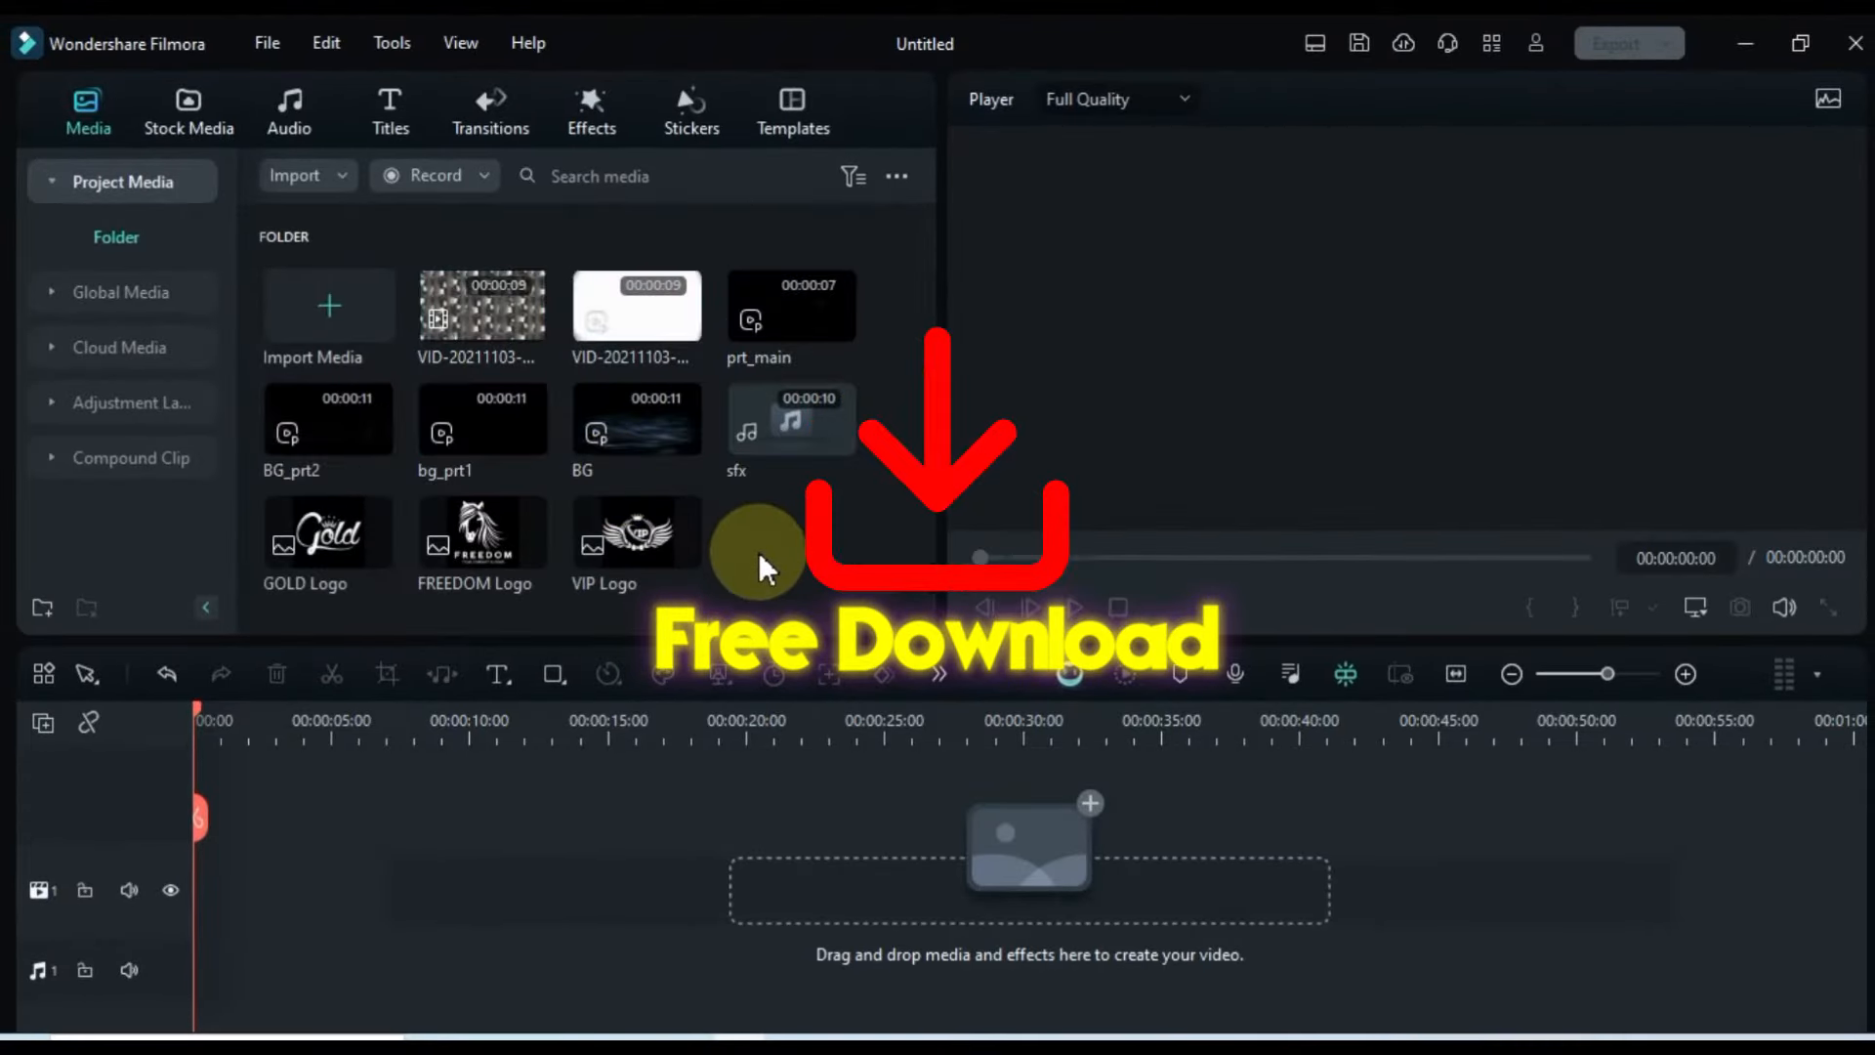
# Step: Put the gold particle clip on track 1 and a JPG GOLD logo snapshot above it
pyautogui.click(480, 308)
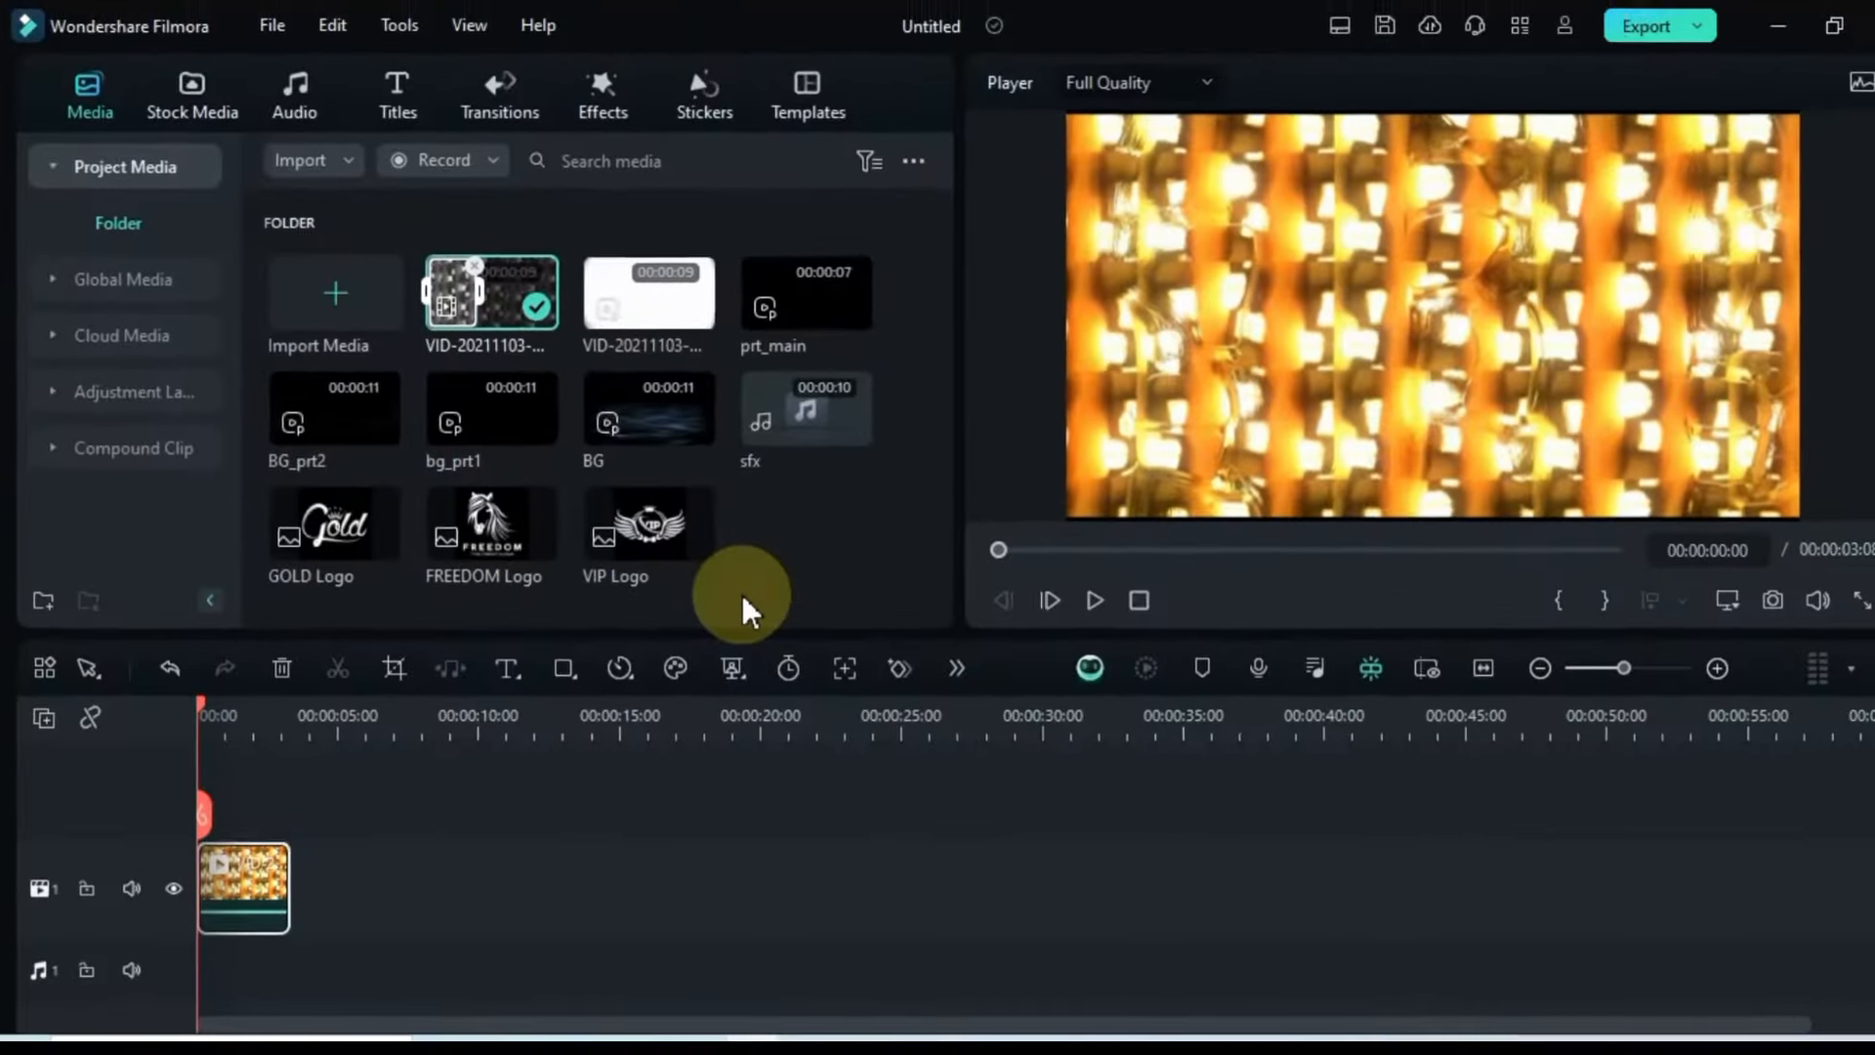
pyautogui.click(1093, 600)
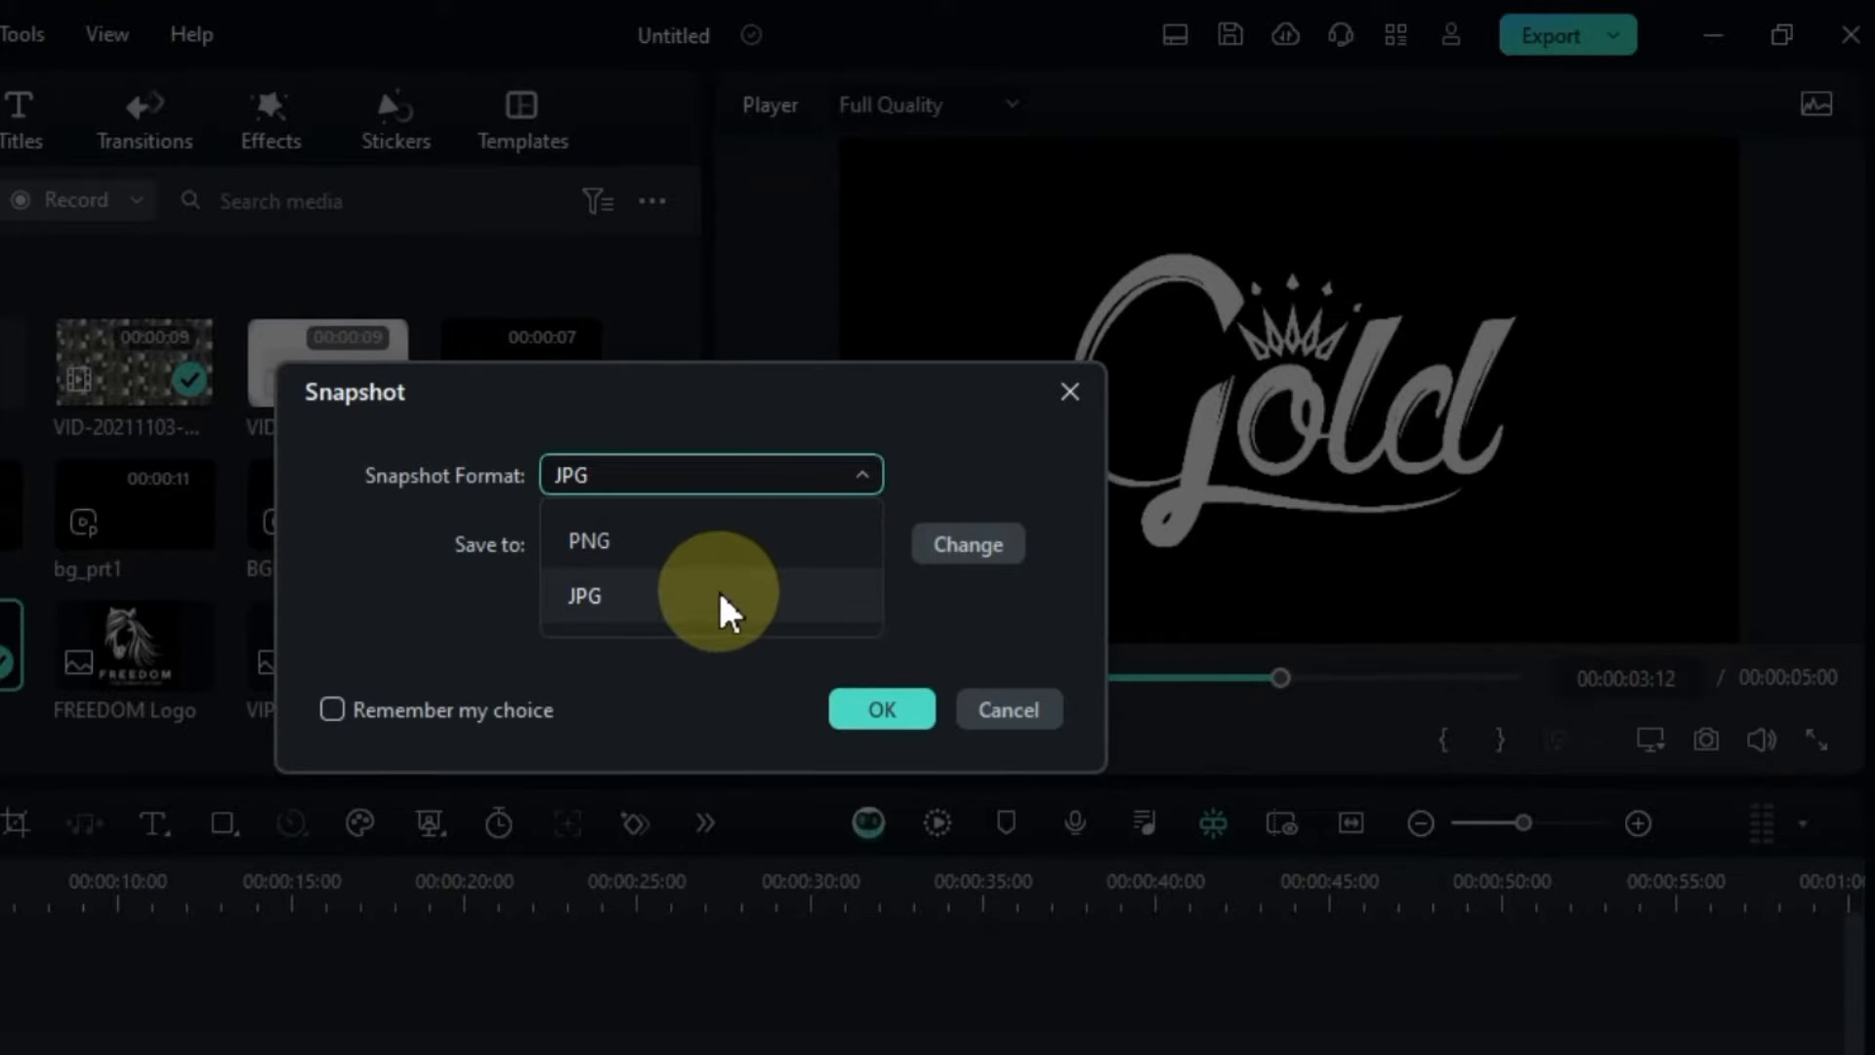
pyautogui.click(880, 709)
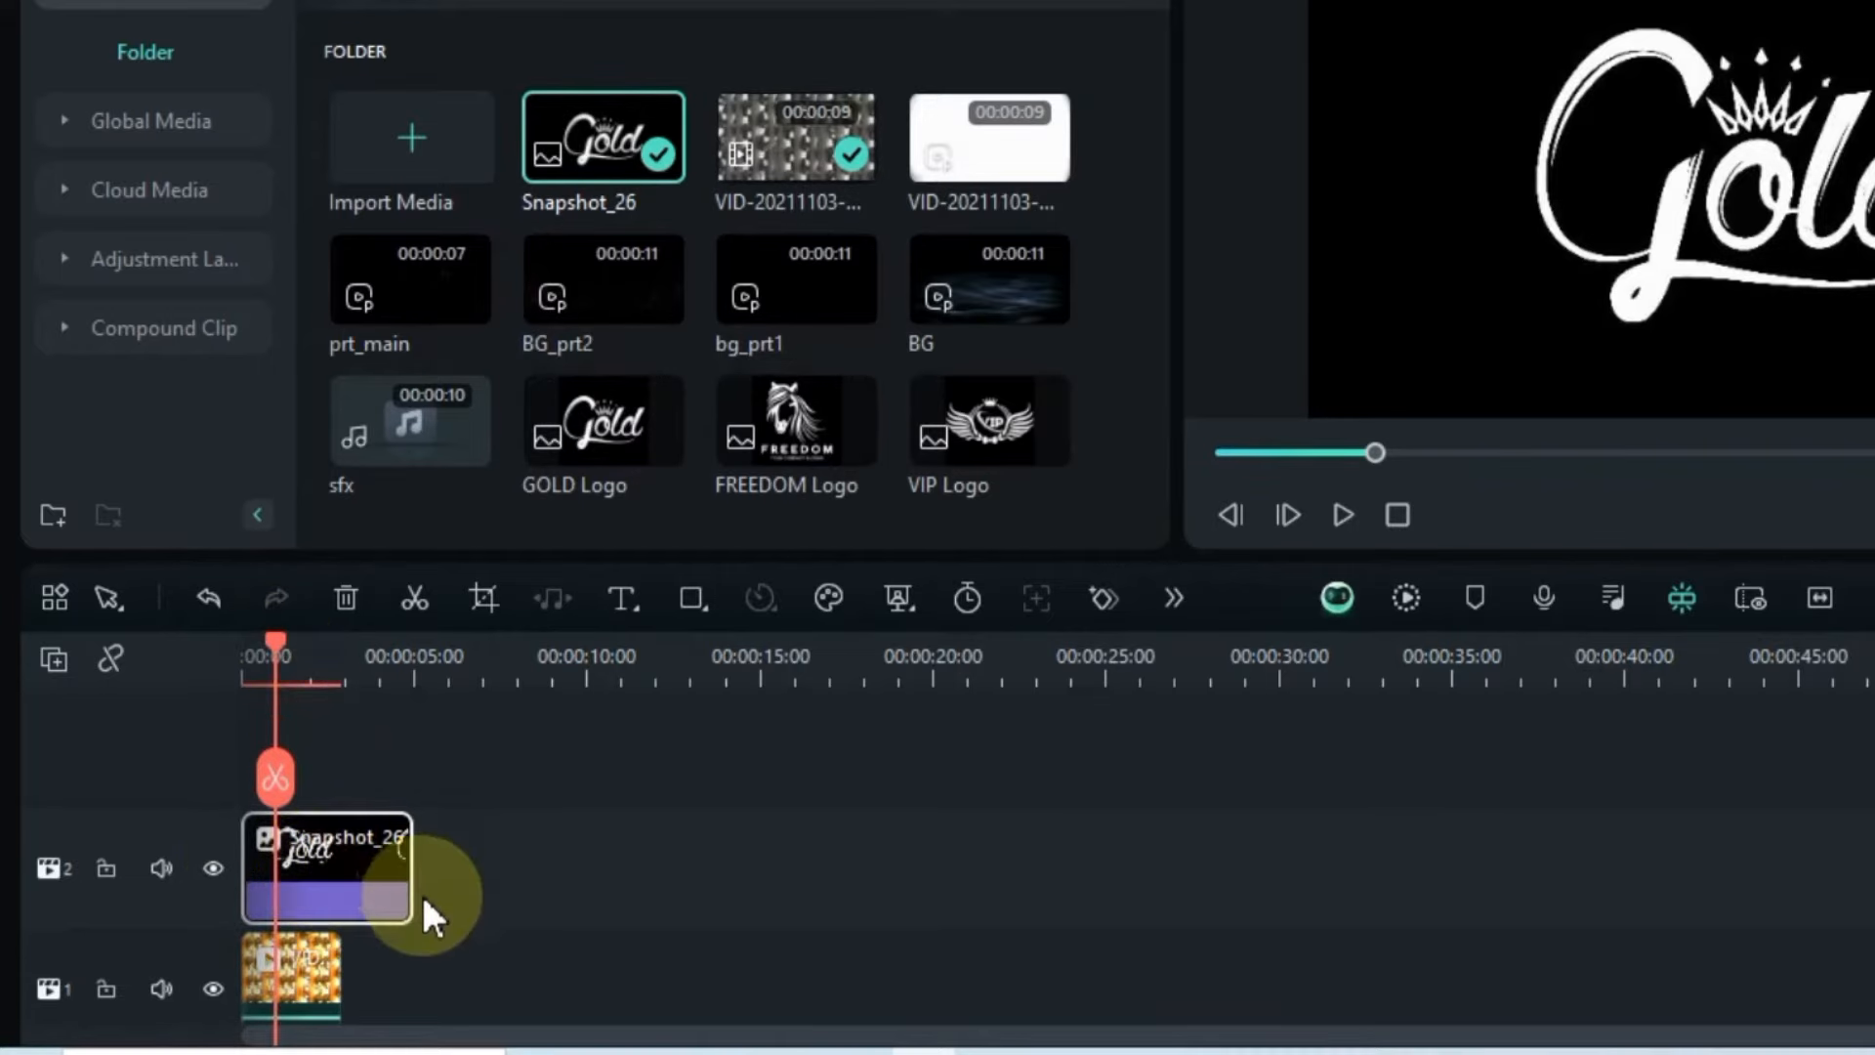
# Step: Choose a Compositing blend mode for the Snapshot_26 GOLD logo clip
pyautogui.doubleClick(325, 867)
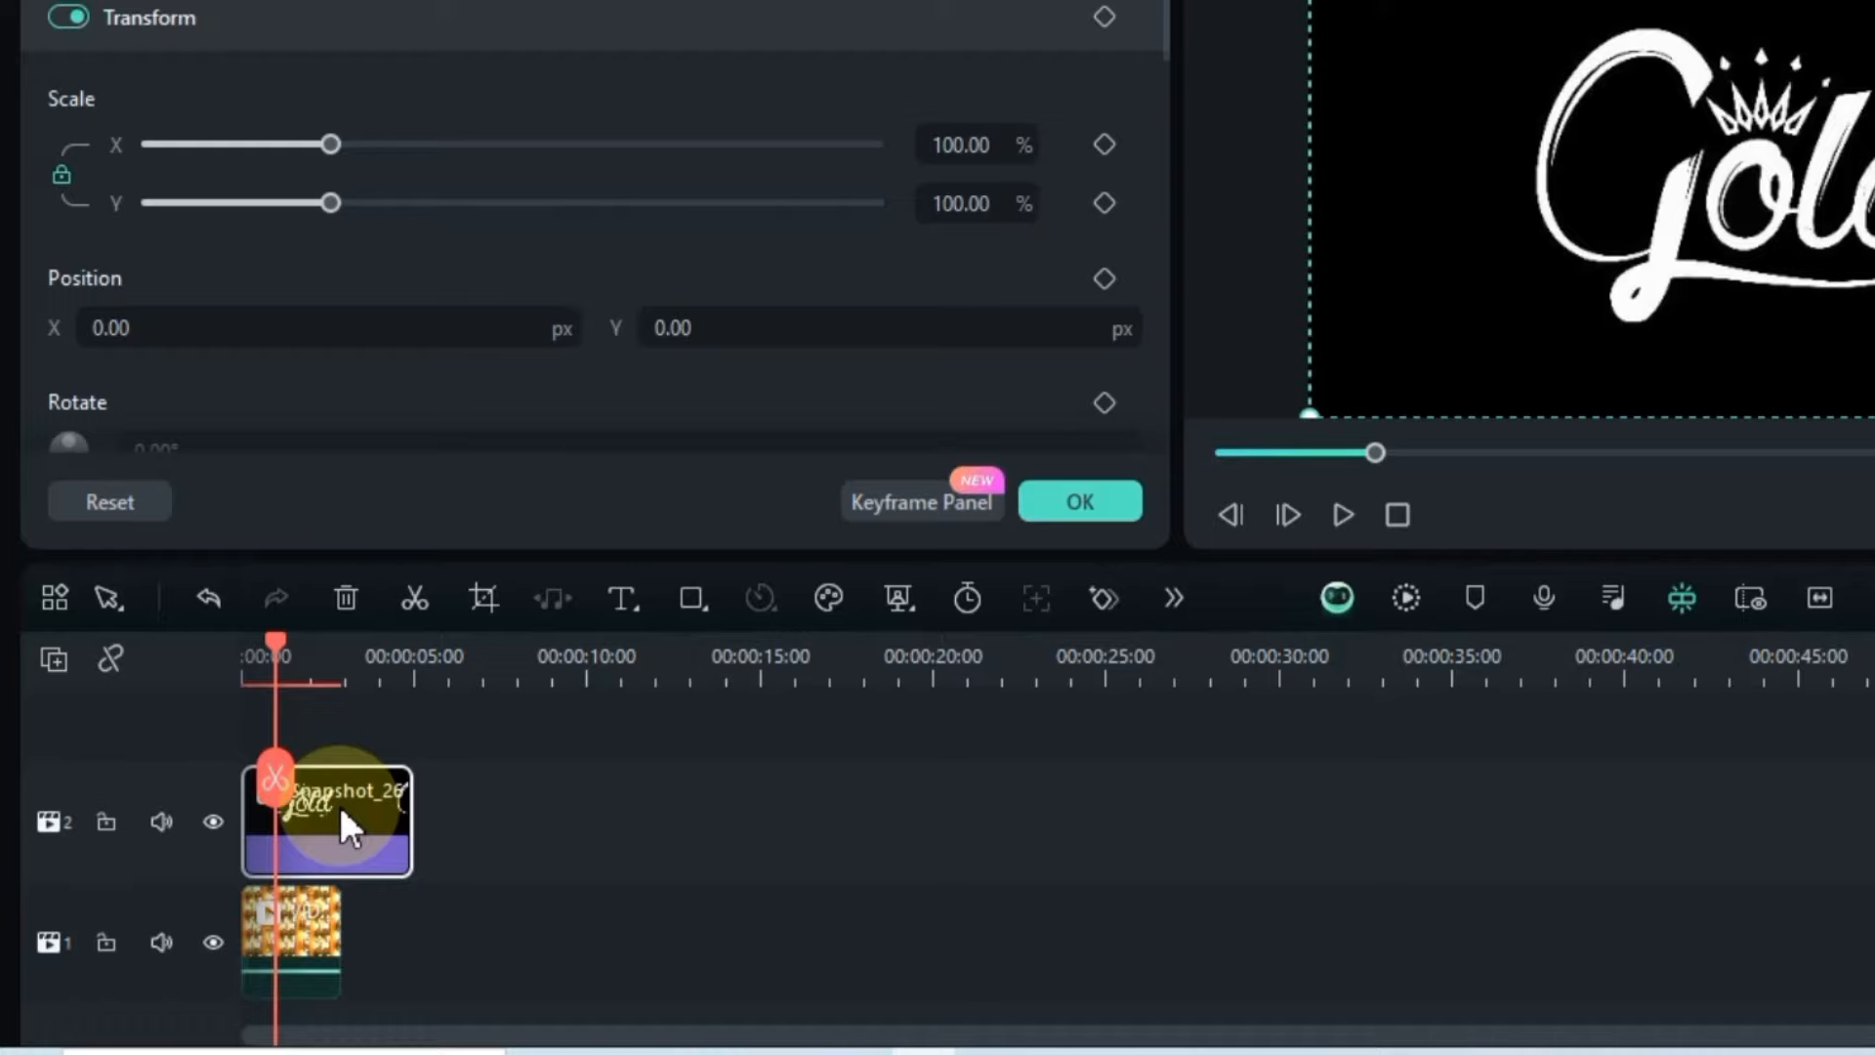
pyautogui.click(592, 278)
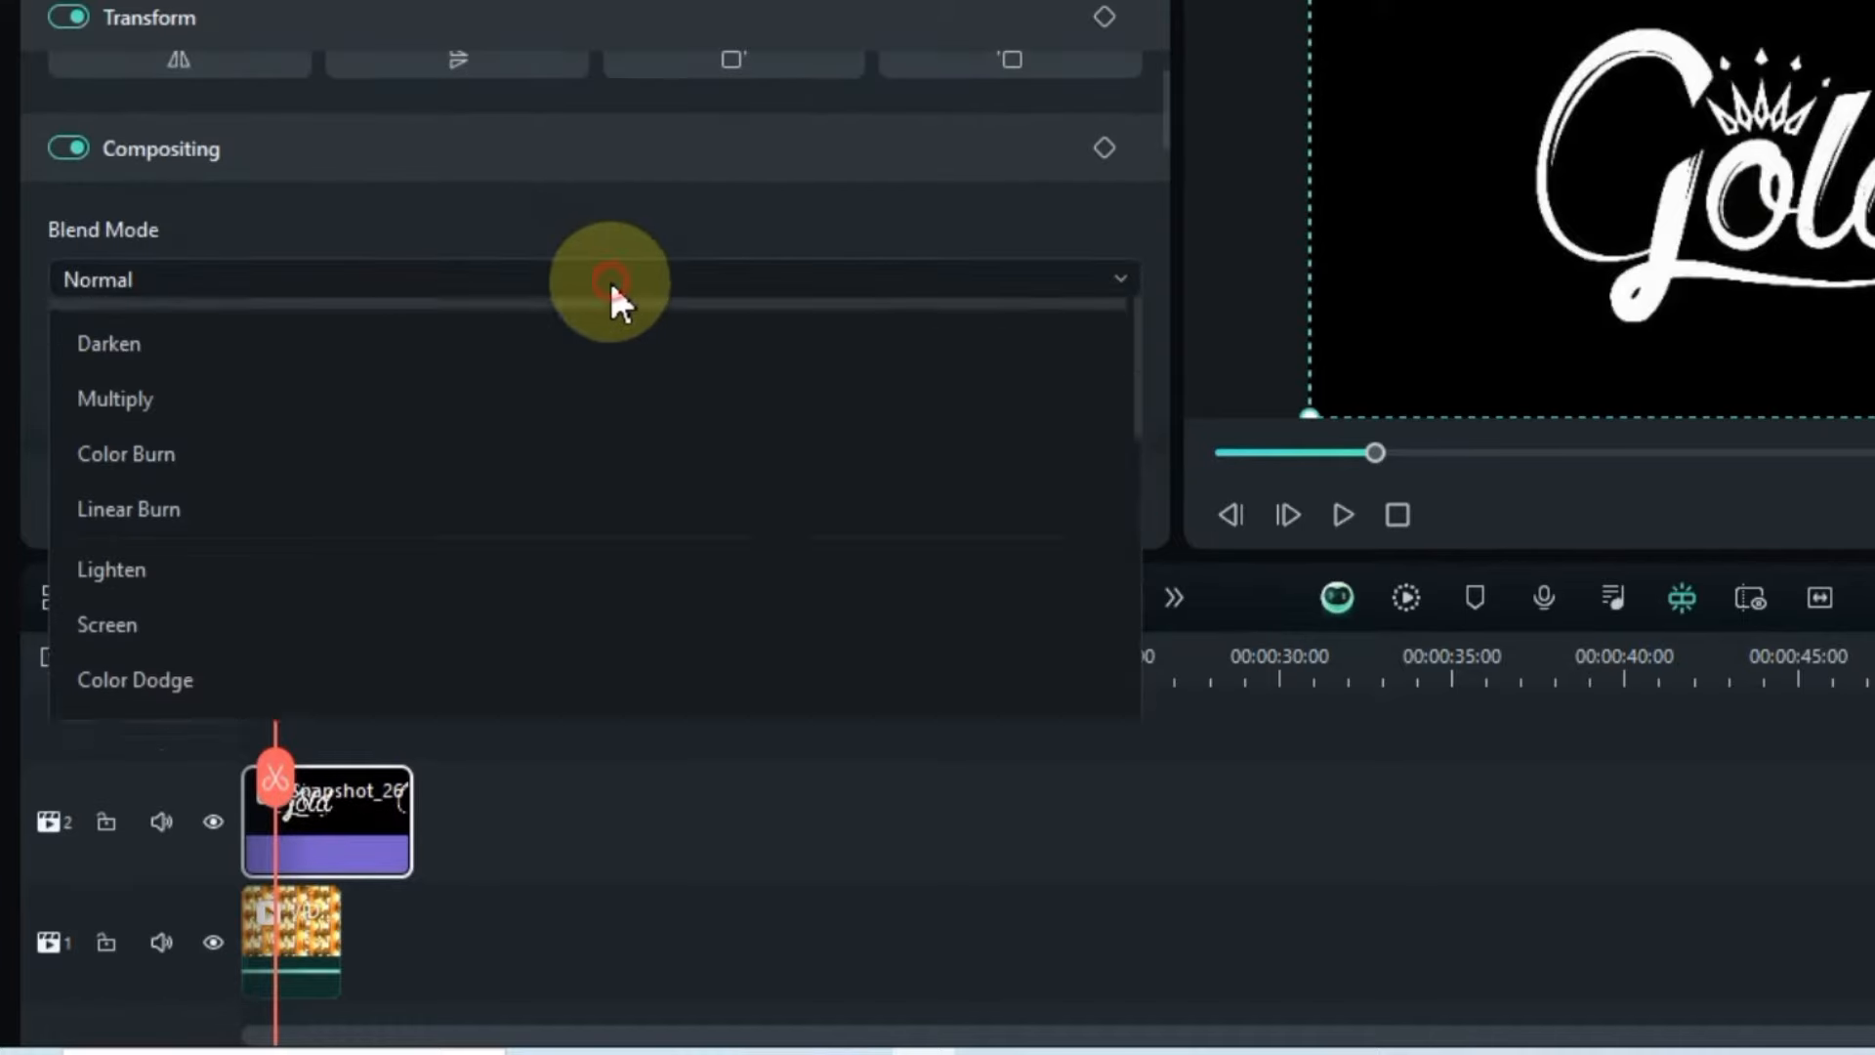
pyautogui.click(116, 398)
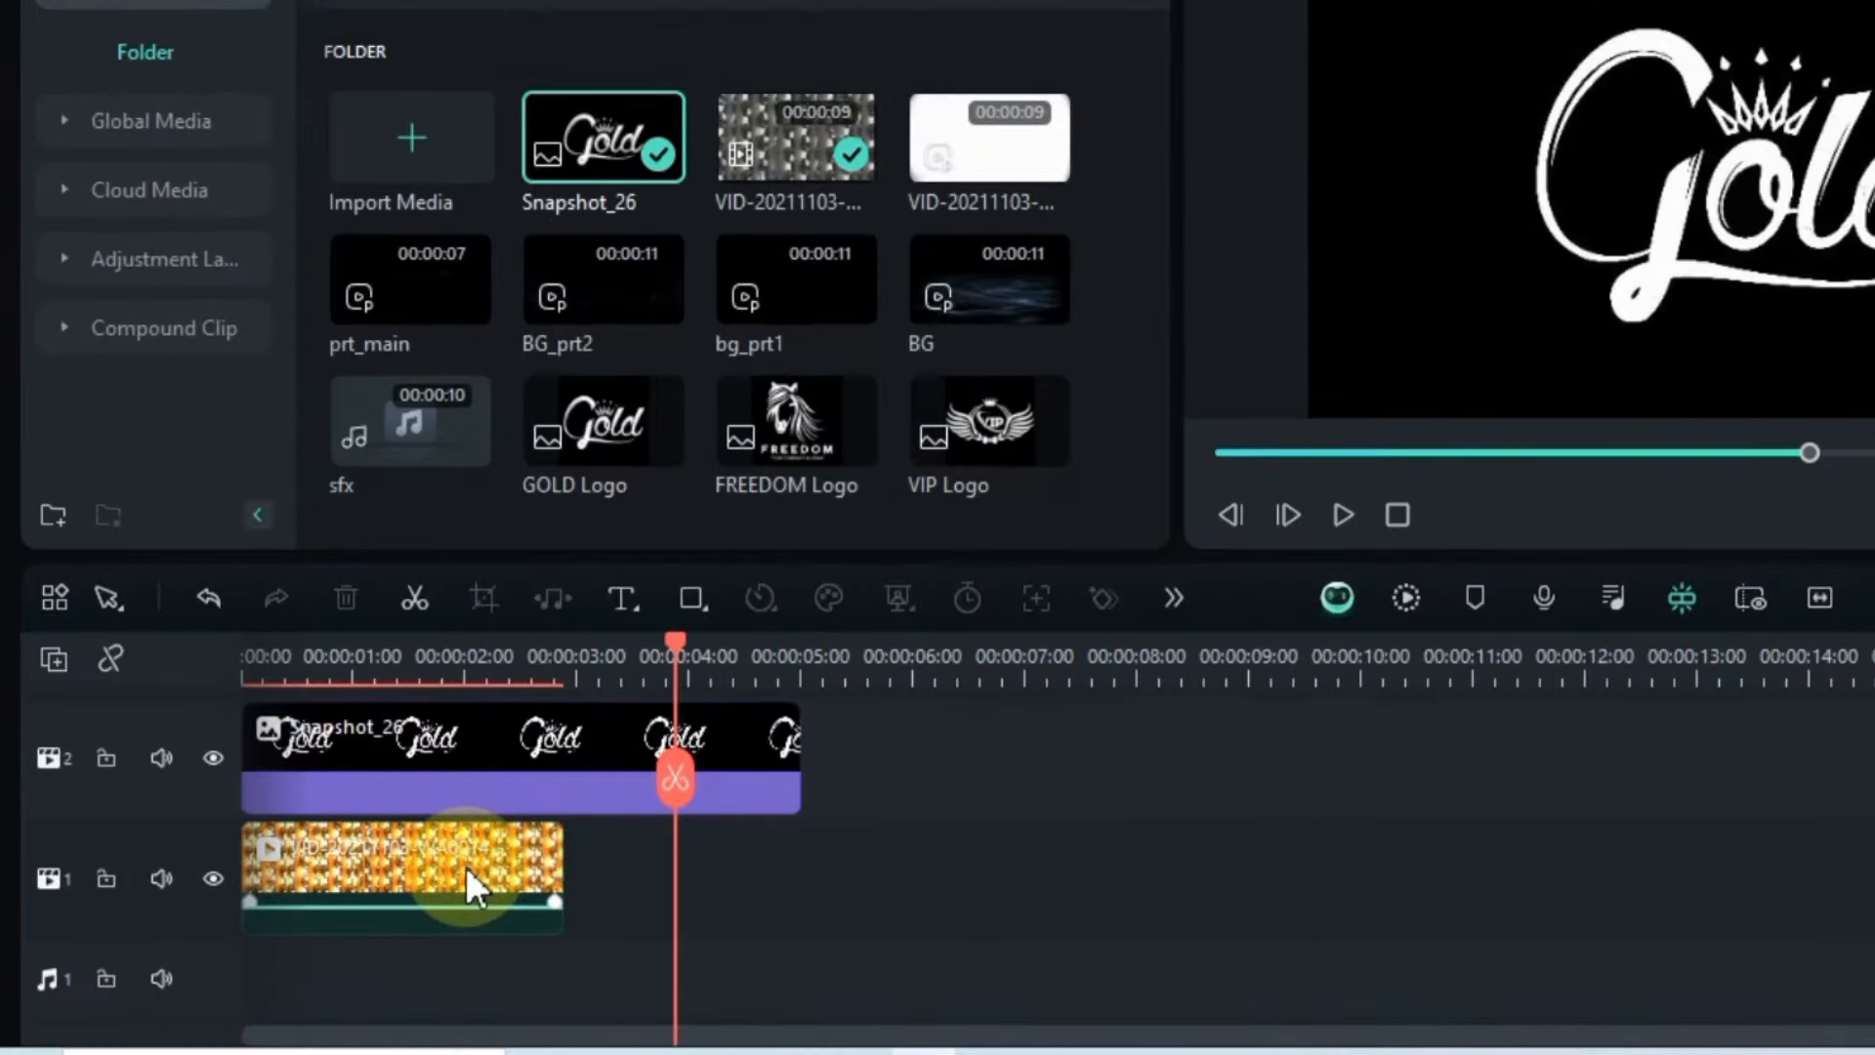
# Step: Copy the gold clip into three slowed copies, reverse the middle one, and stretch the snapshot to 10 s
pyautogui.rightClick(400, 878)
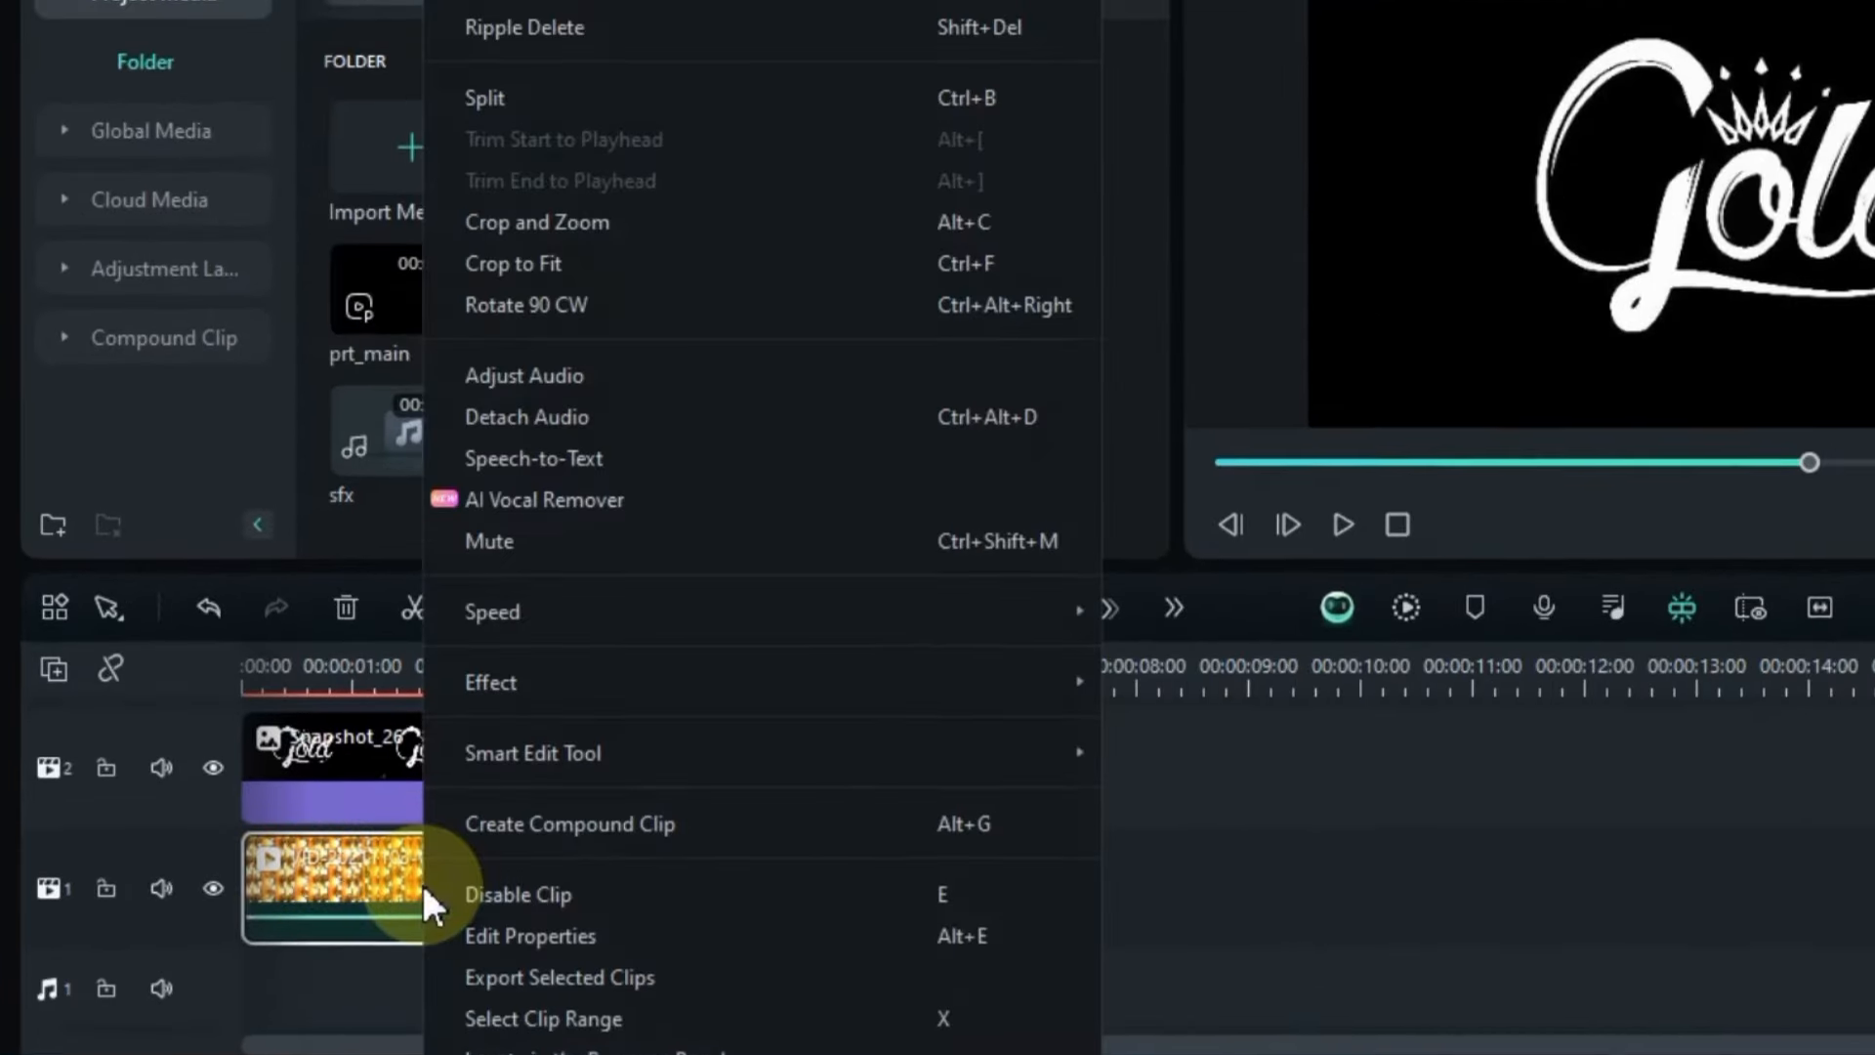
pyautogui.click(485, 96)
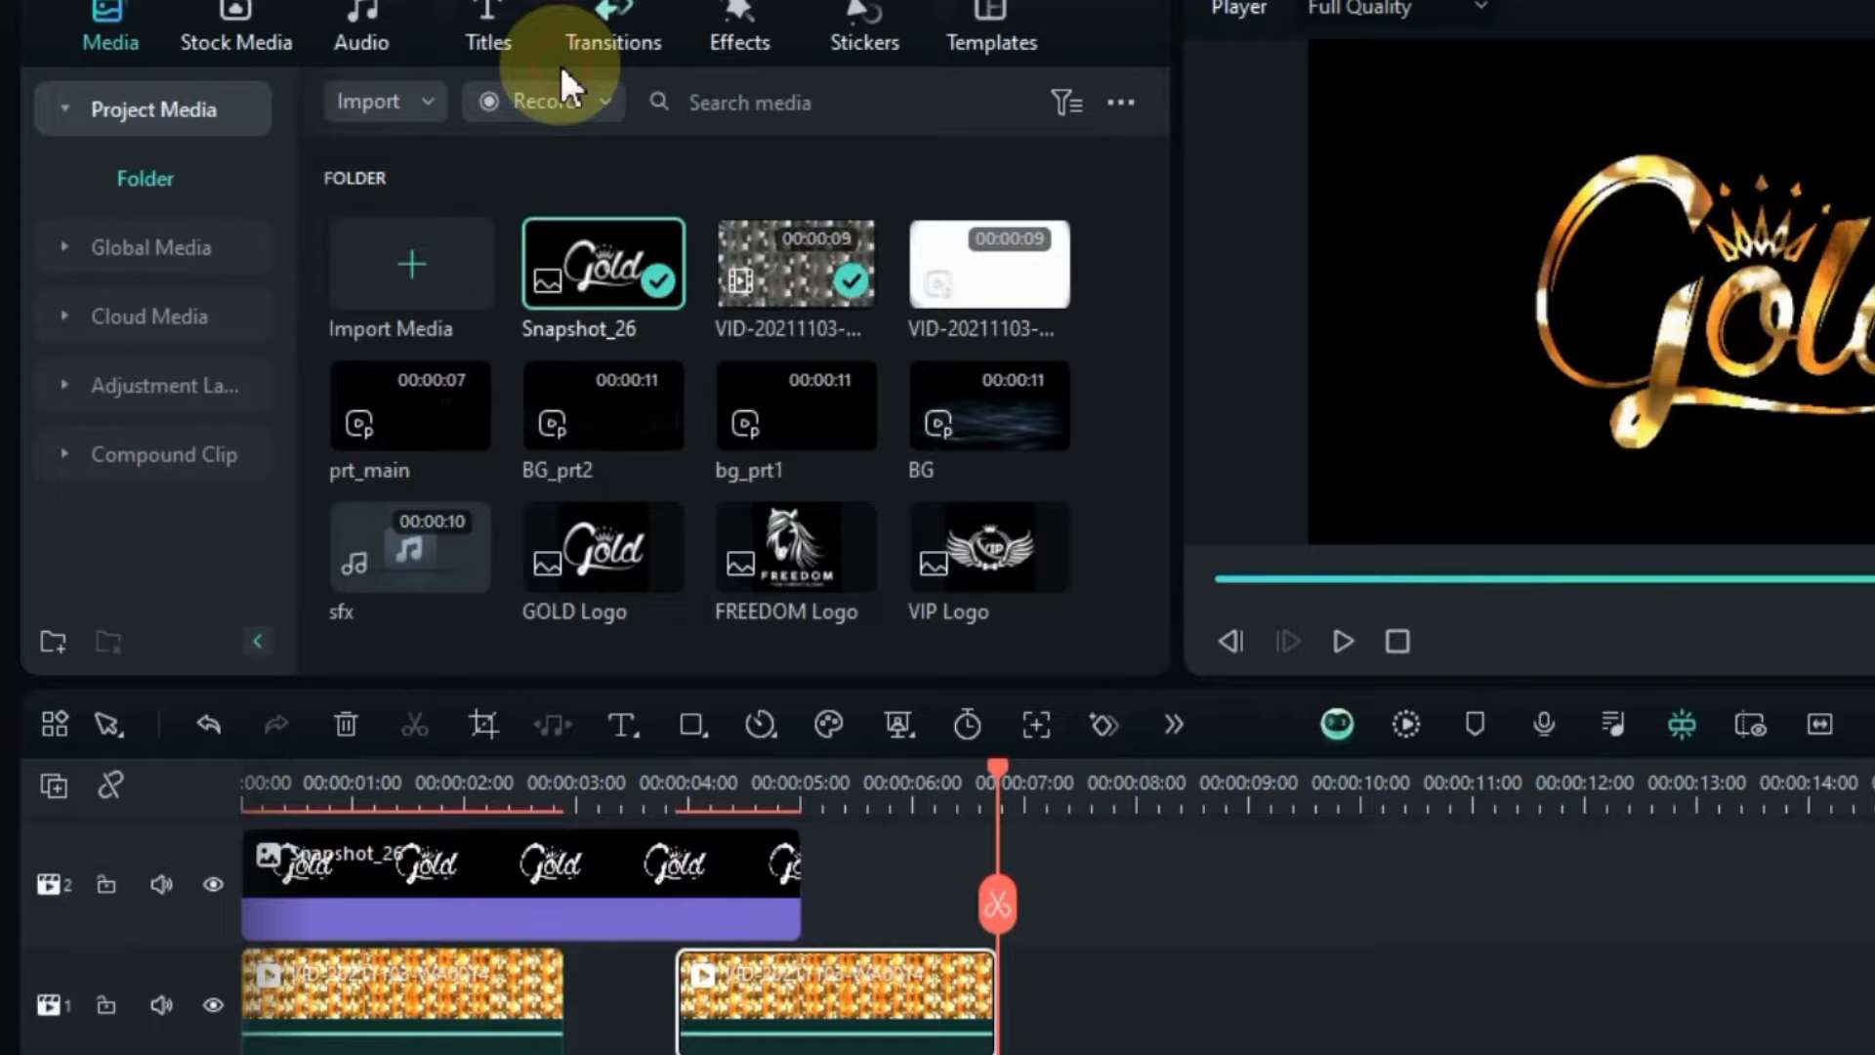
pyautogui.click(718, 974)
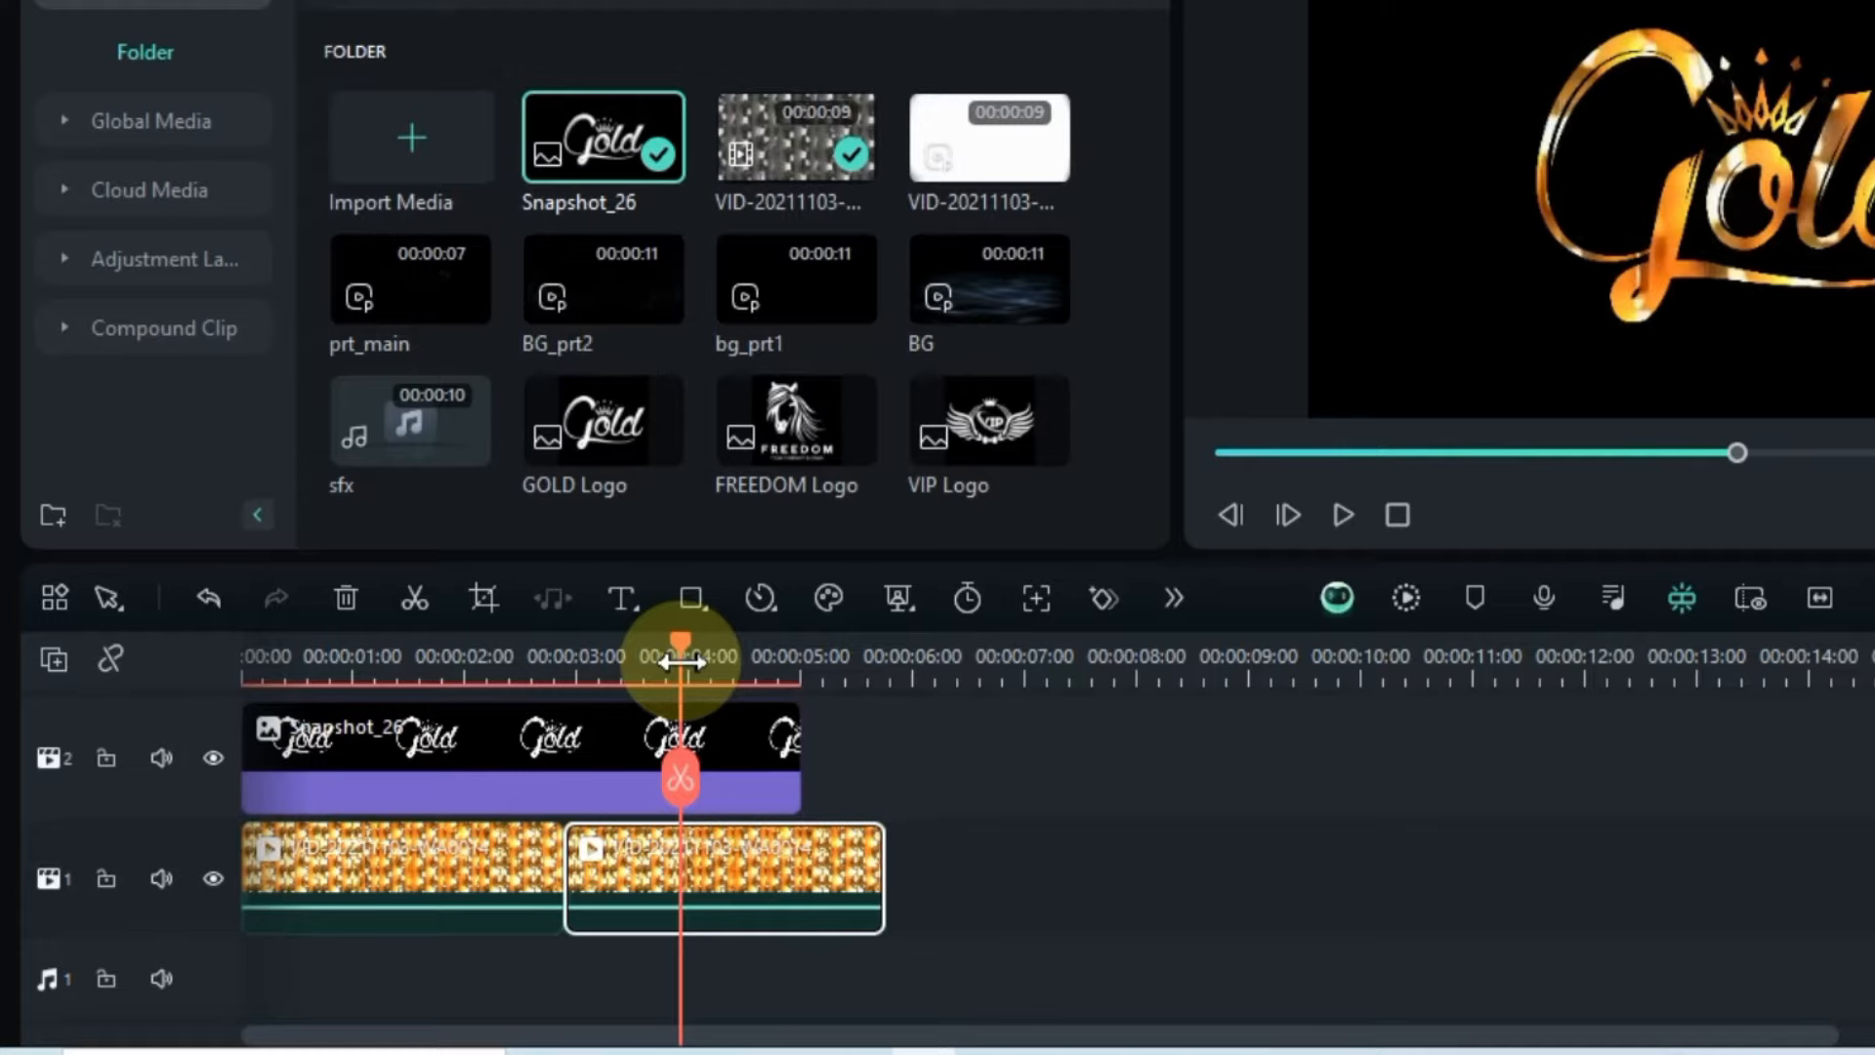
pyautogui.click(724, 877)
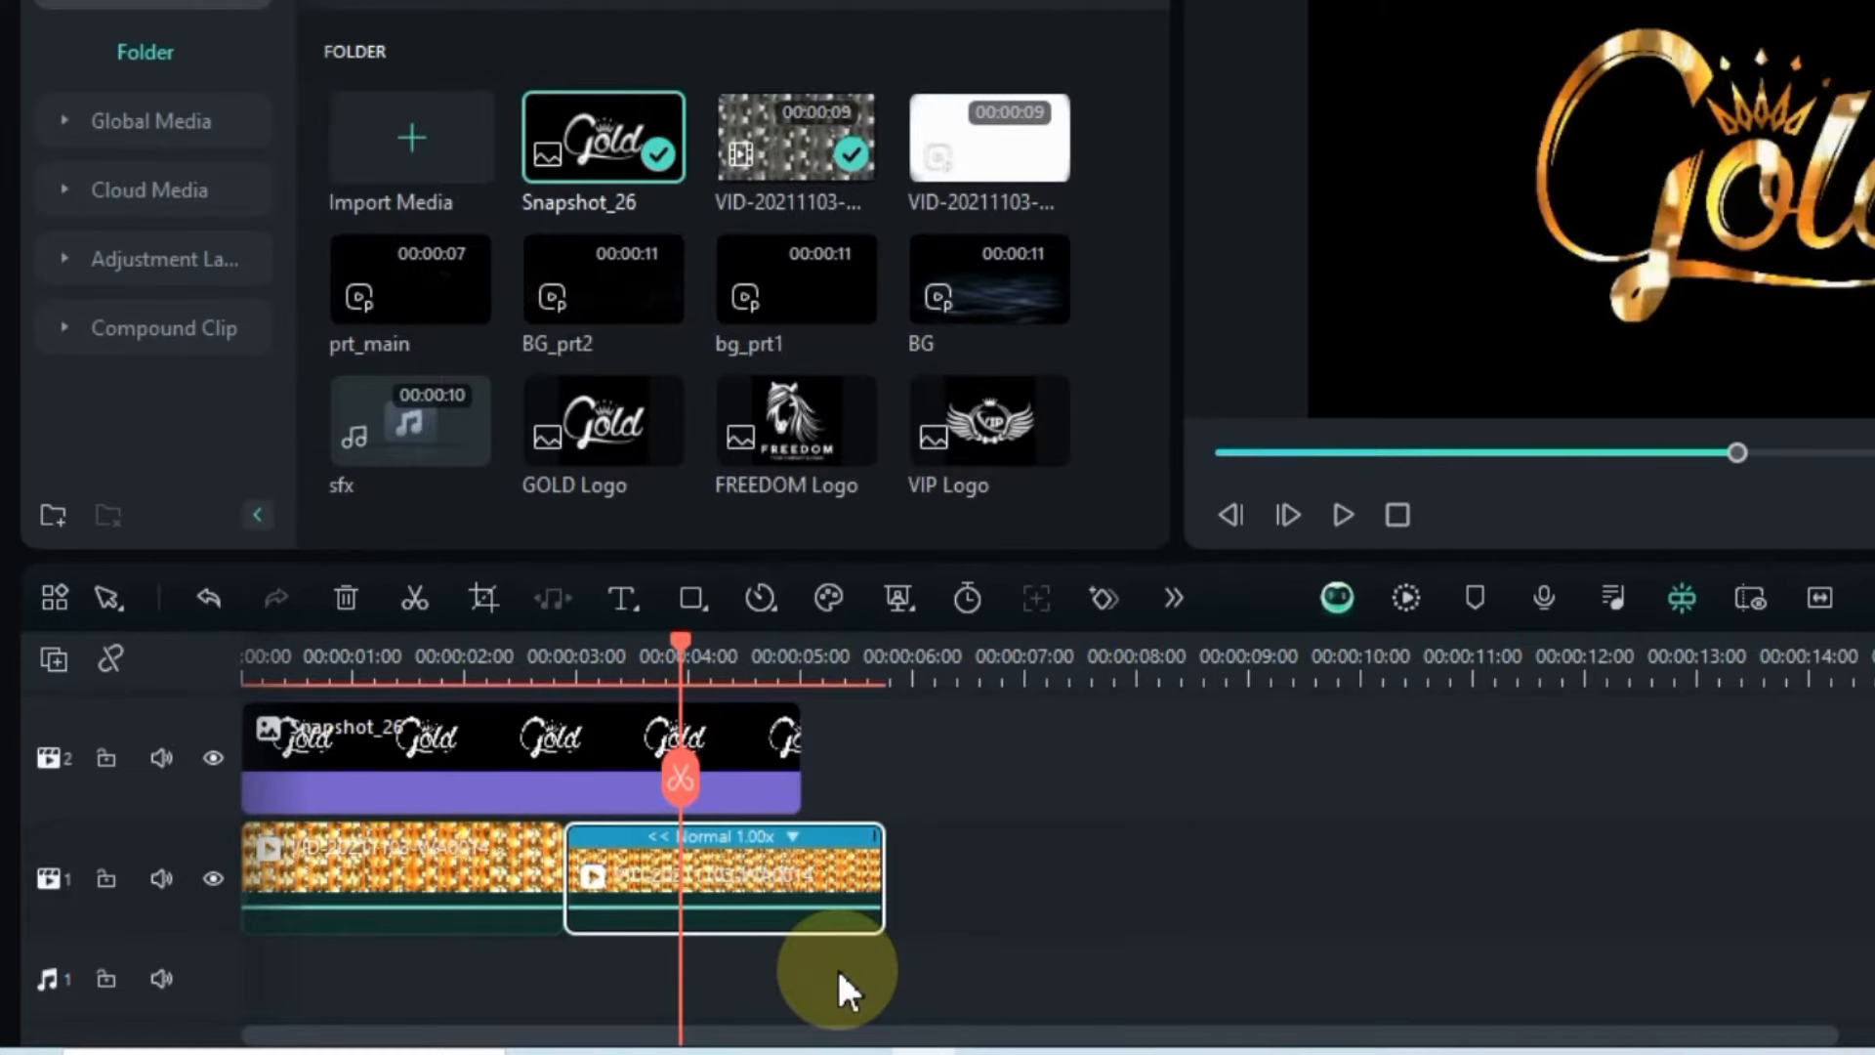
pyautogui.click(359, 873)
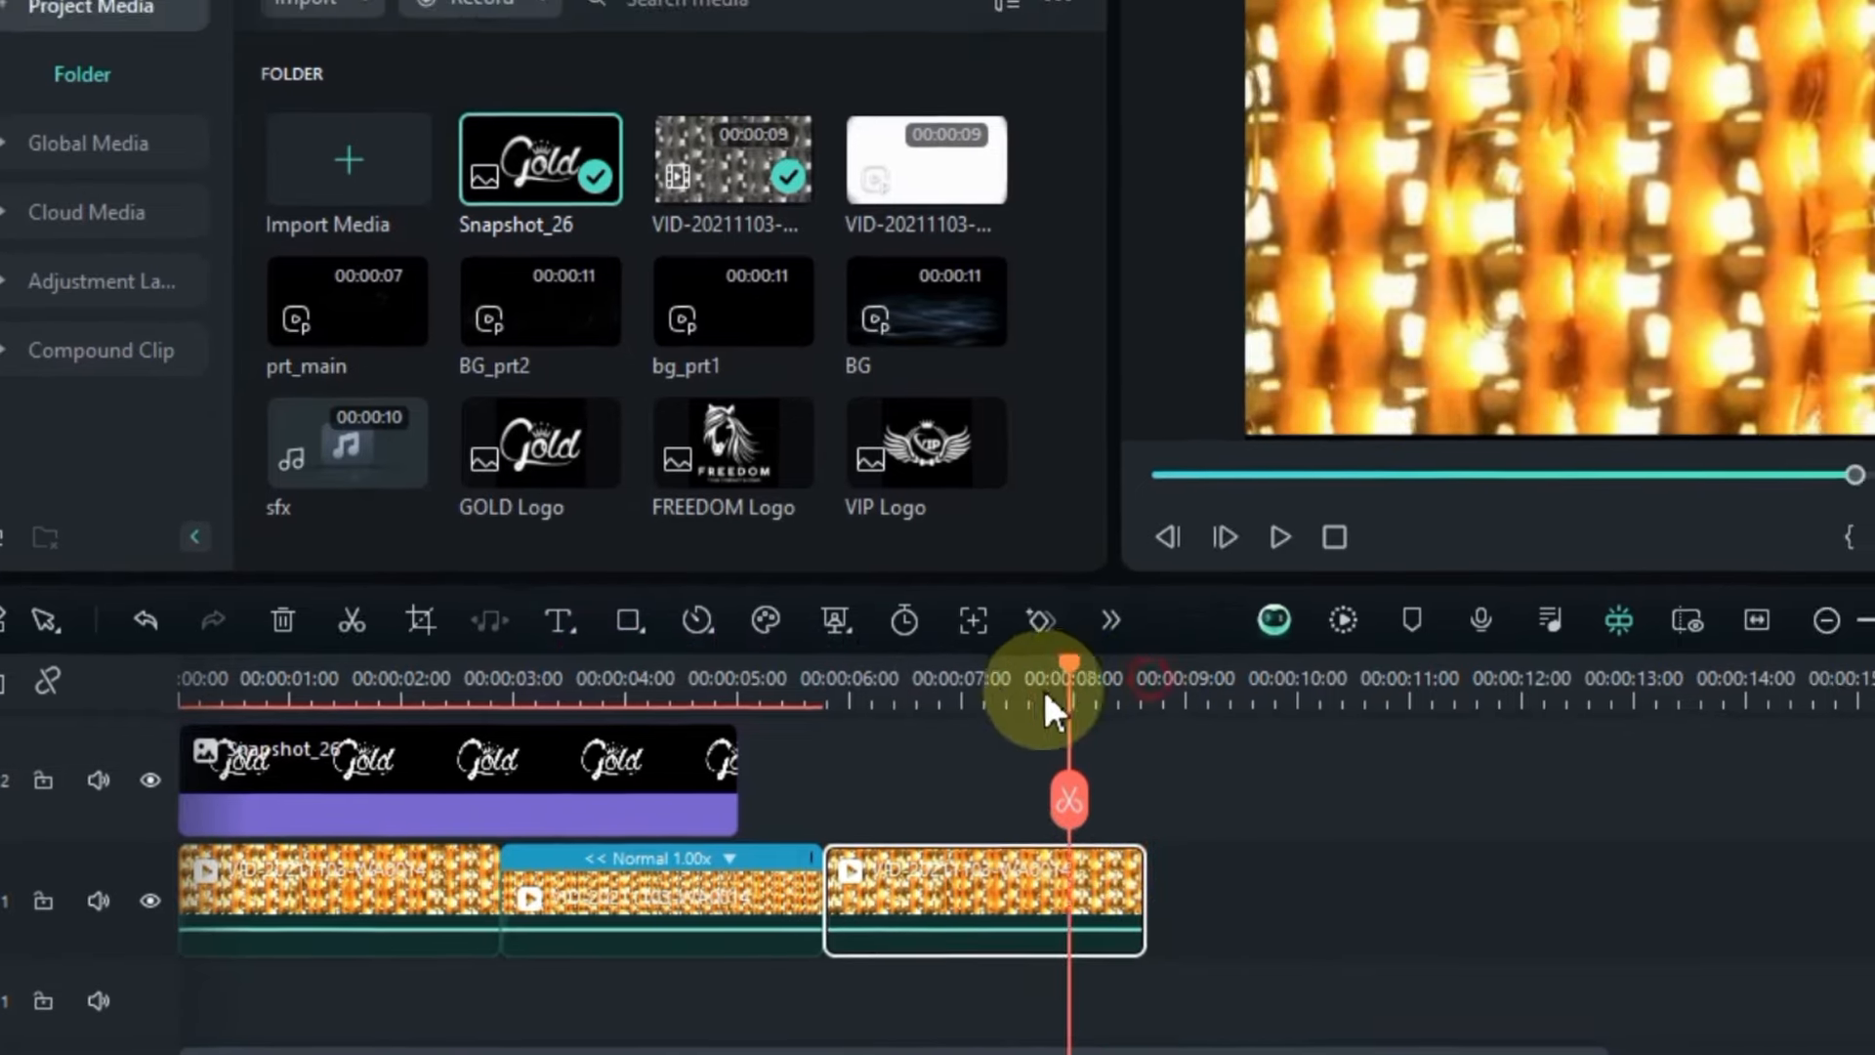
pyautogui.click(1279, 537)
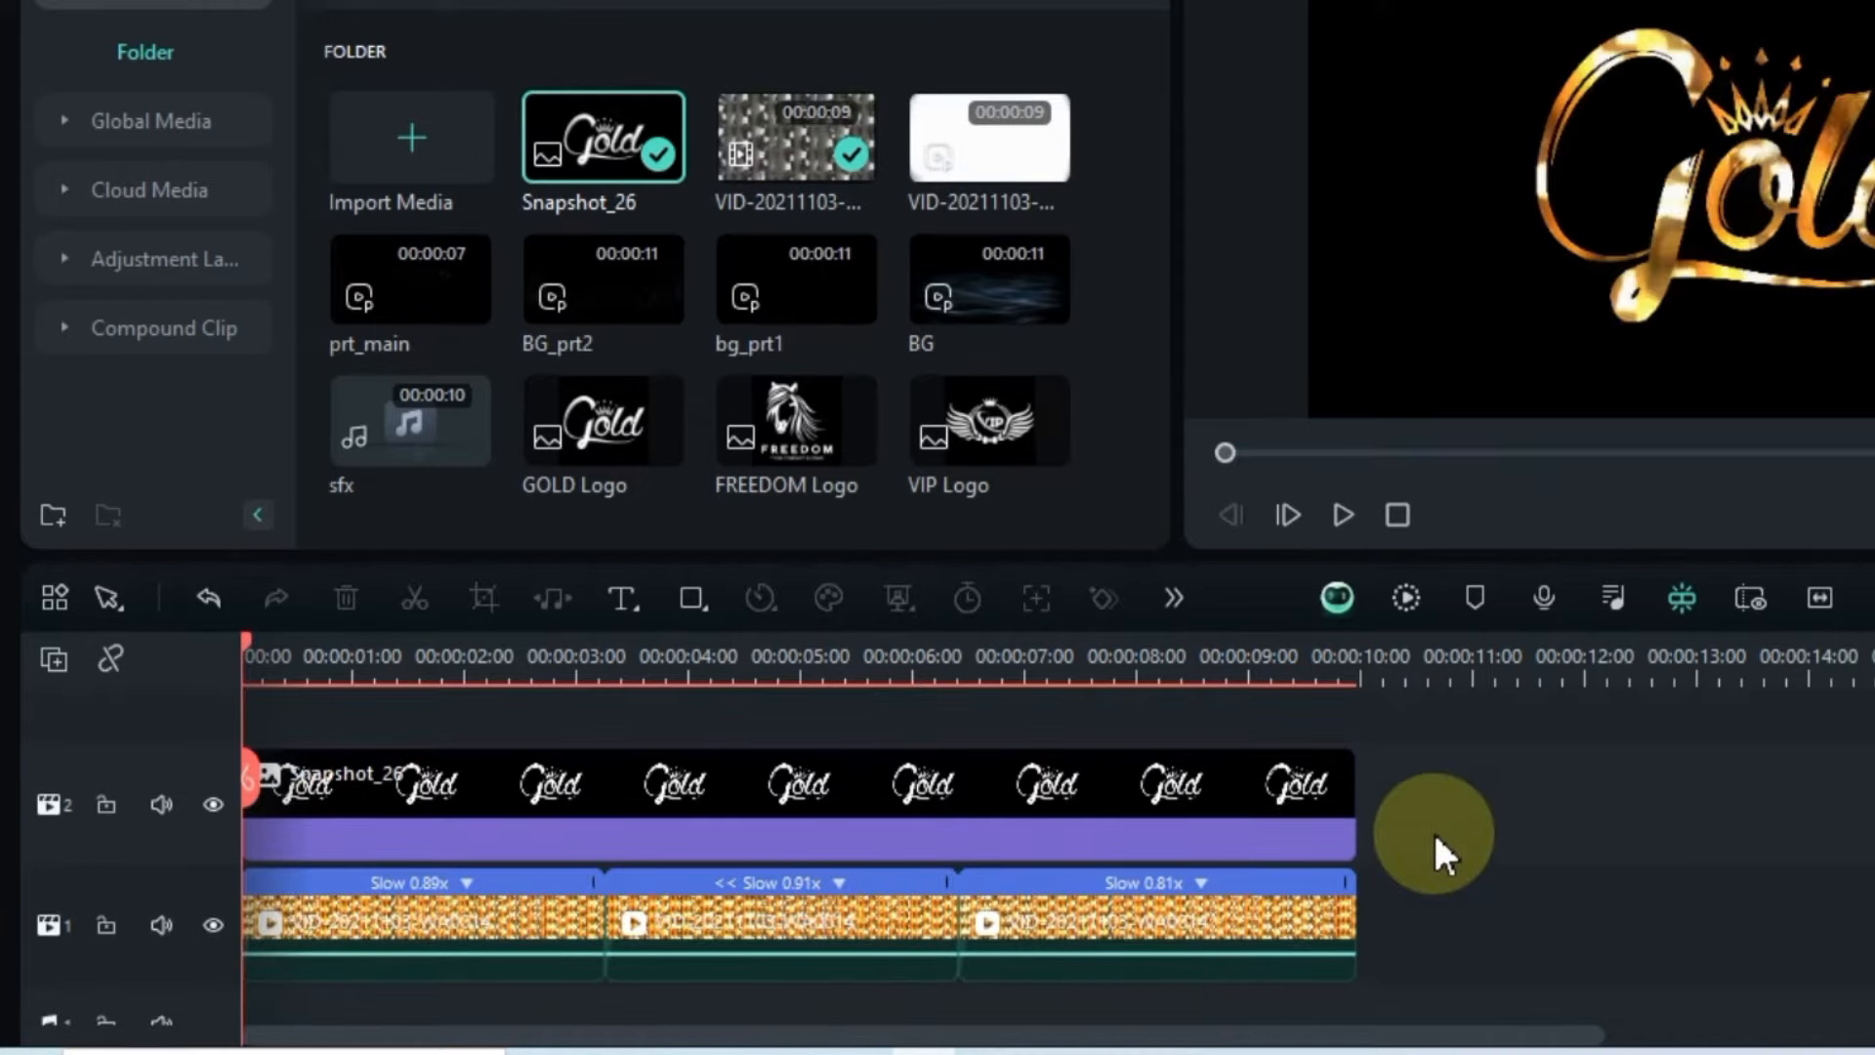
# Step: Play back the gold intro in the preview player
pyautogui.click(1342, 515)
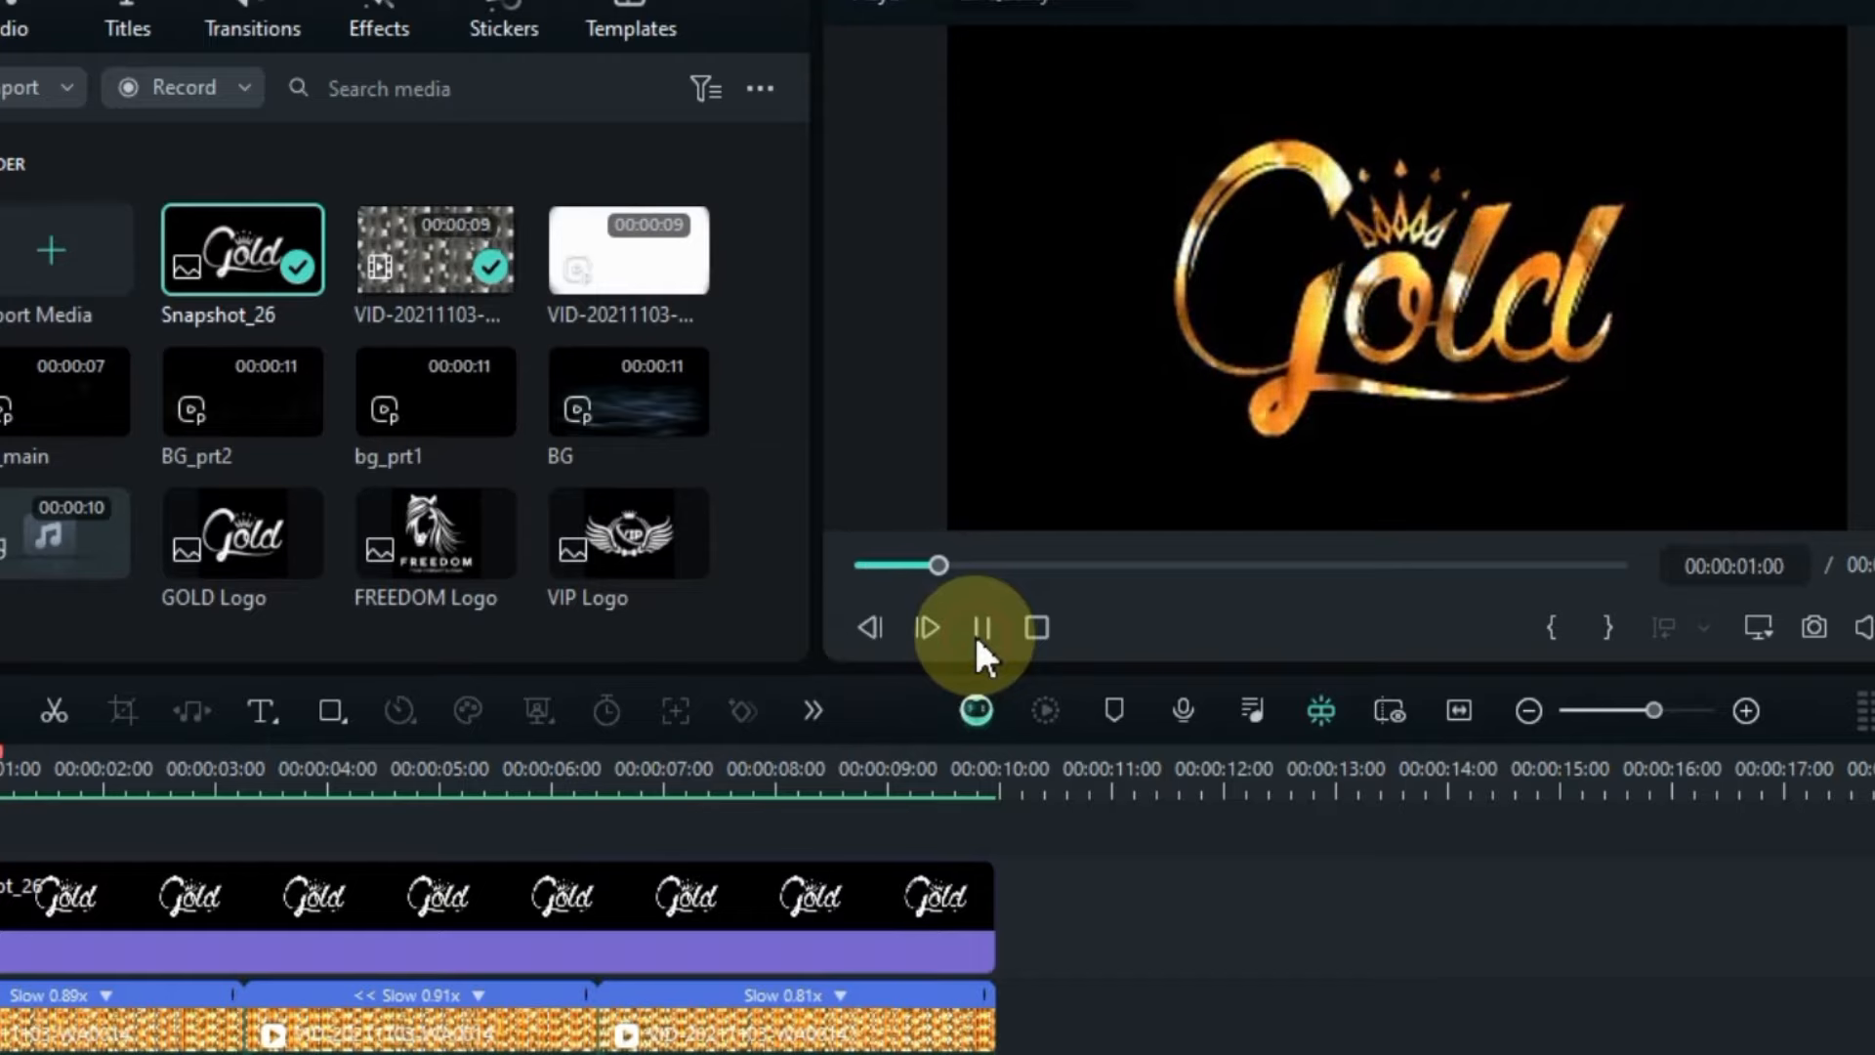
pyautogui.click(980, 627)
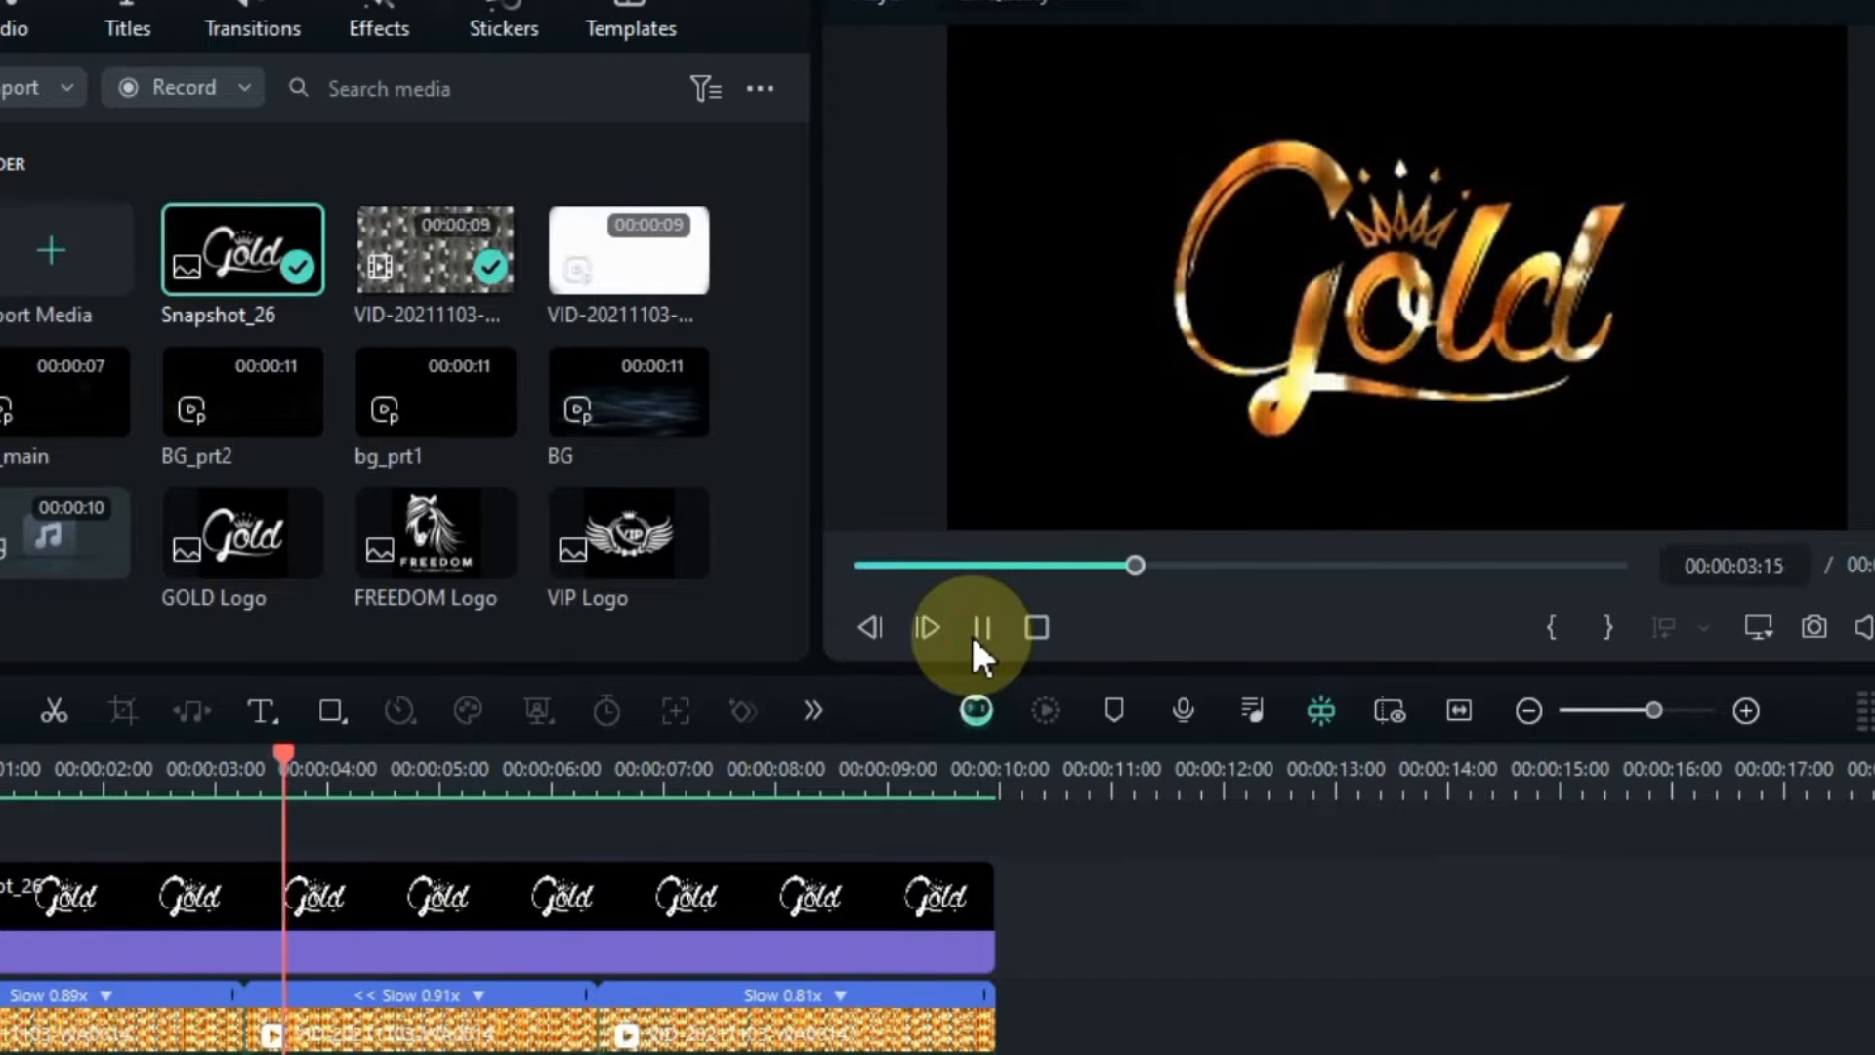
pyautogui.click(927, 627)
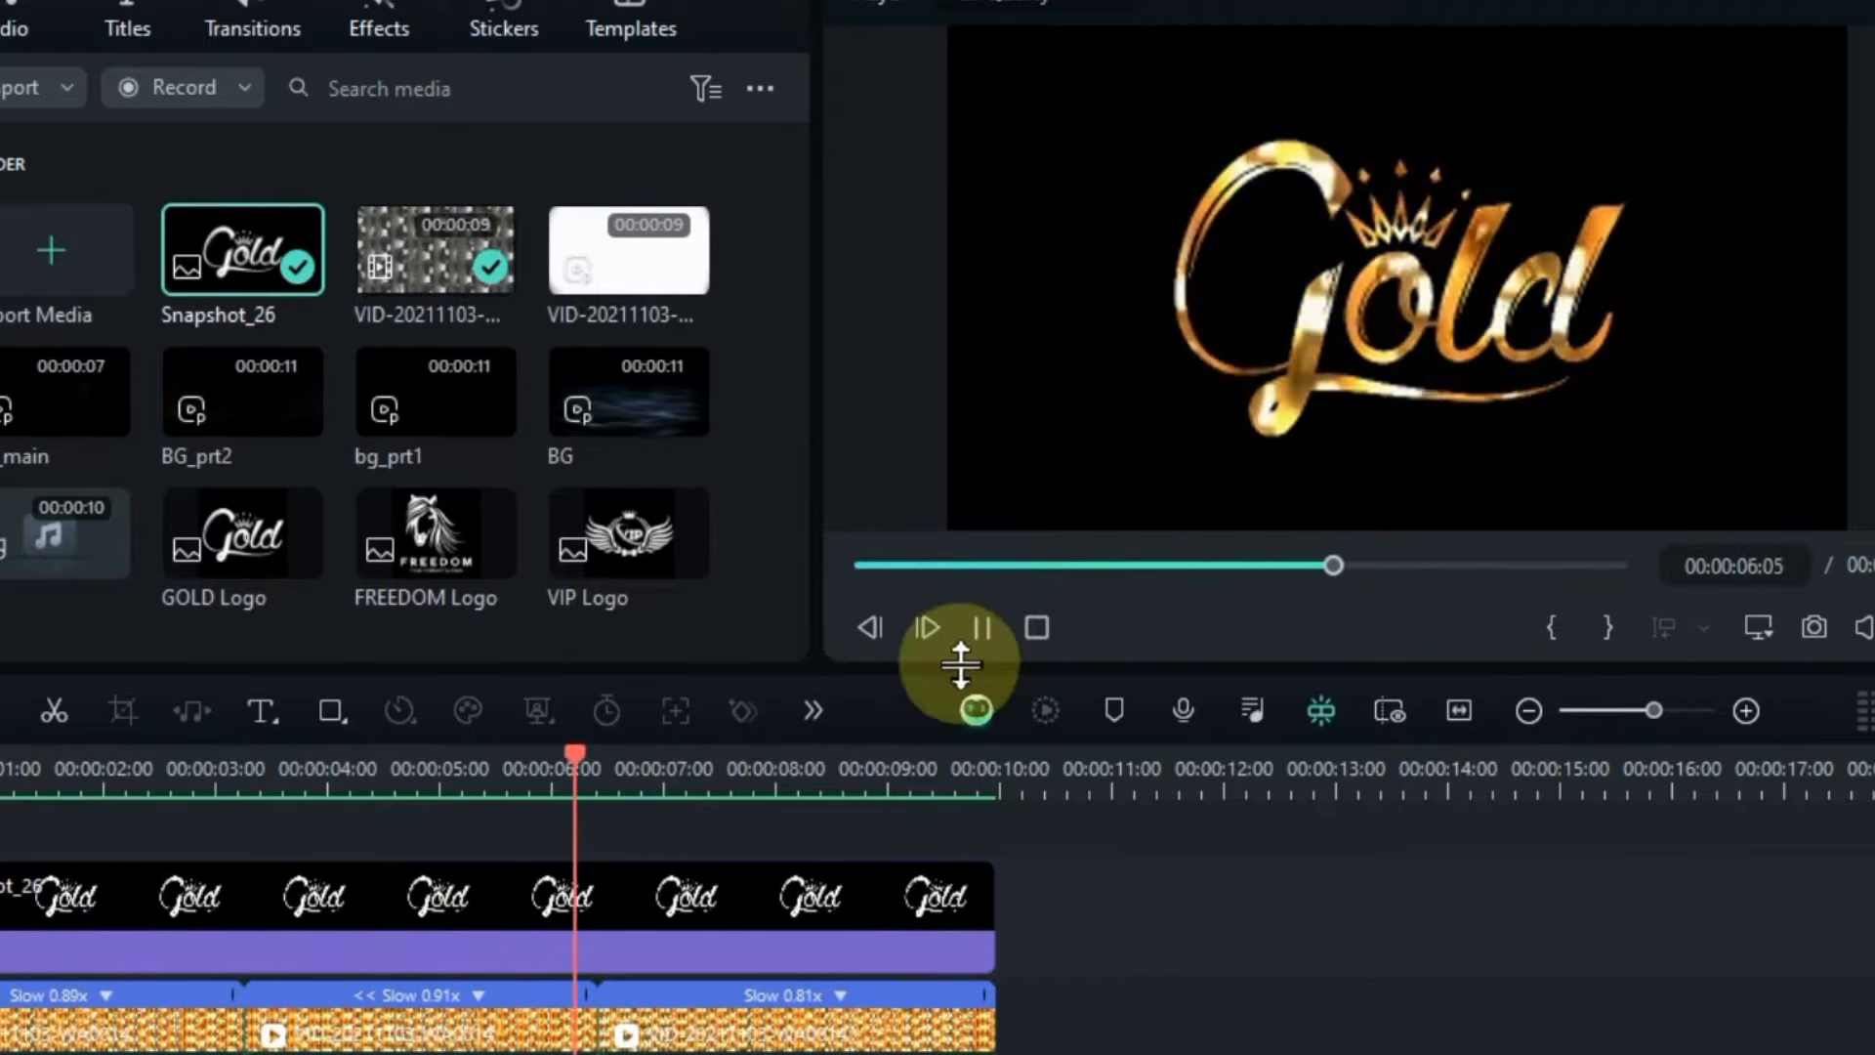
pyautogui.click(926, 627)
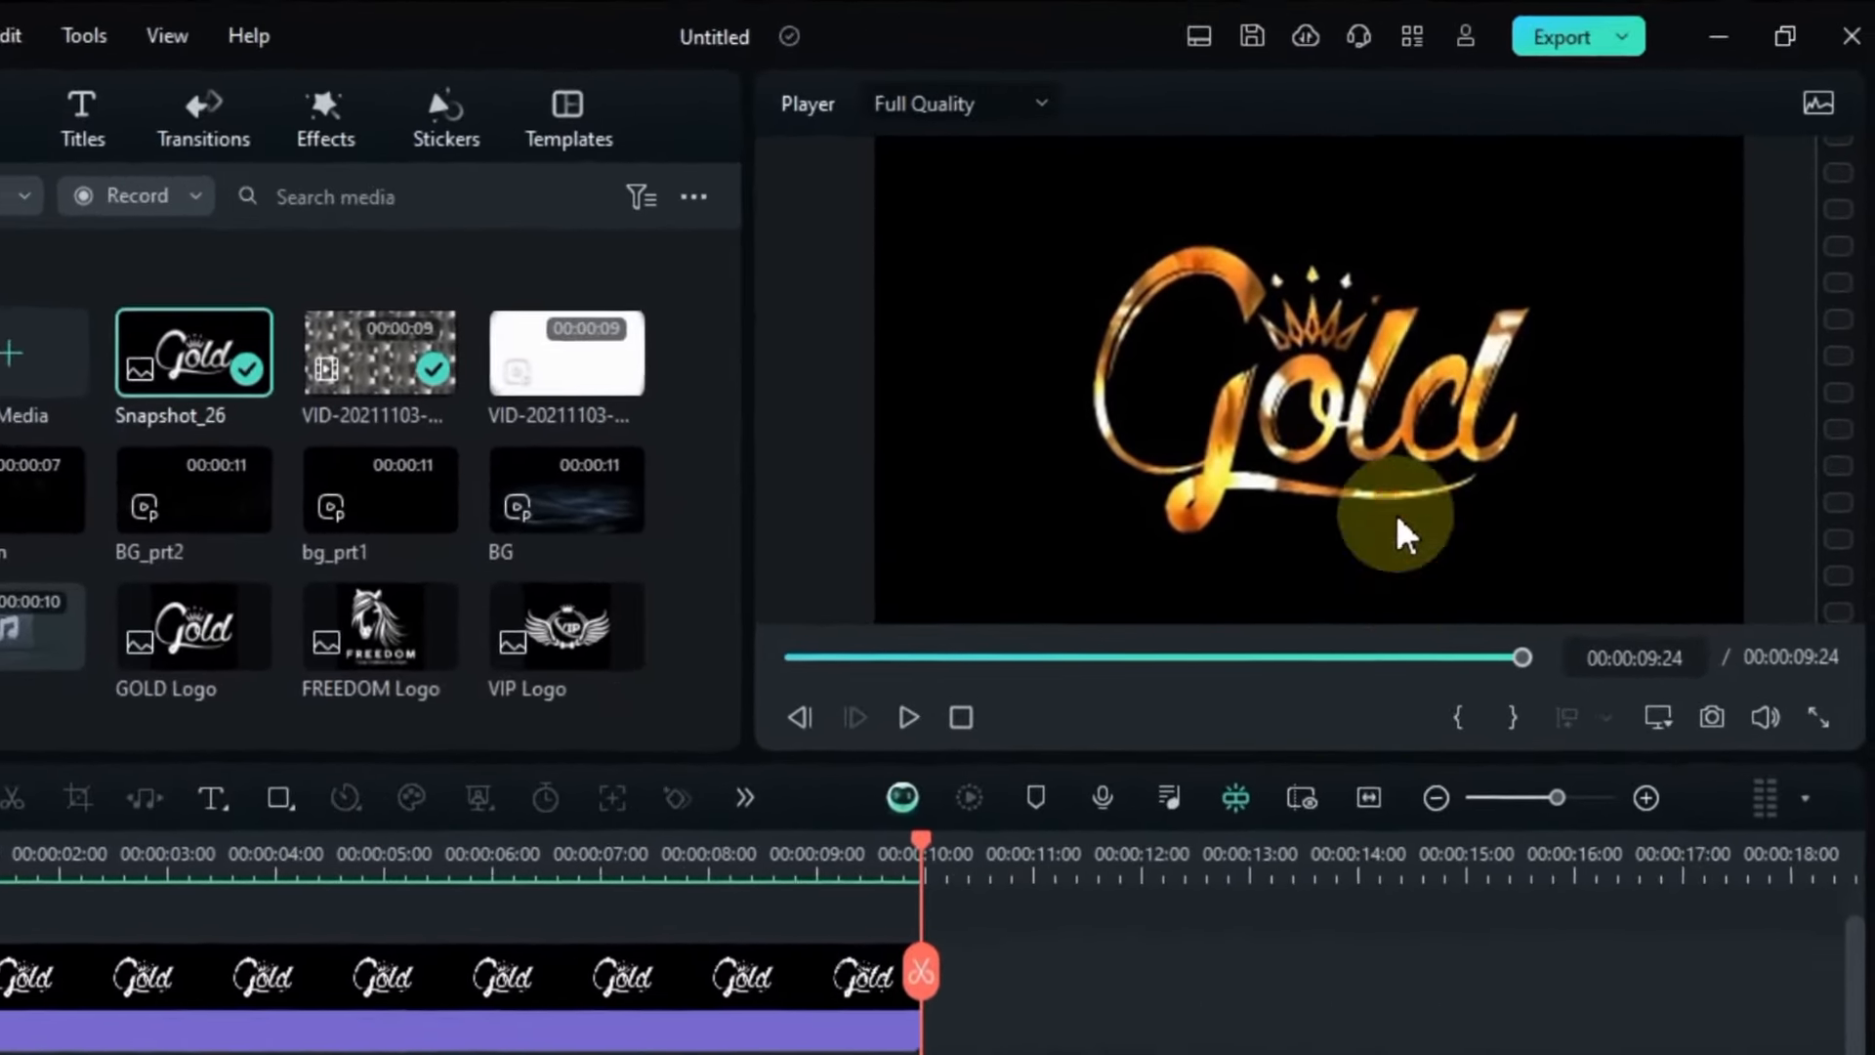
# Step: Export the intro as My video.mp4 with the default MP4 settings
pyautogui.click(1561, 36)
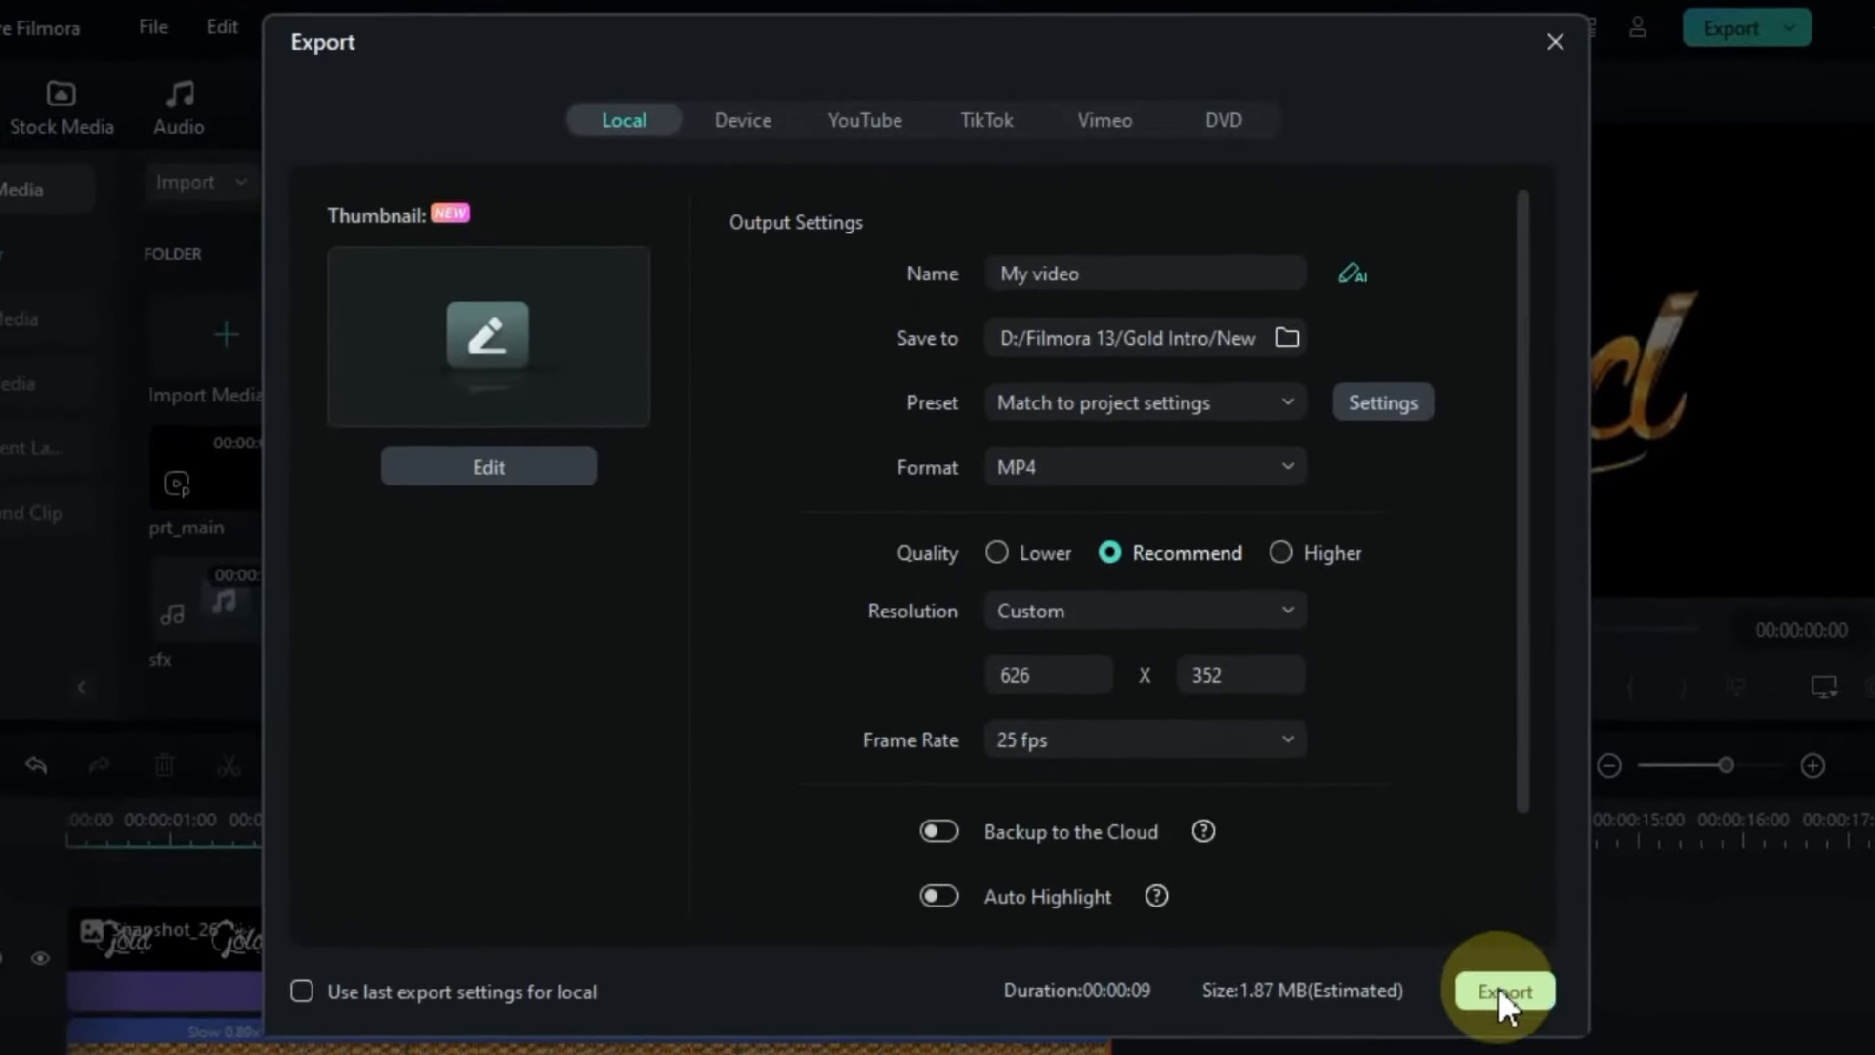
pyautogui.click(1502, 990)
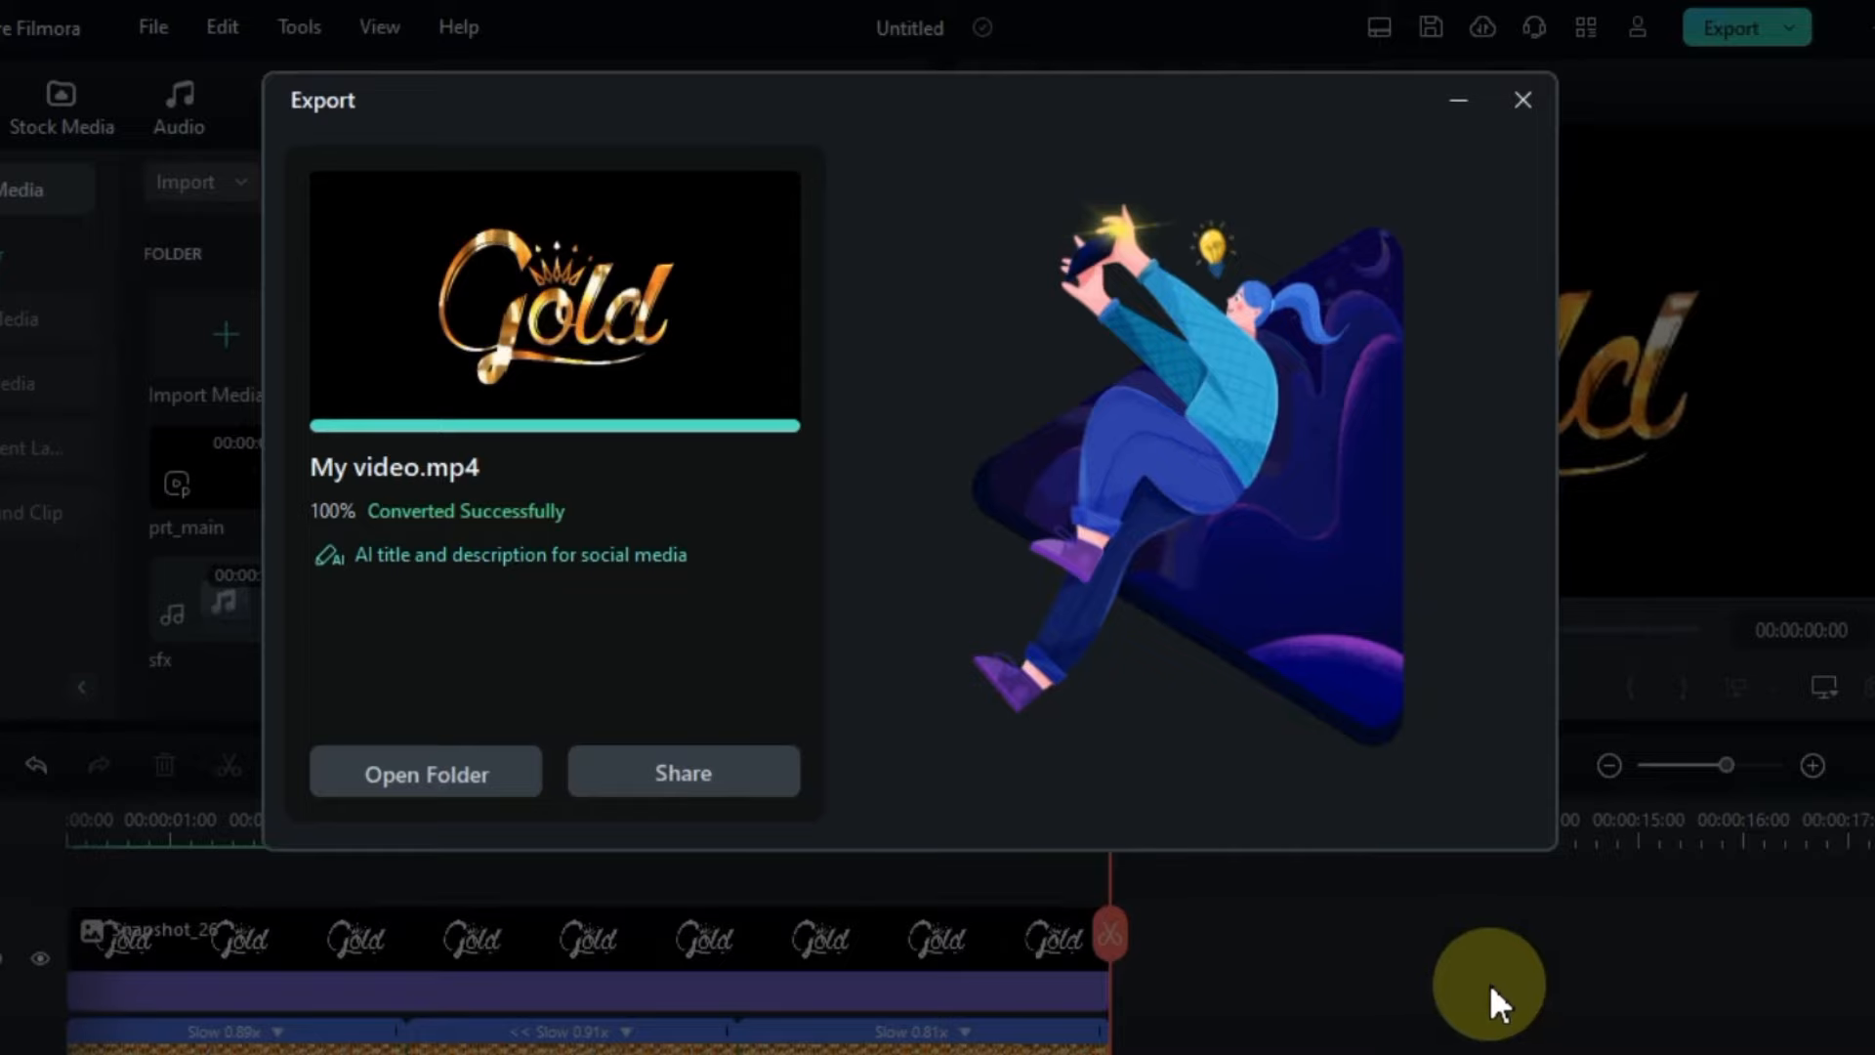
pyautogui.click(1522, 100)
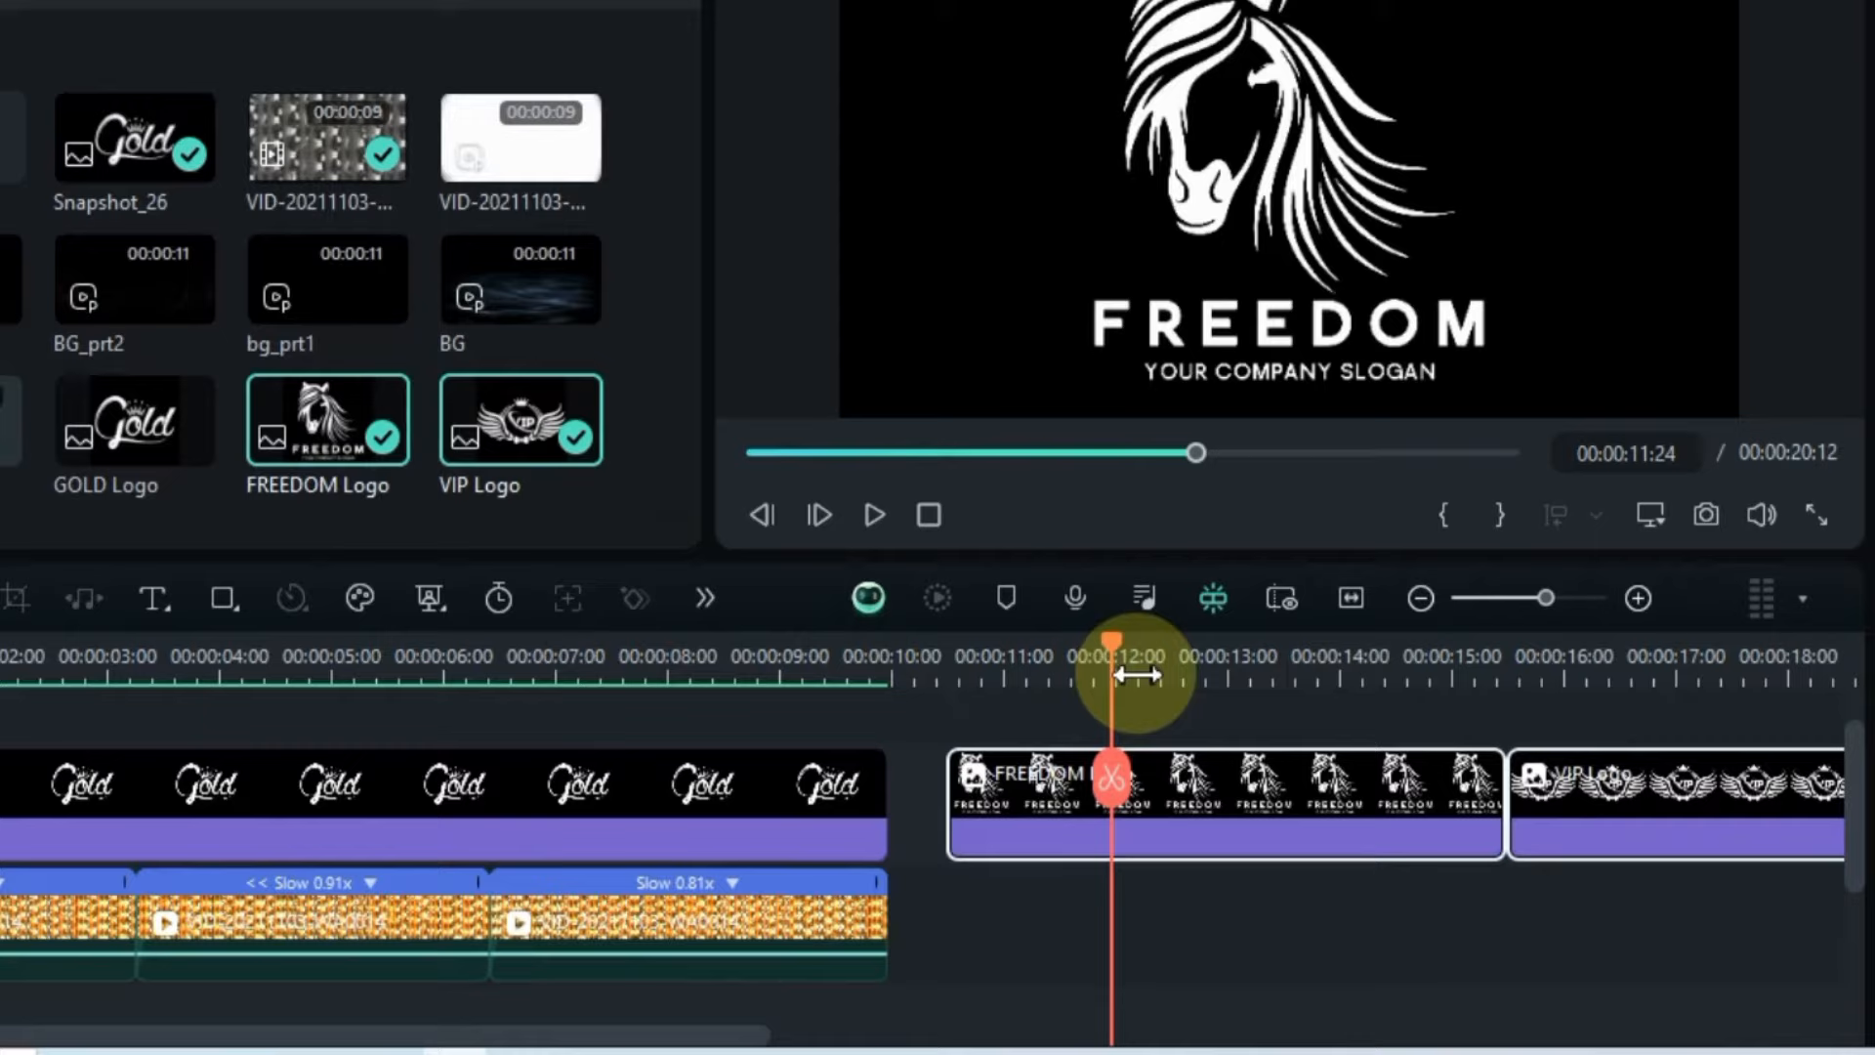
# Step: Capture still snapshots of the FREEDOM and VIP logo frames
pyautogui.click(1706, 515)
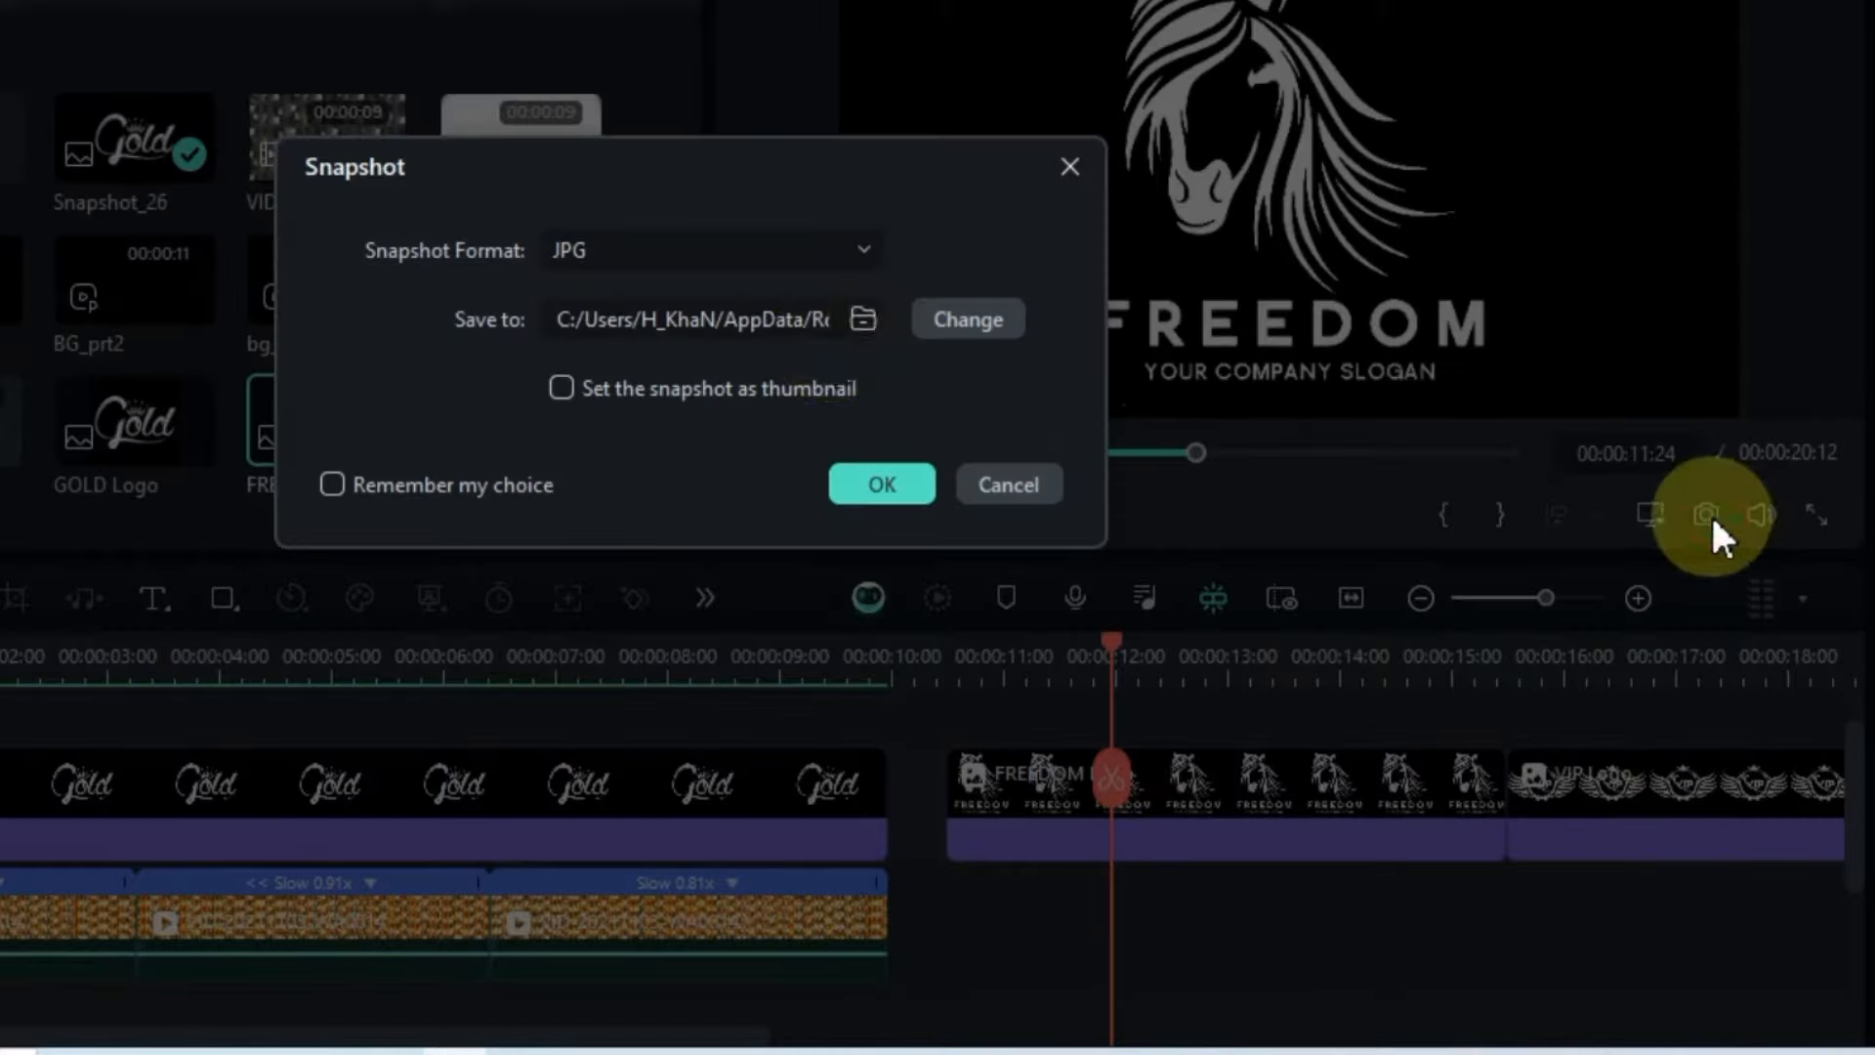
pyautogui.click(880, 485)
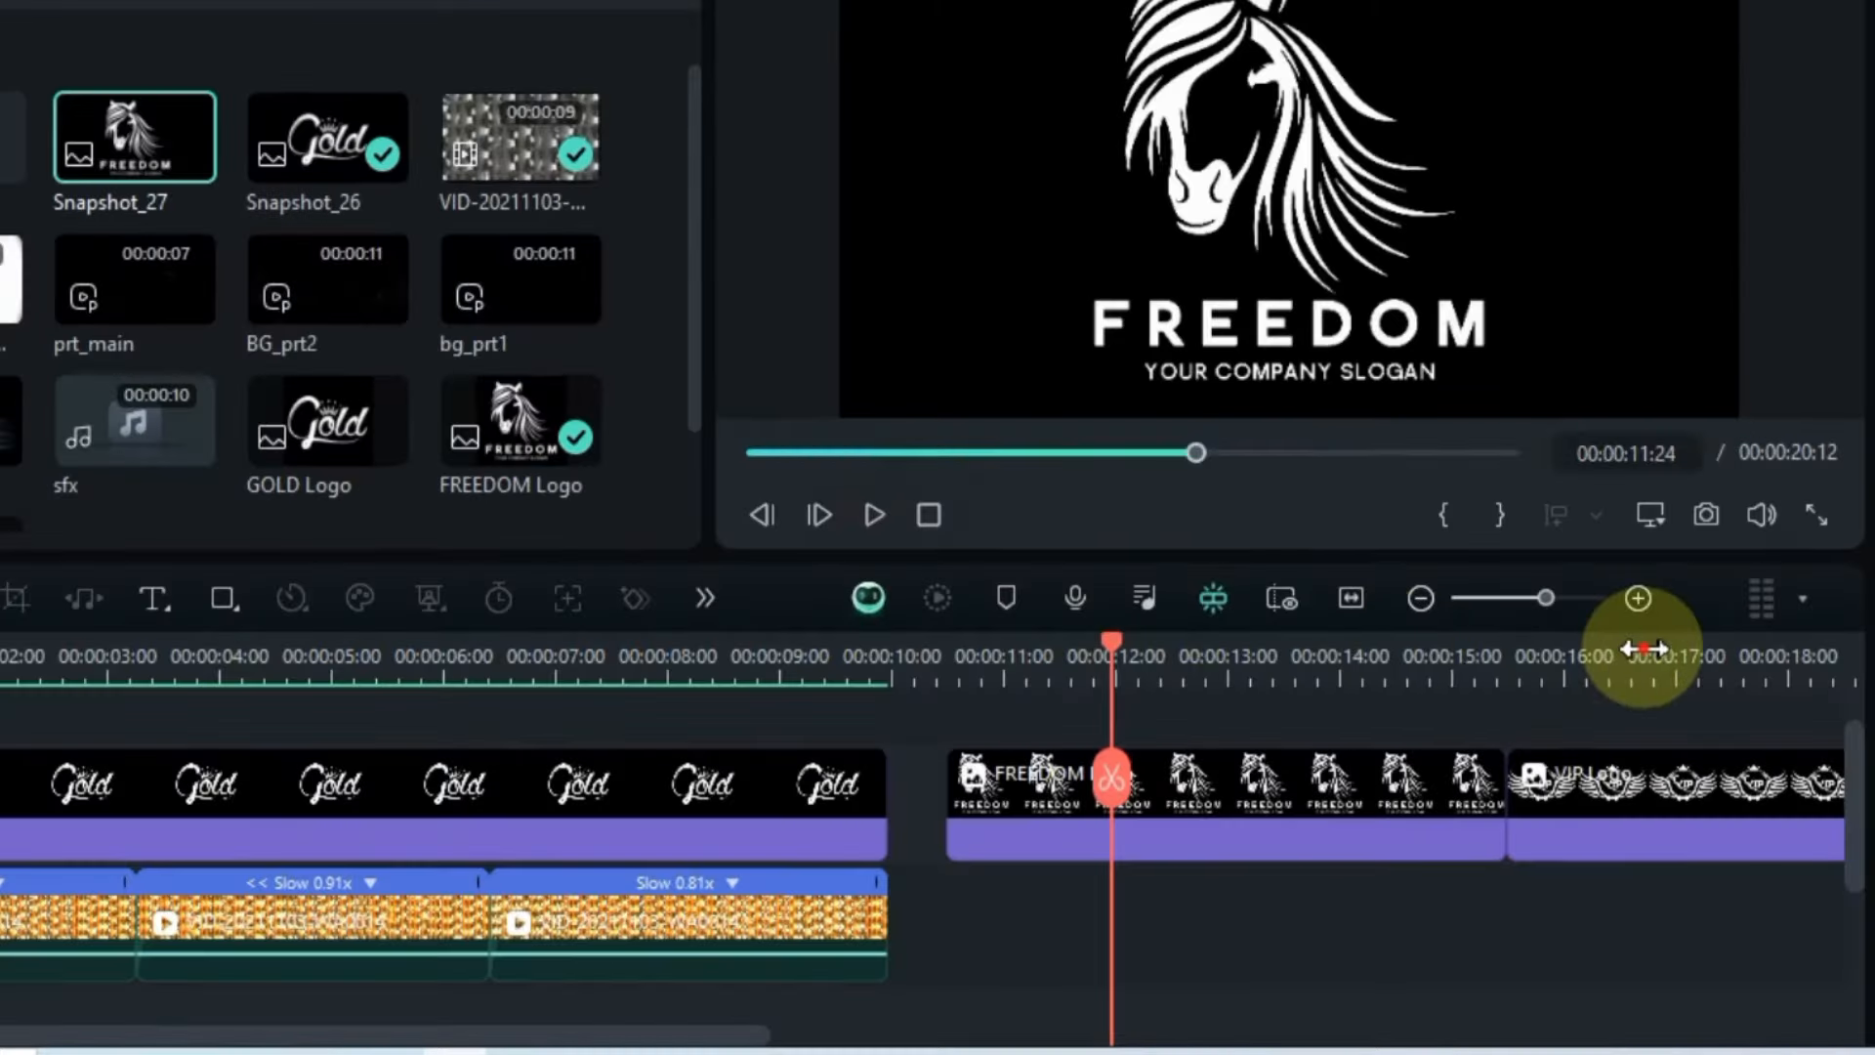
pyautogui.click(1706, 514)
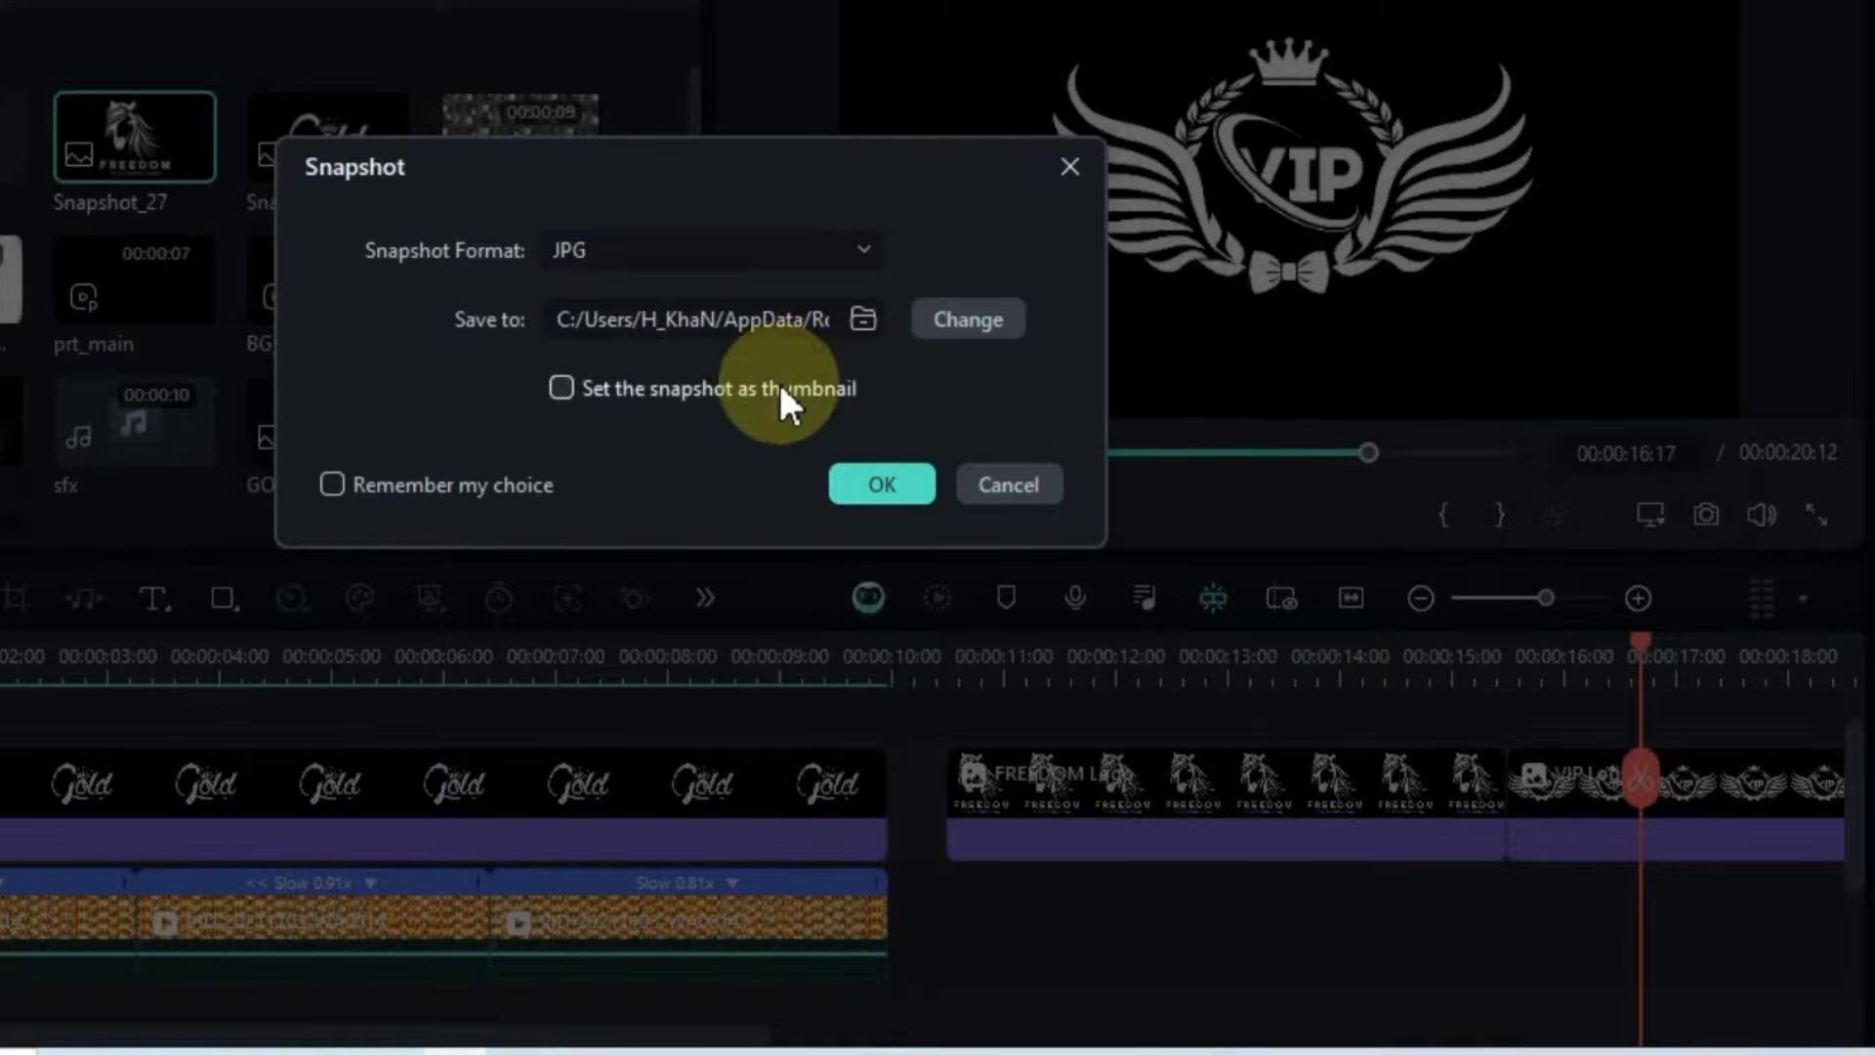
pyautogui.click(880, 484)
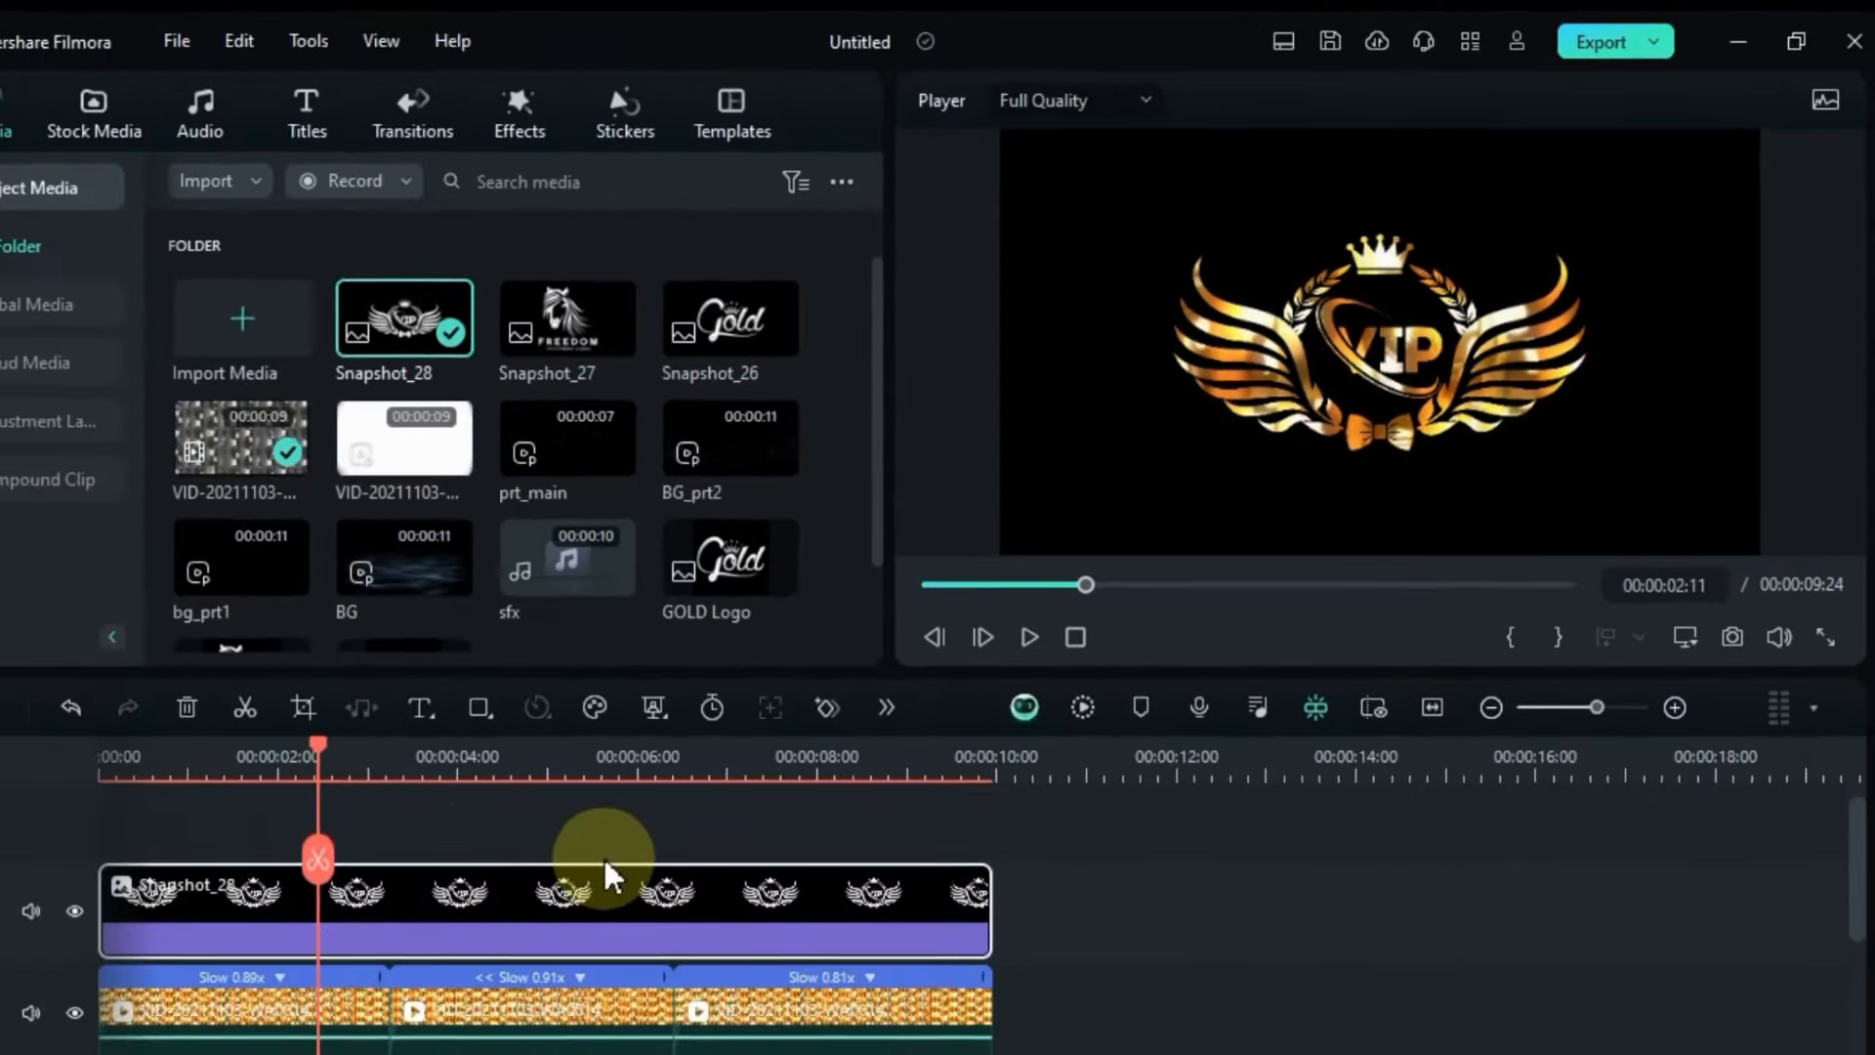
# Step: Export the VIP logo version as My video 2
pyautogui.click(1599, 41)
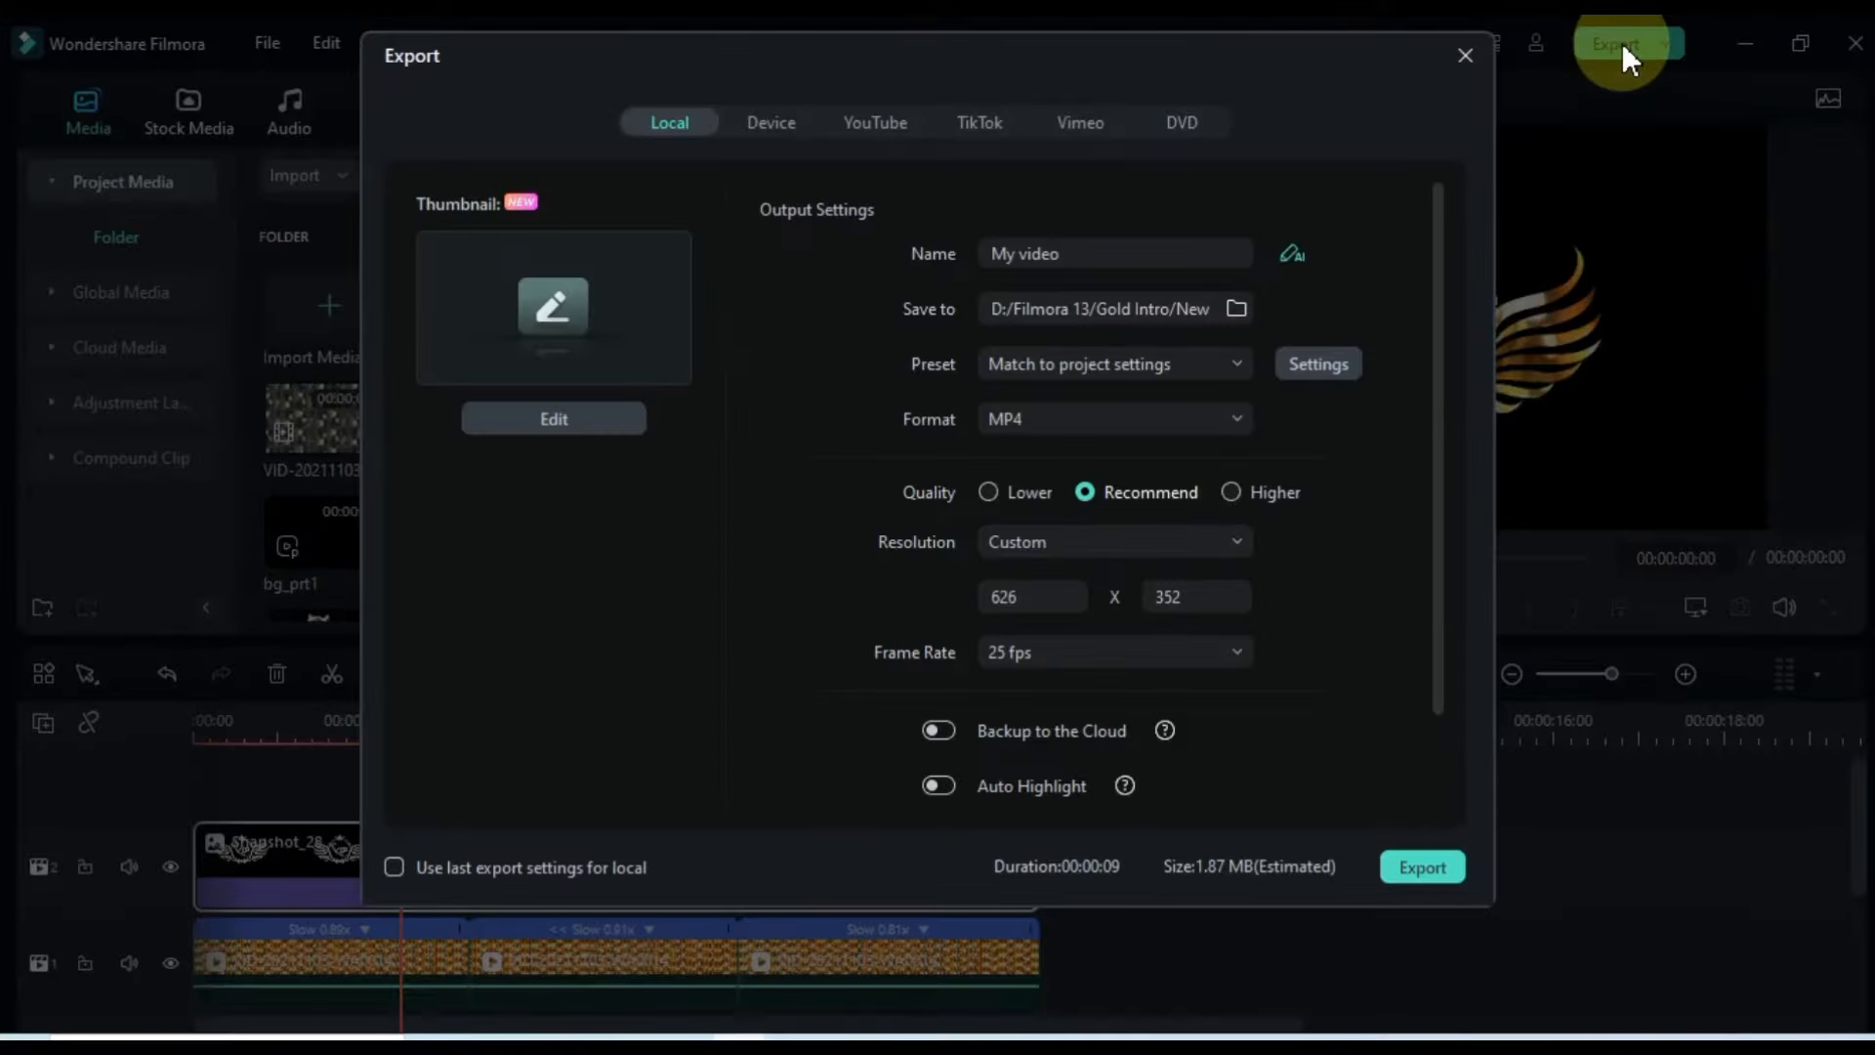
pyautogui.write('2')
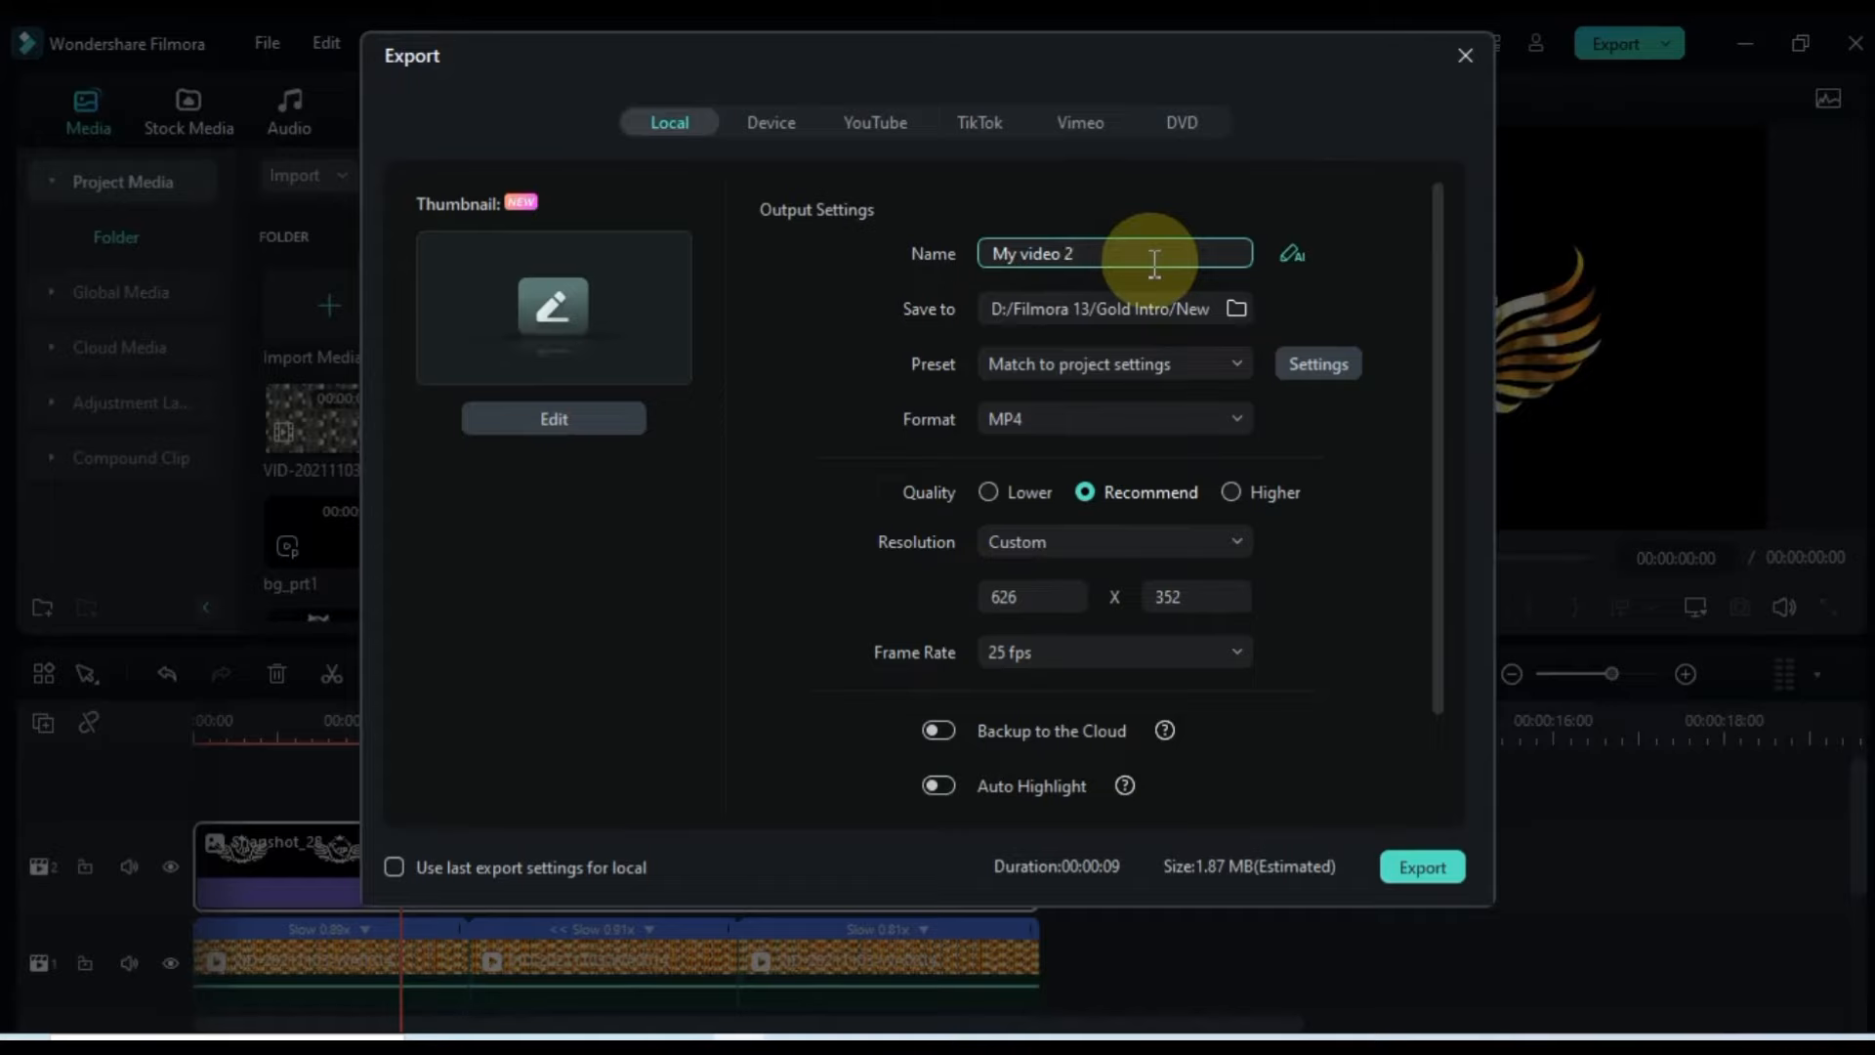
pyautogui.click(1465, 55)
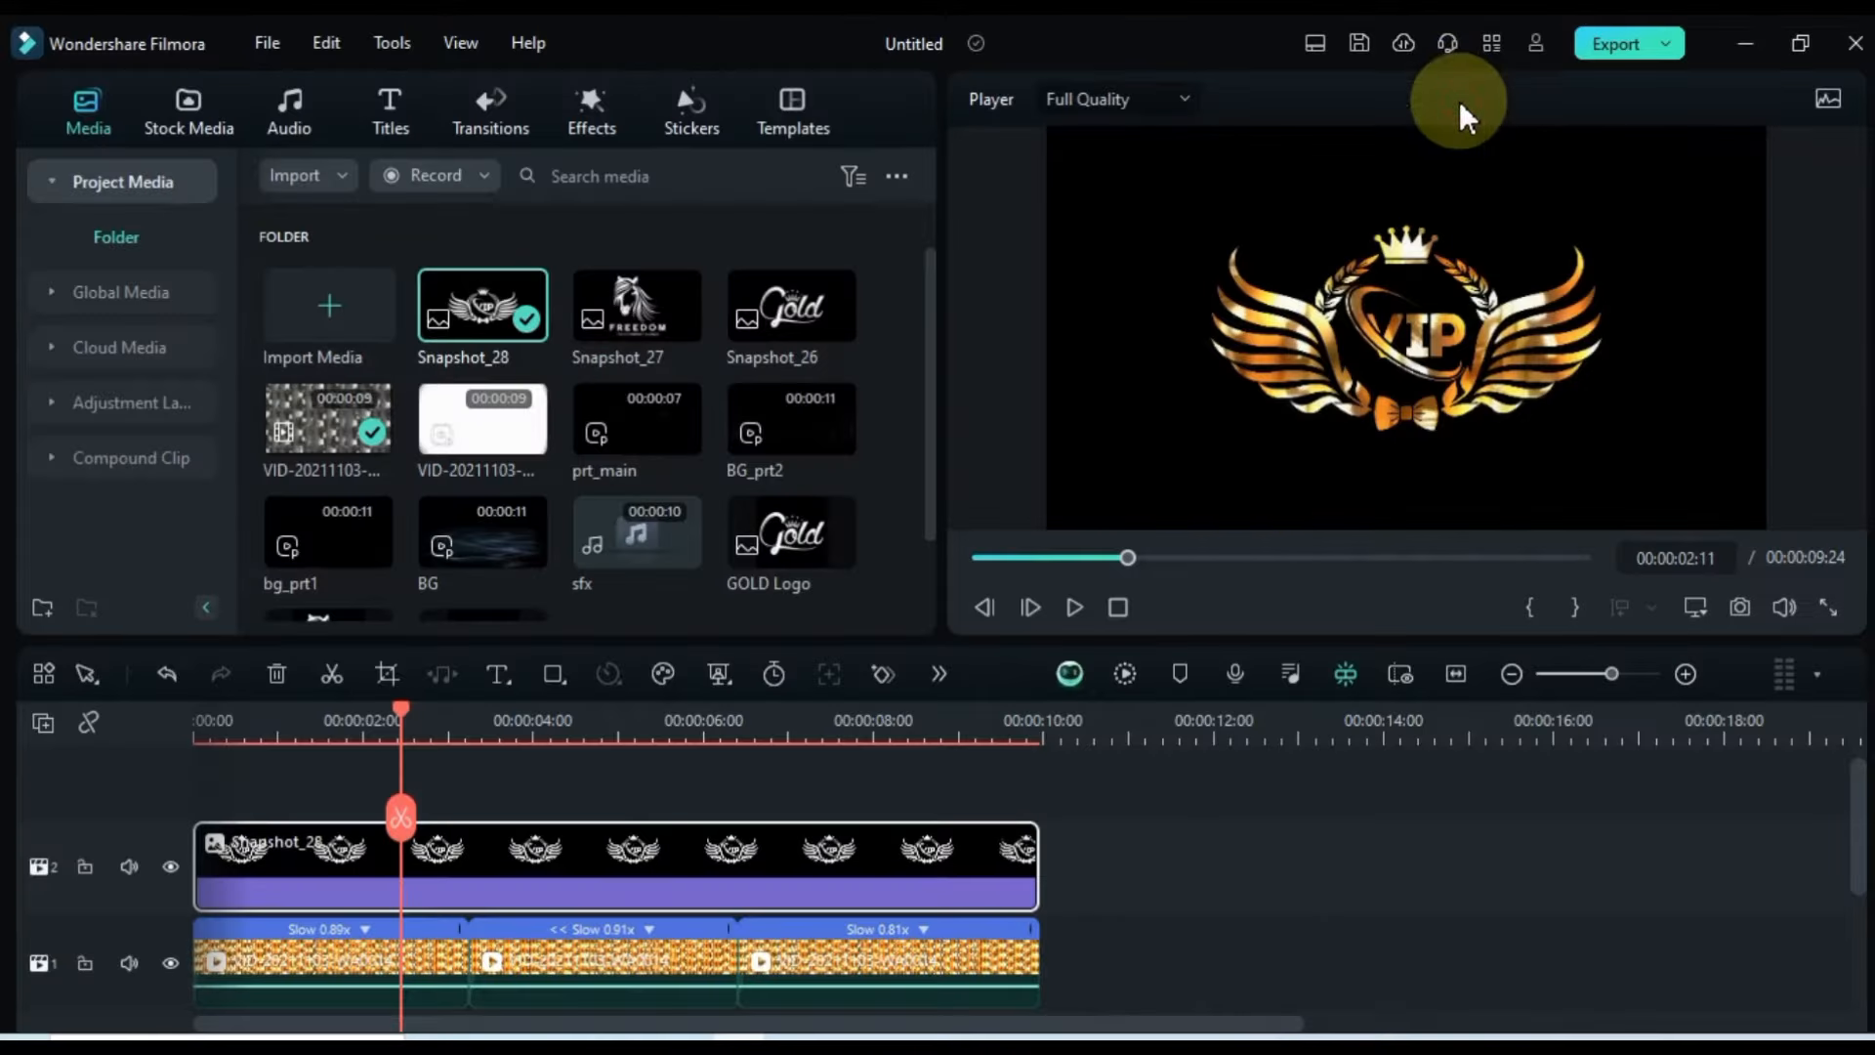
pyautogui.moveTo(633, 288)
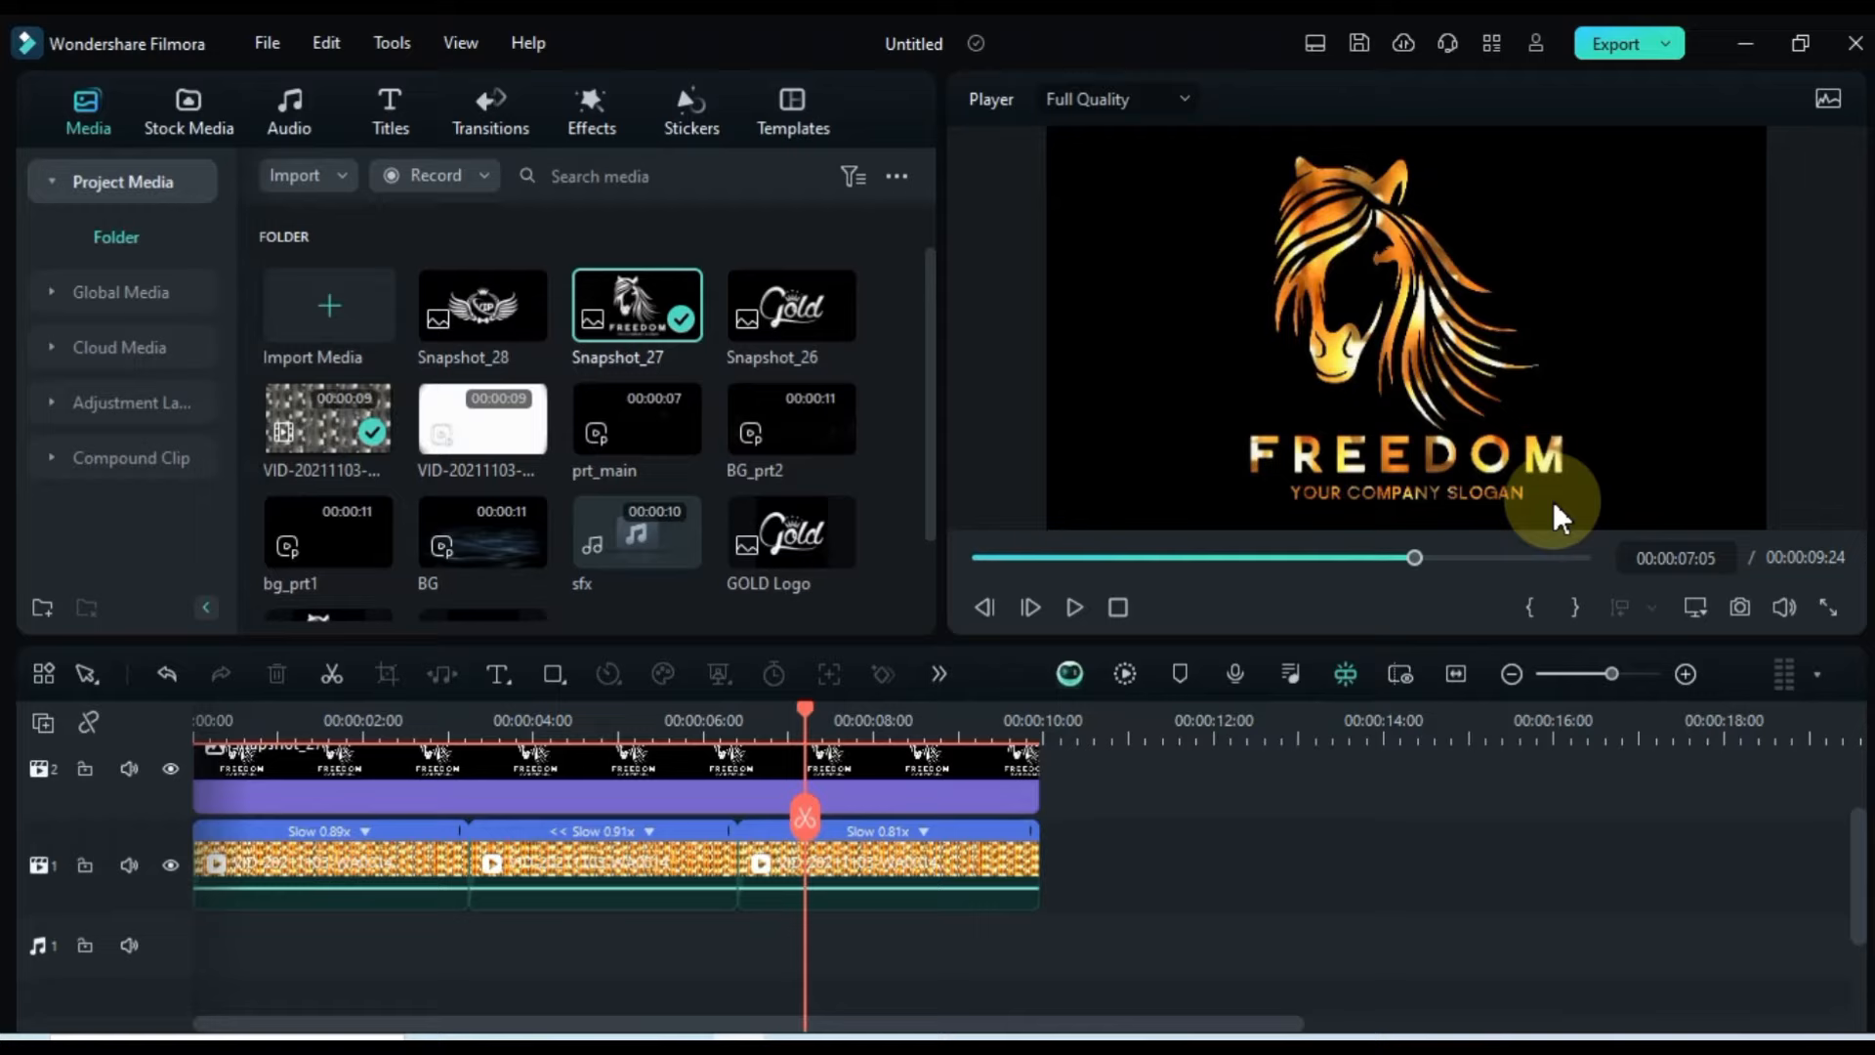
# Step: Export the FREEDOM logo version as My video 3
pyautogui.click(1613, 43)
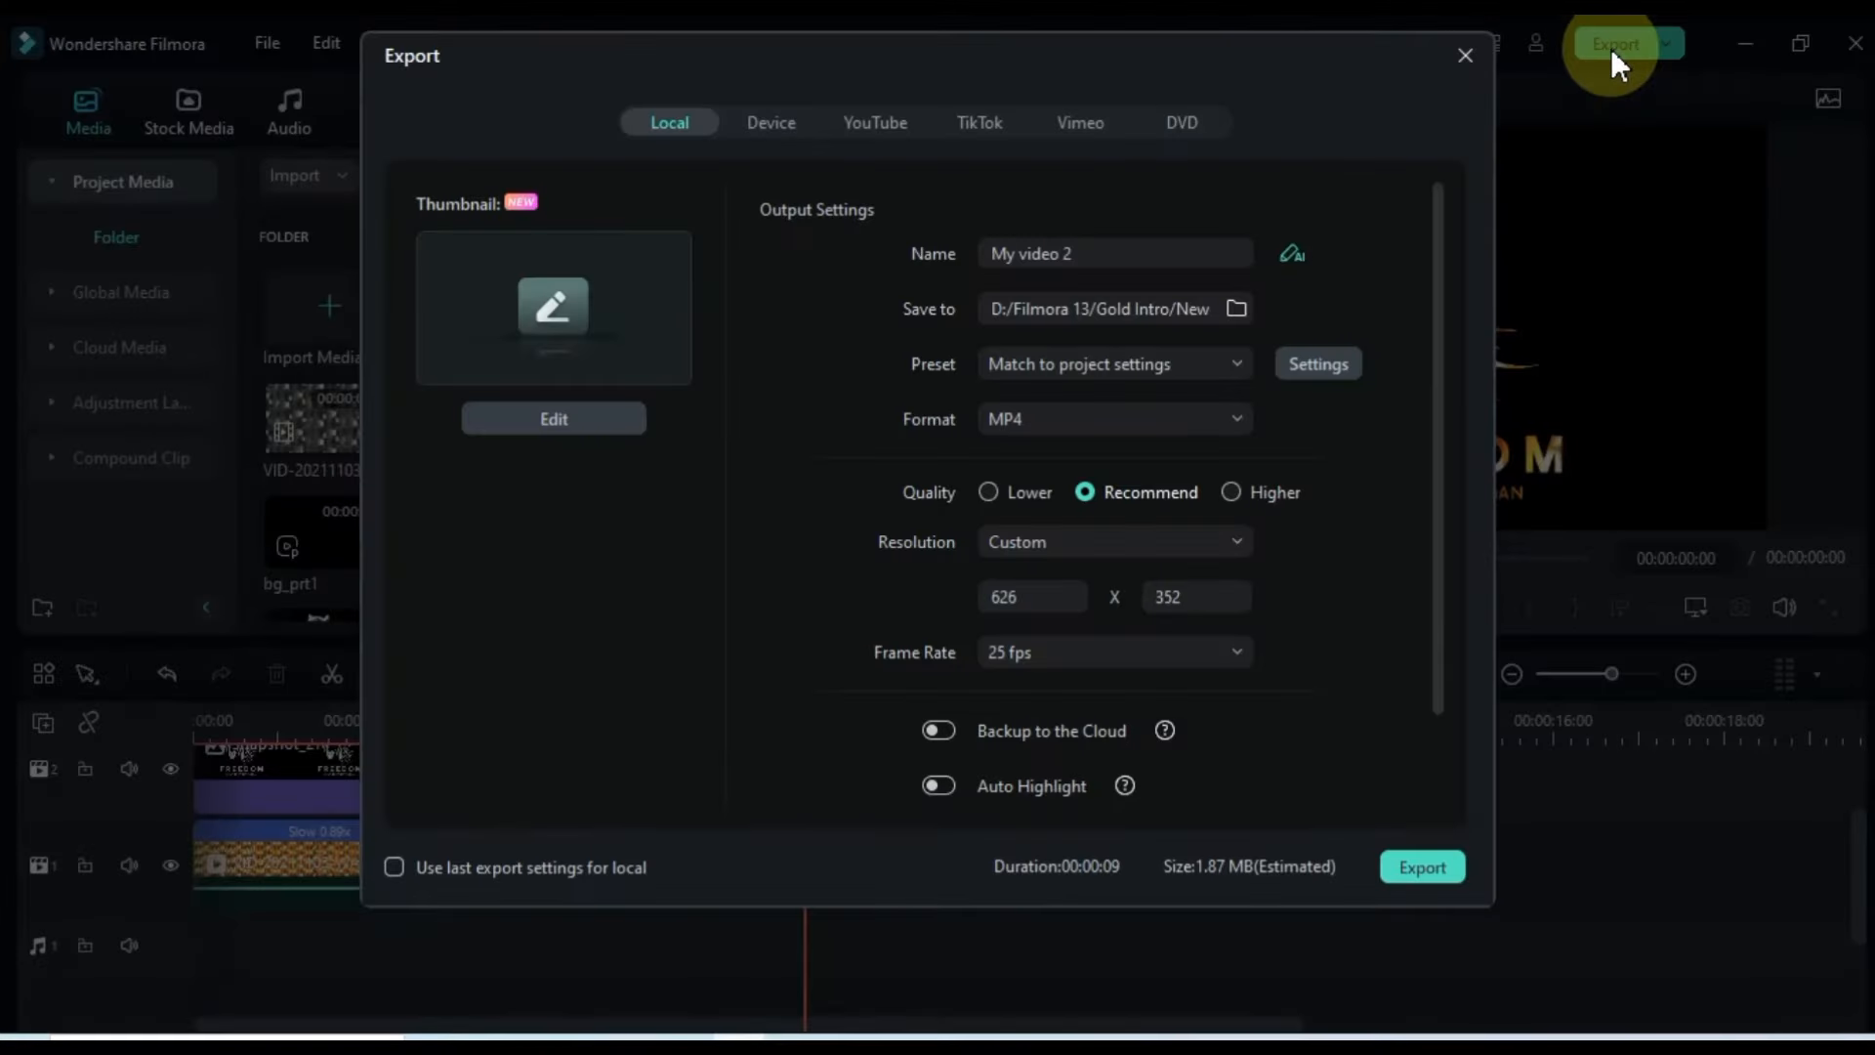
pyautogui.write('3')
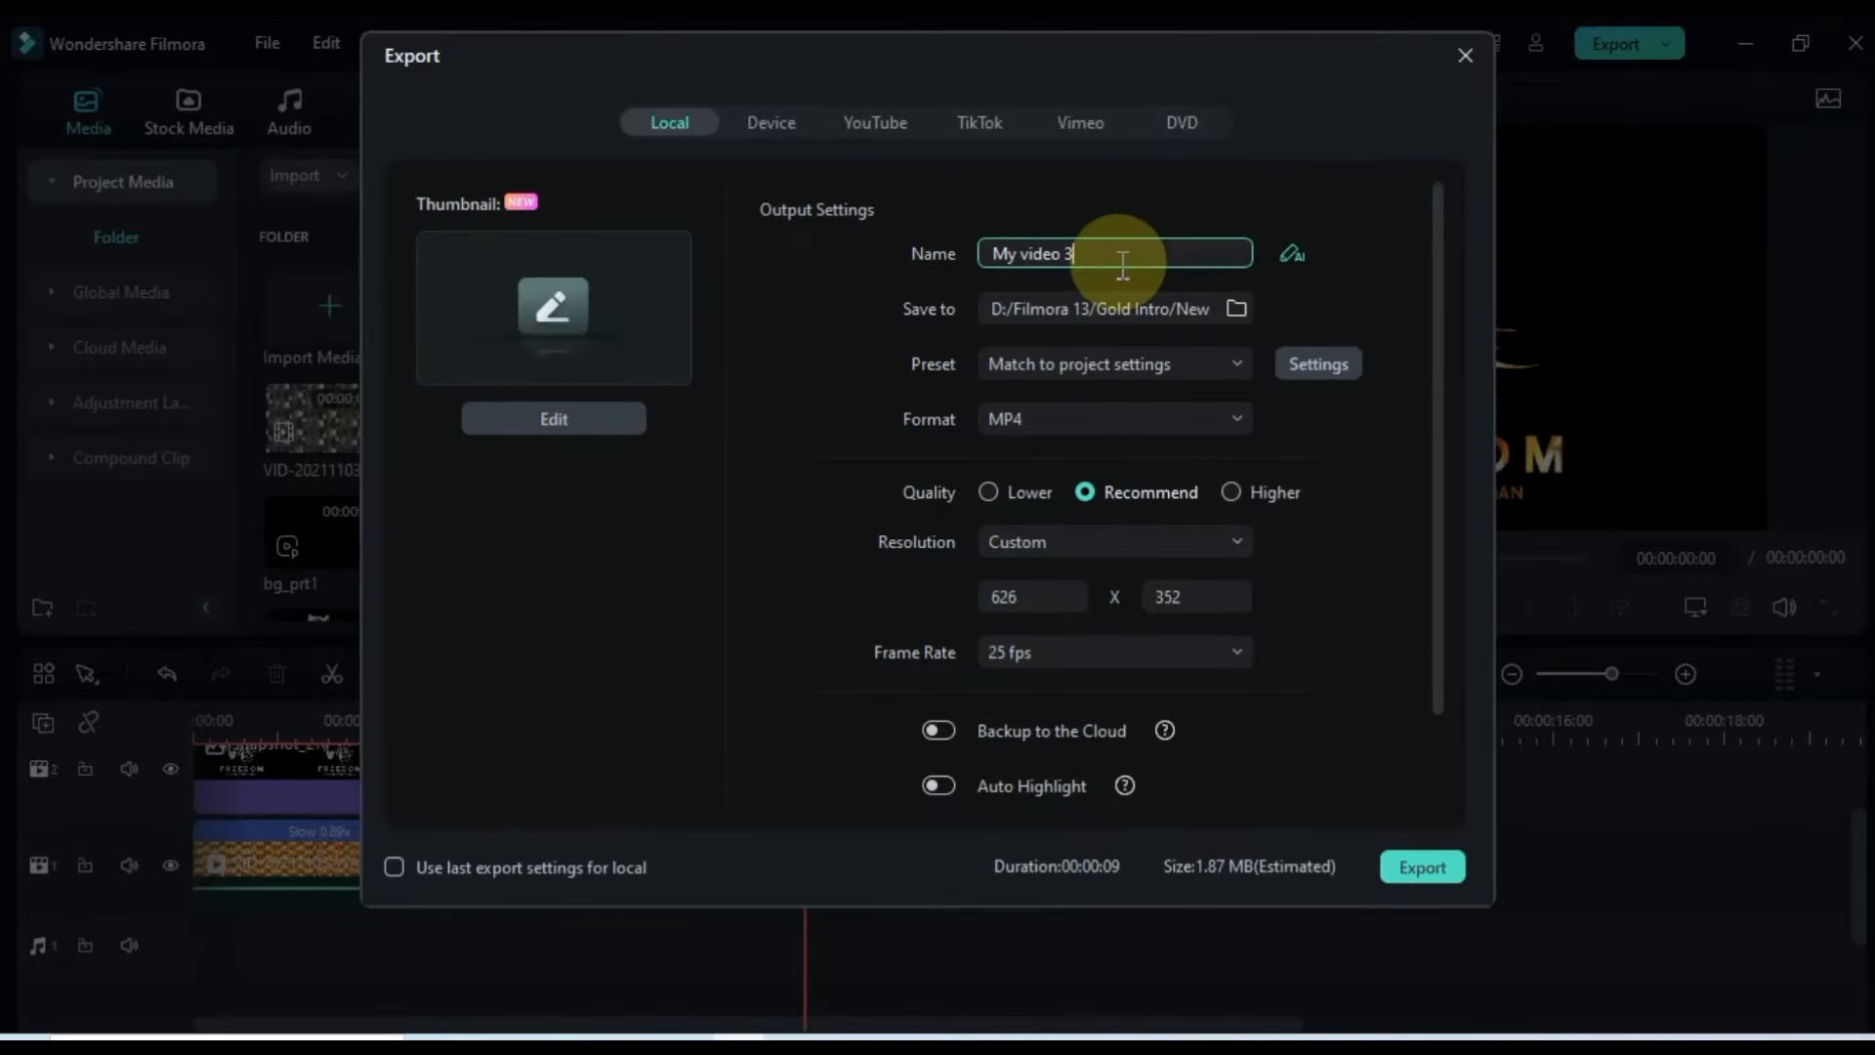
pyautogui.click(1422, 867)
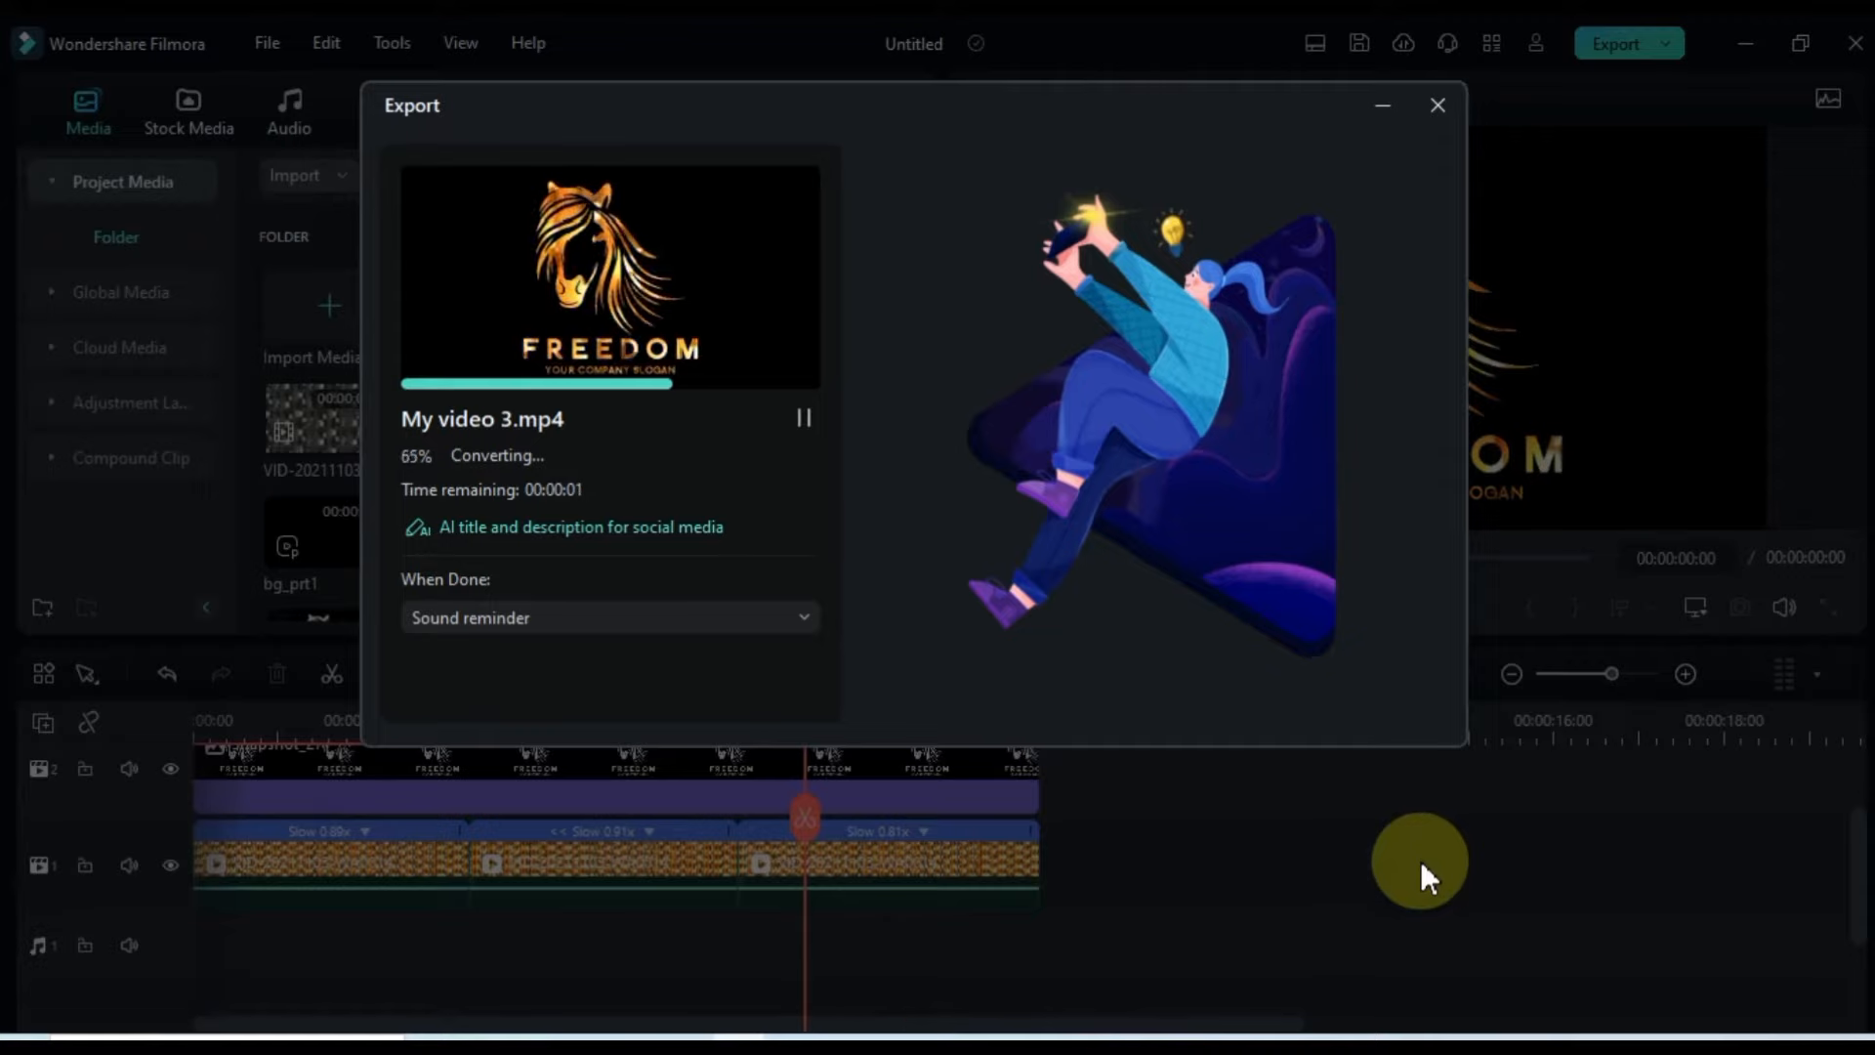
pyautogui.click(1438, 106)
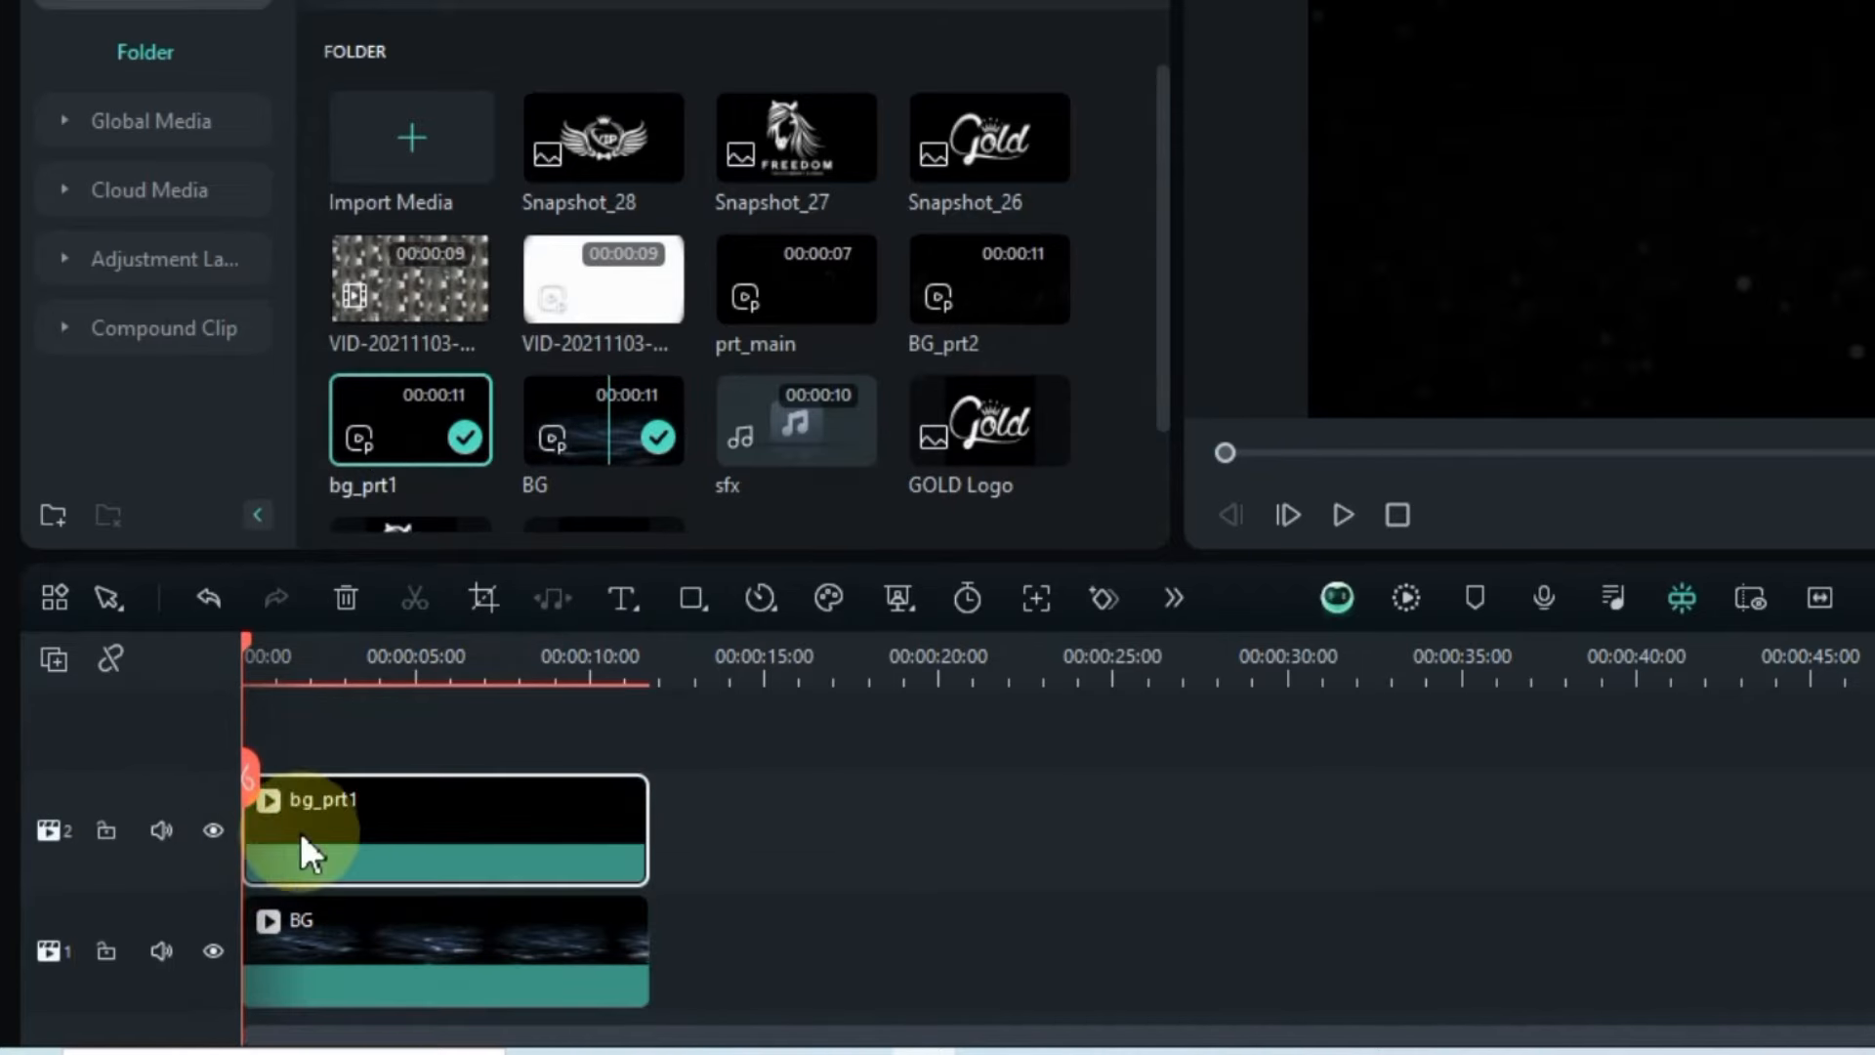
# Step: Set bg_prt1's Compositing Blend Mode to Screen over the BG clip
pyautogui.click(464, 655)
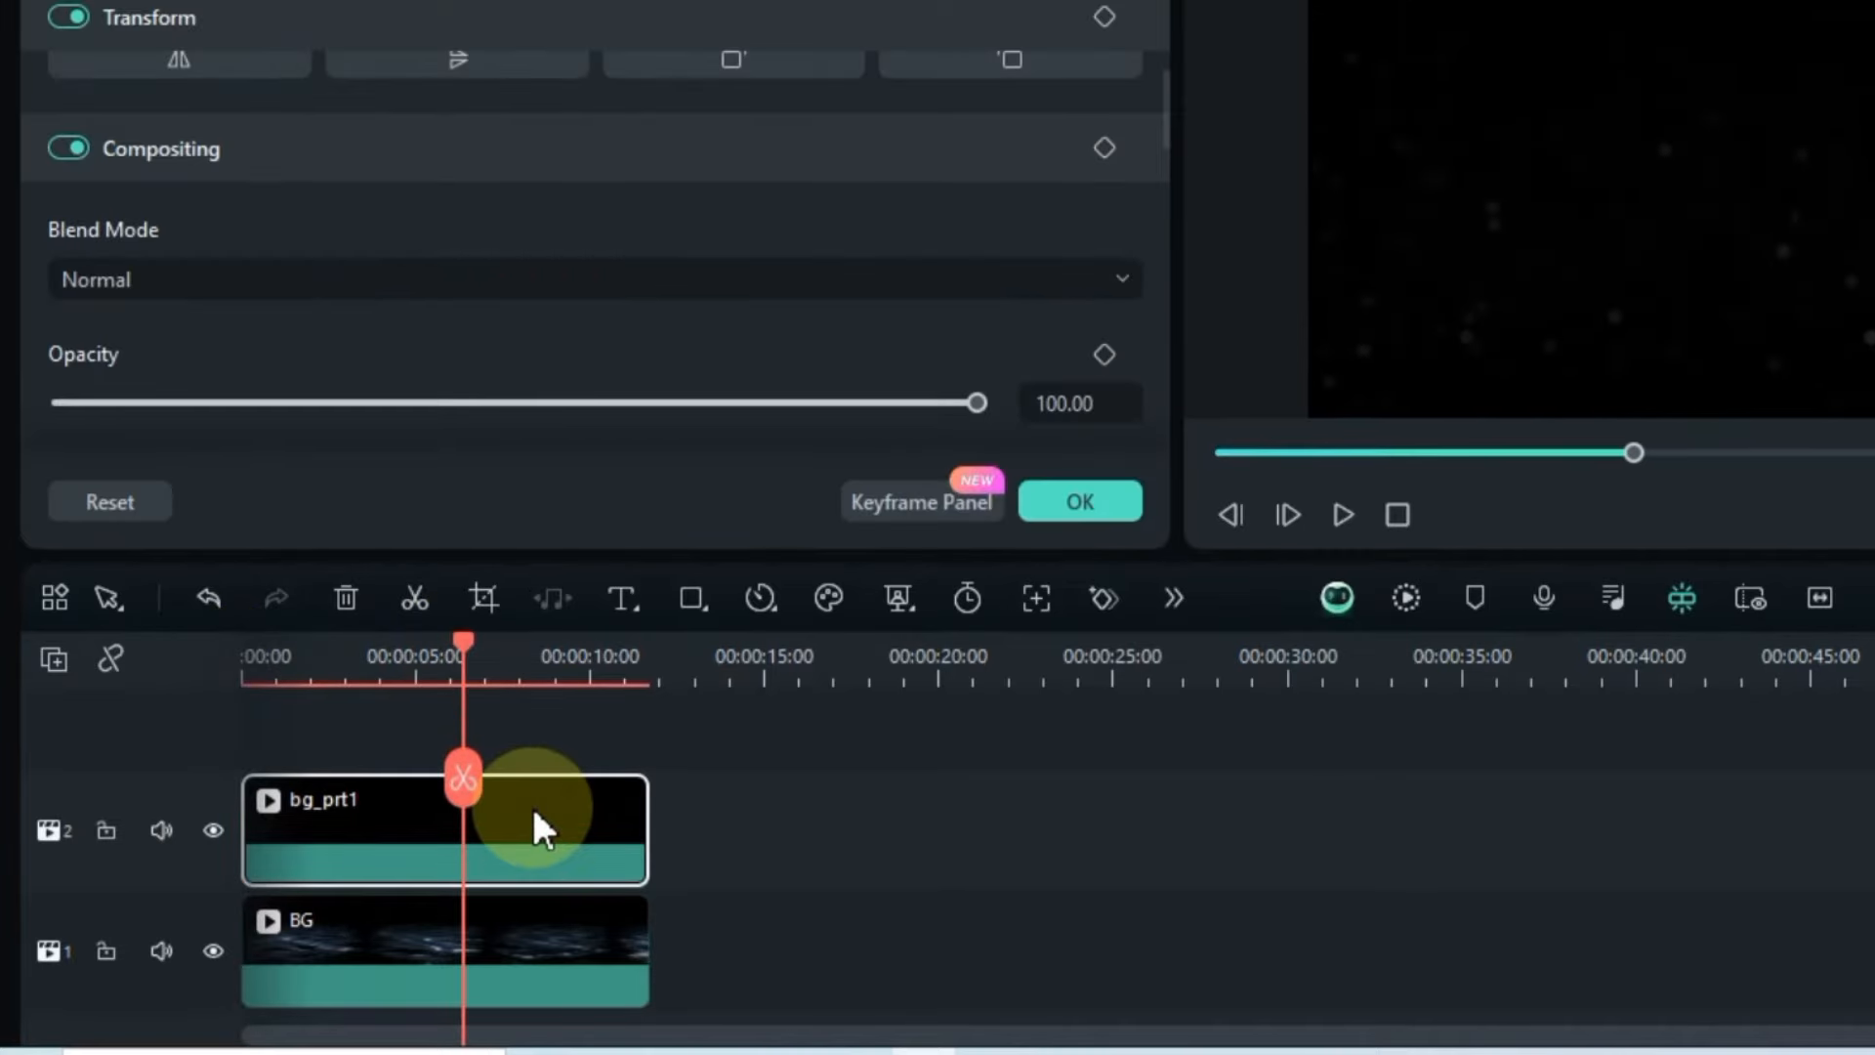
pyautogui.scroll(3)
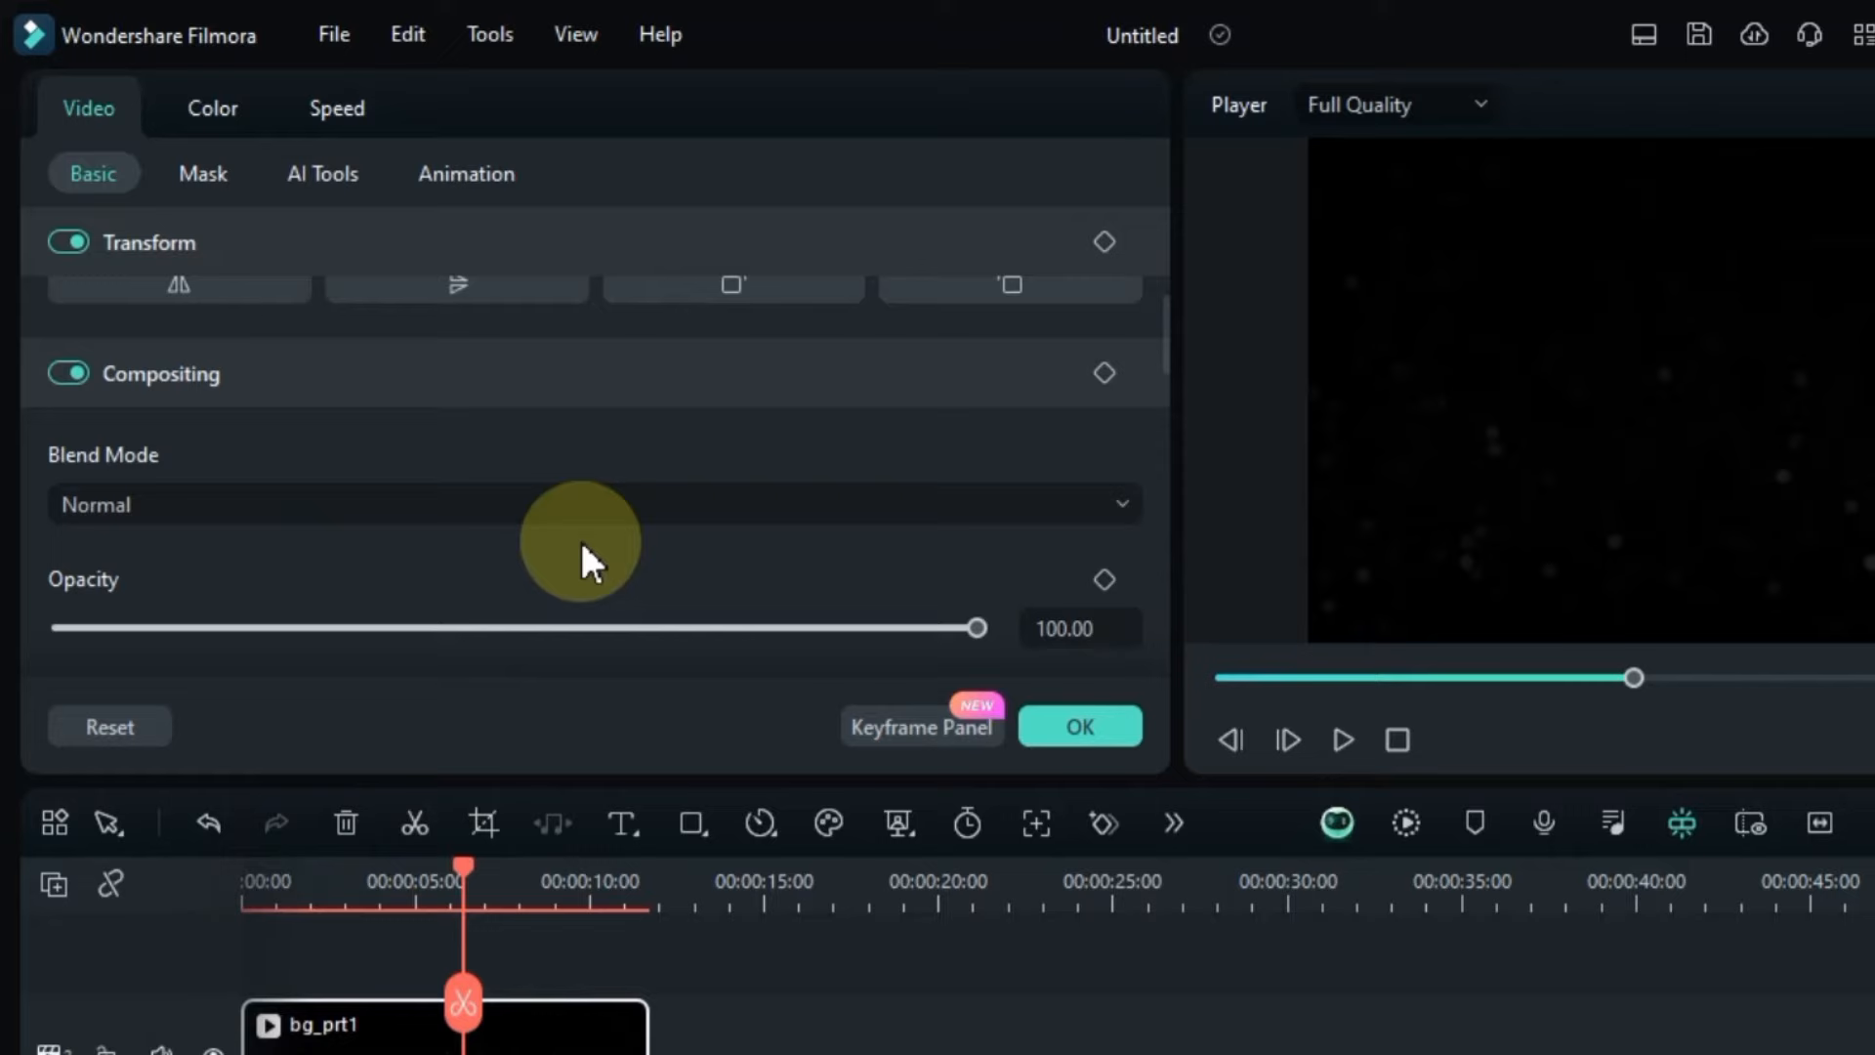
pyautogui.click(591, 503)
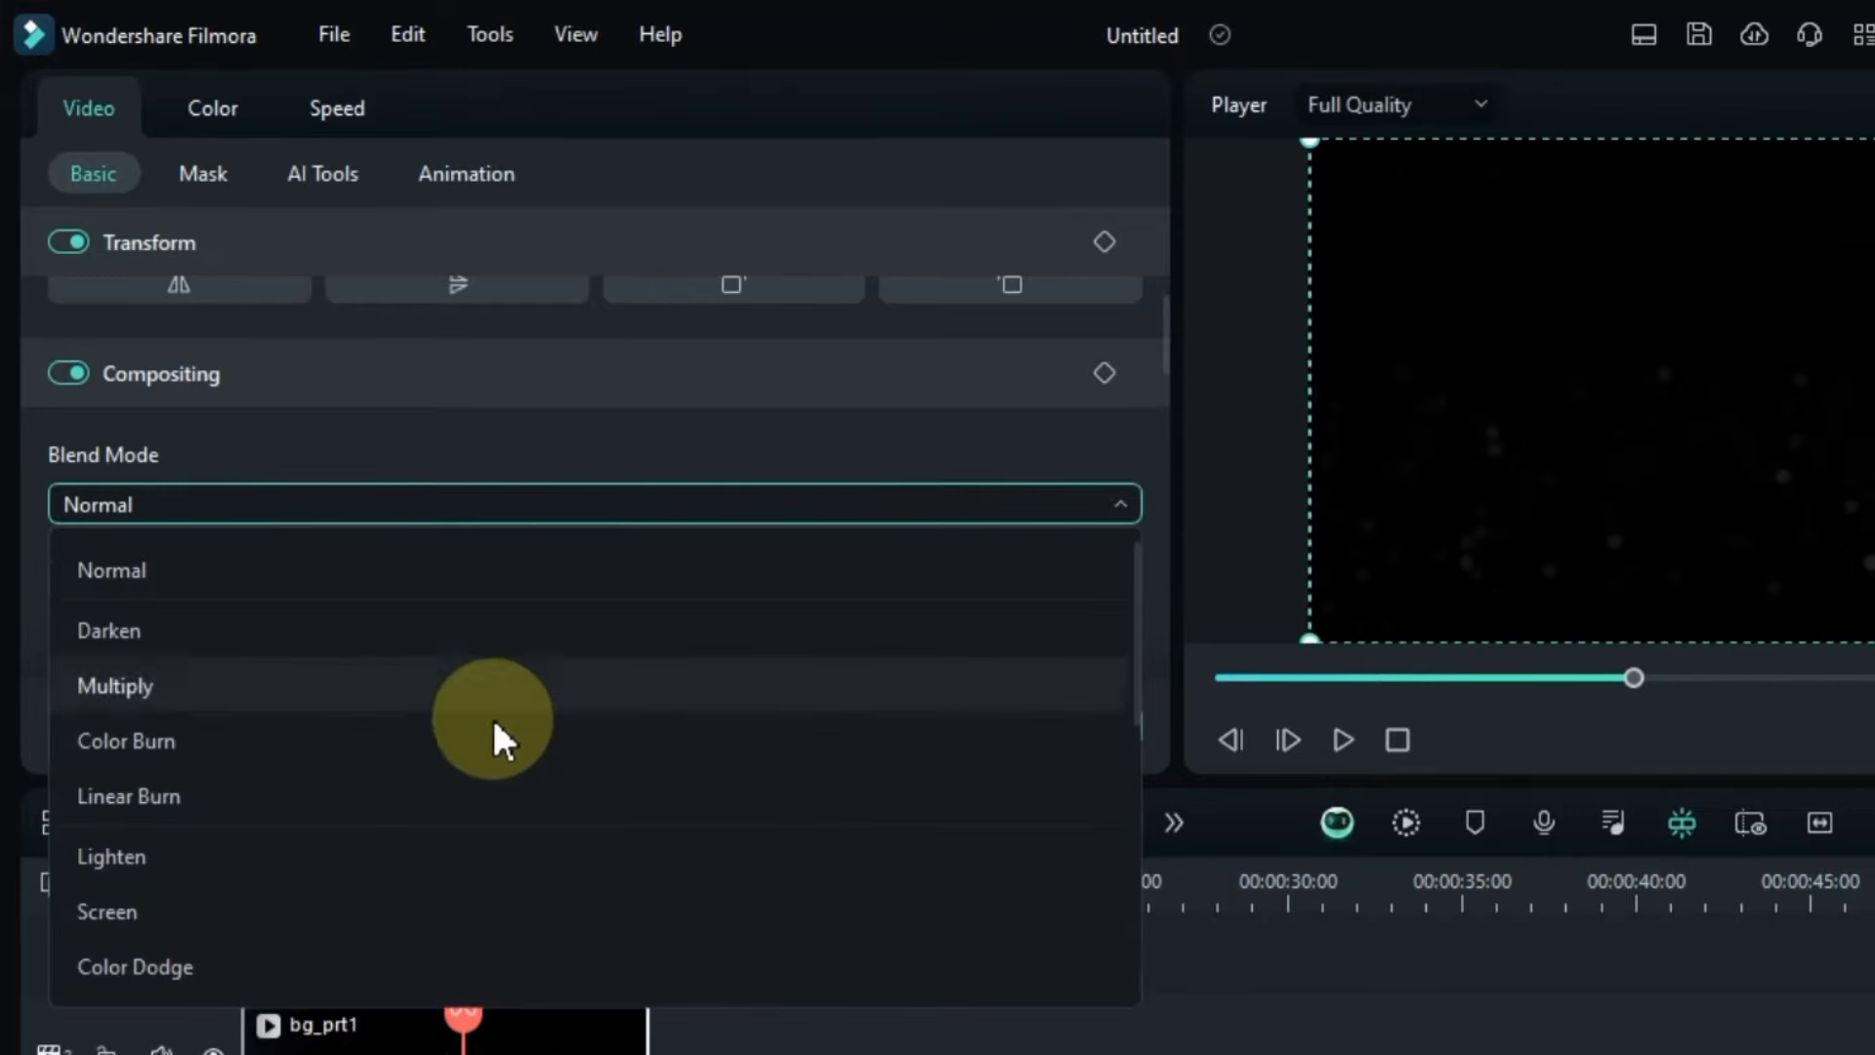
pyautogui.click(107, 911)
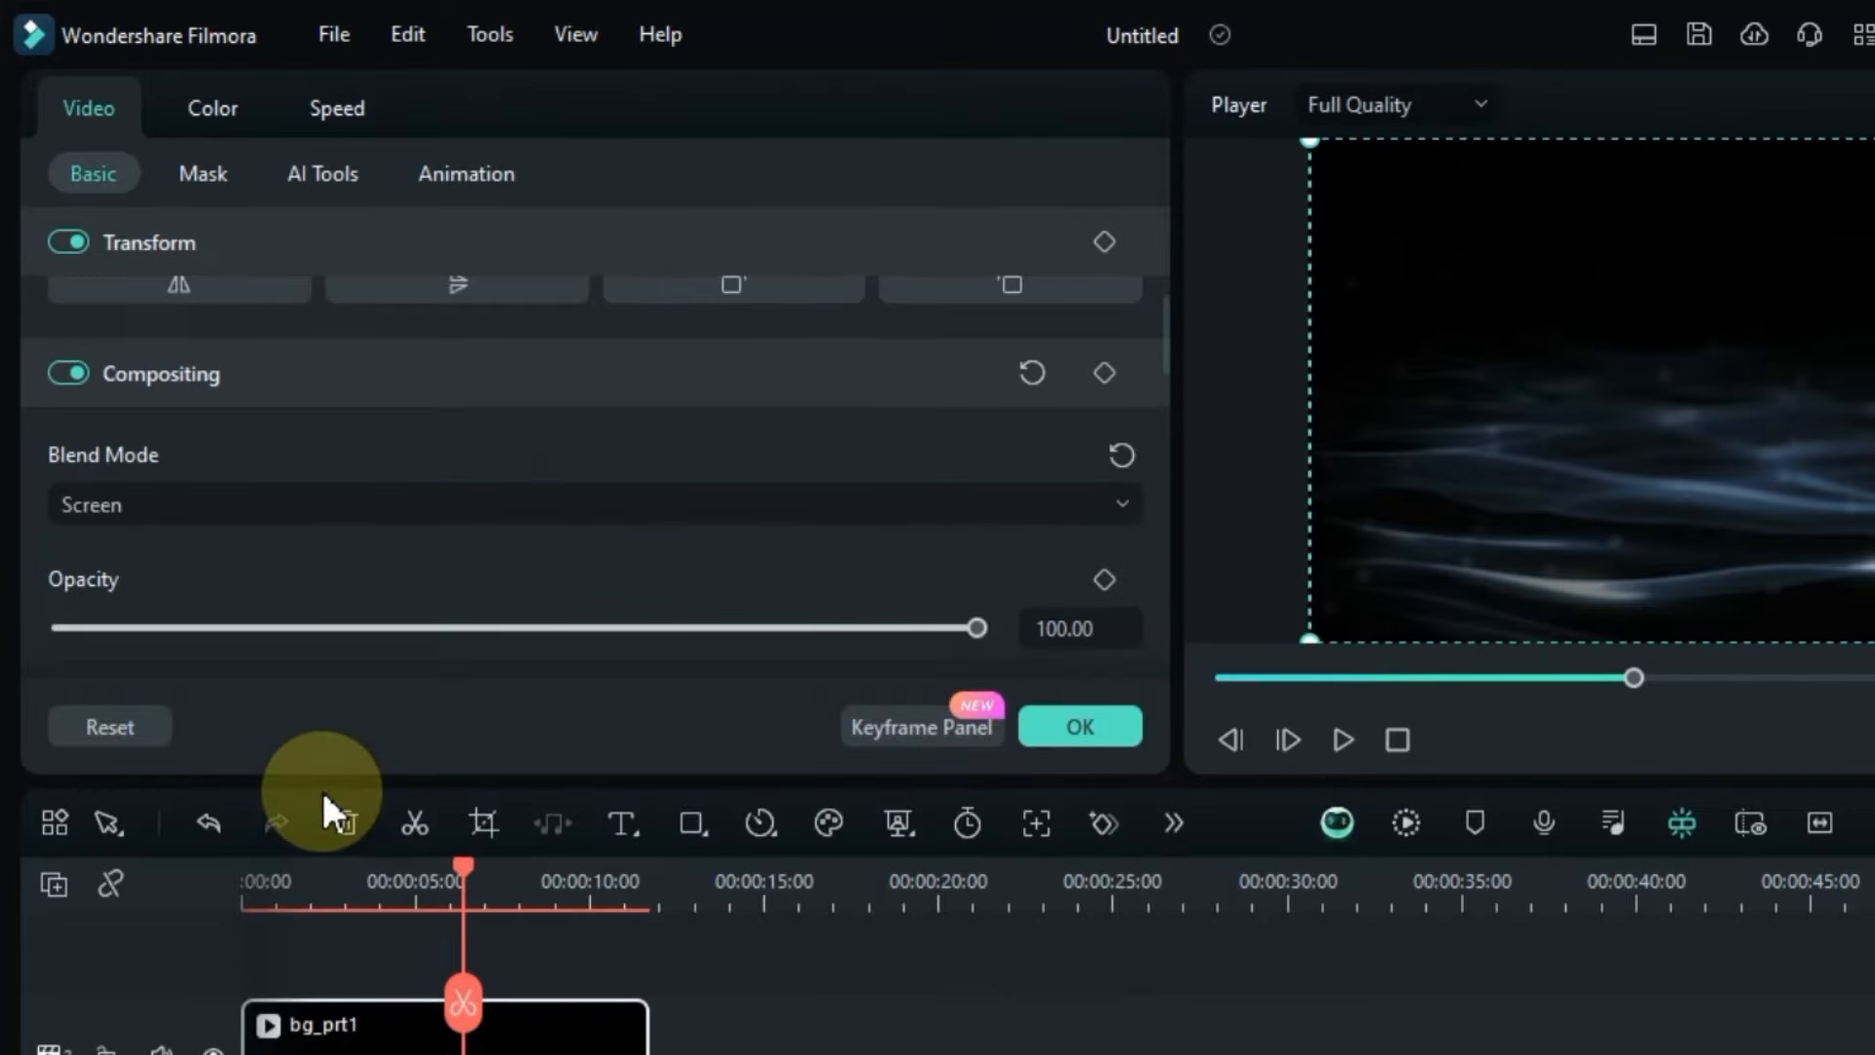
pyautogui.click(107, 119)
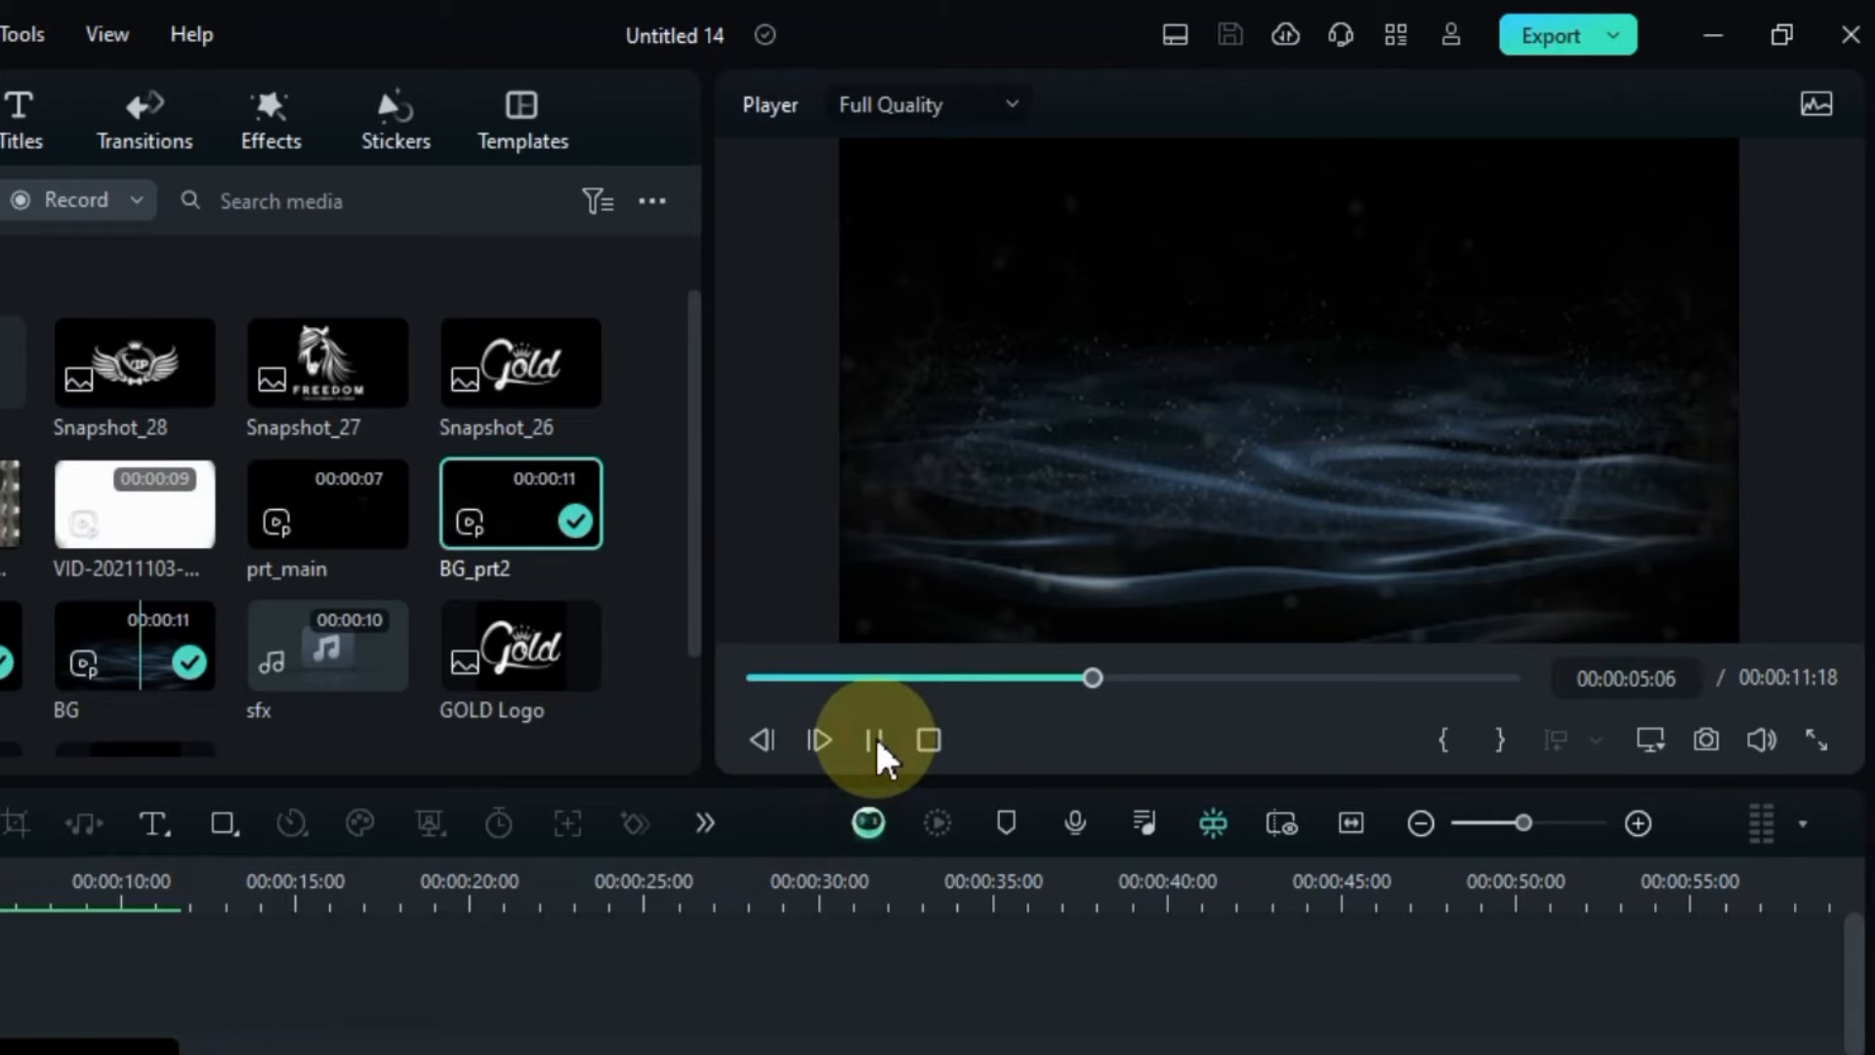
# Step: Pause playback and import My video, My video 2 and My video 3 from Gold Intro
pyautogui.click(820, 739)
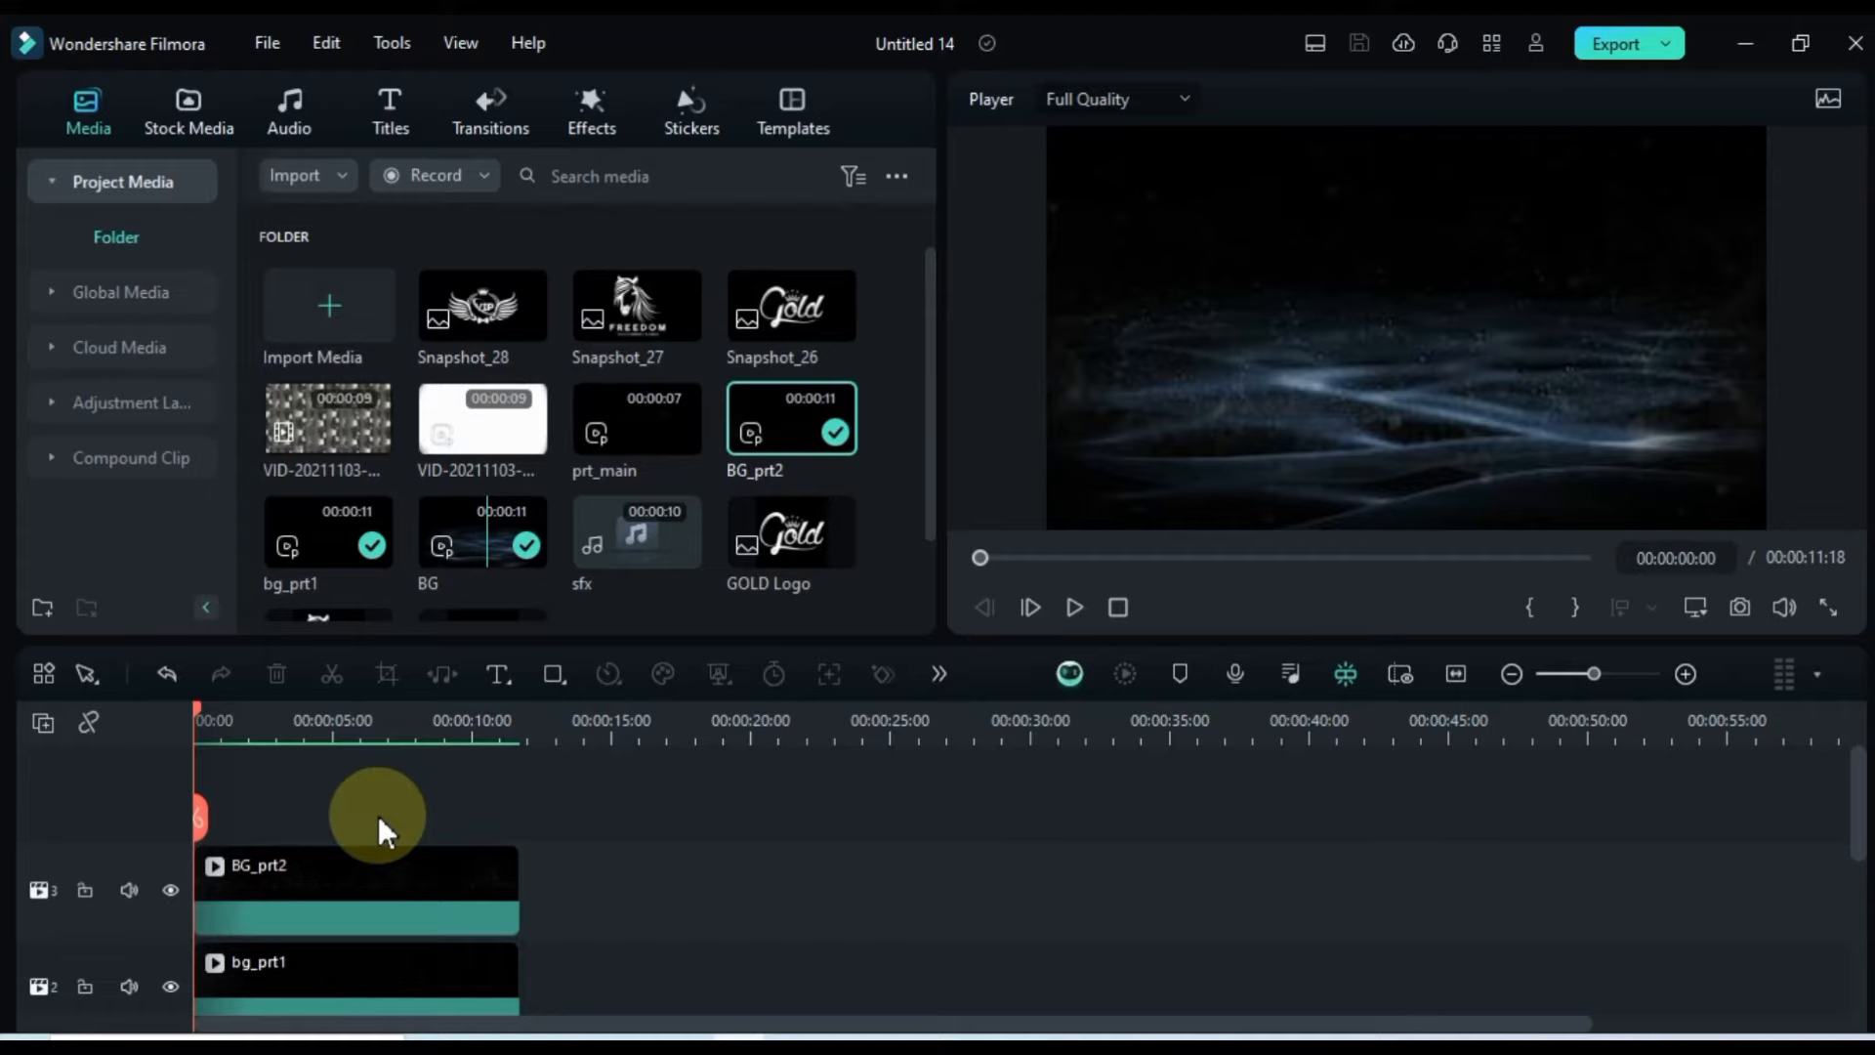
pyautogui.scroll(-3)
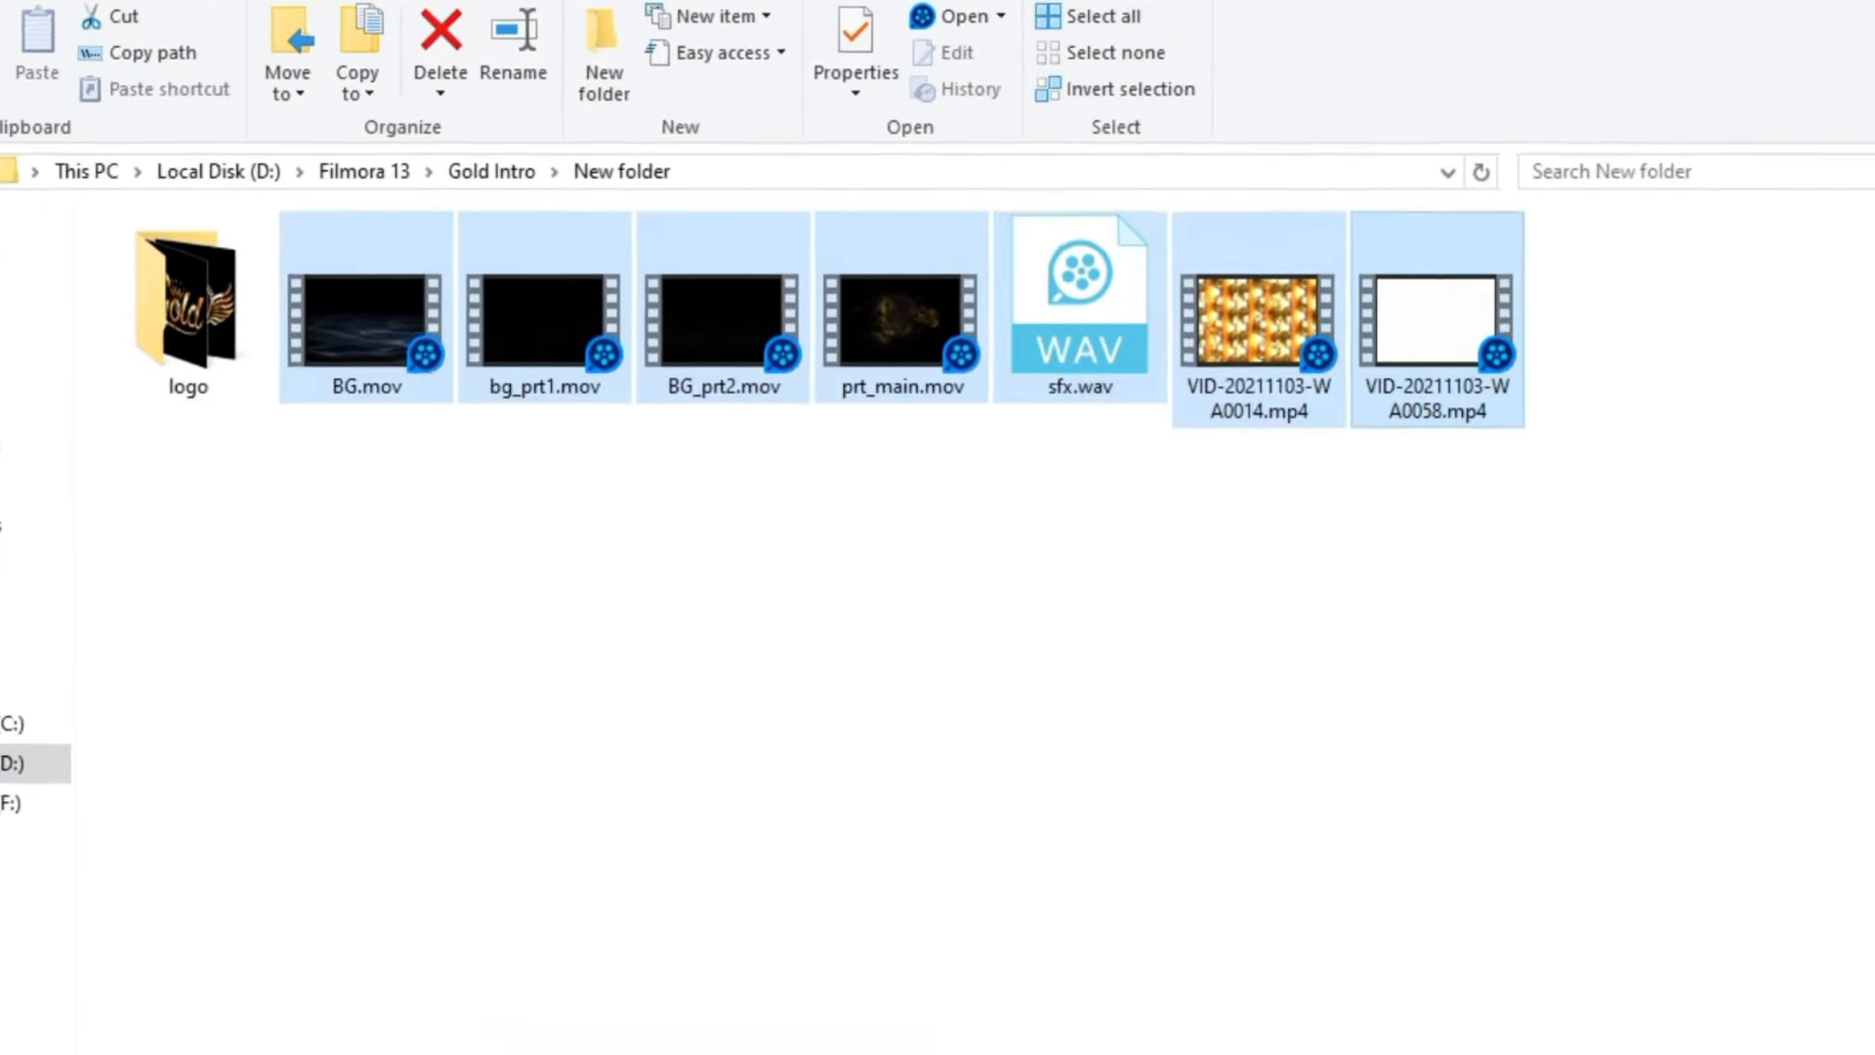
pyautogui.doubleClick(187, 304)
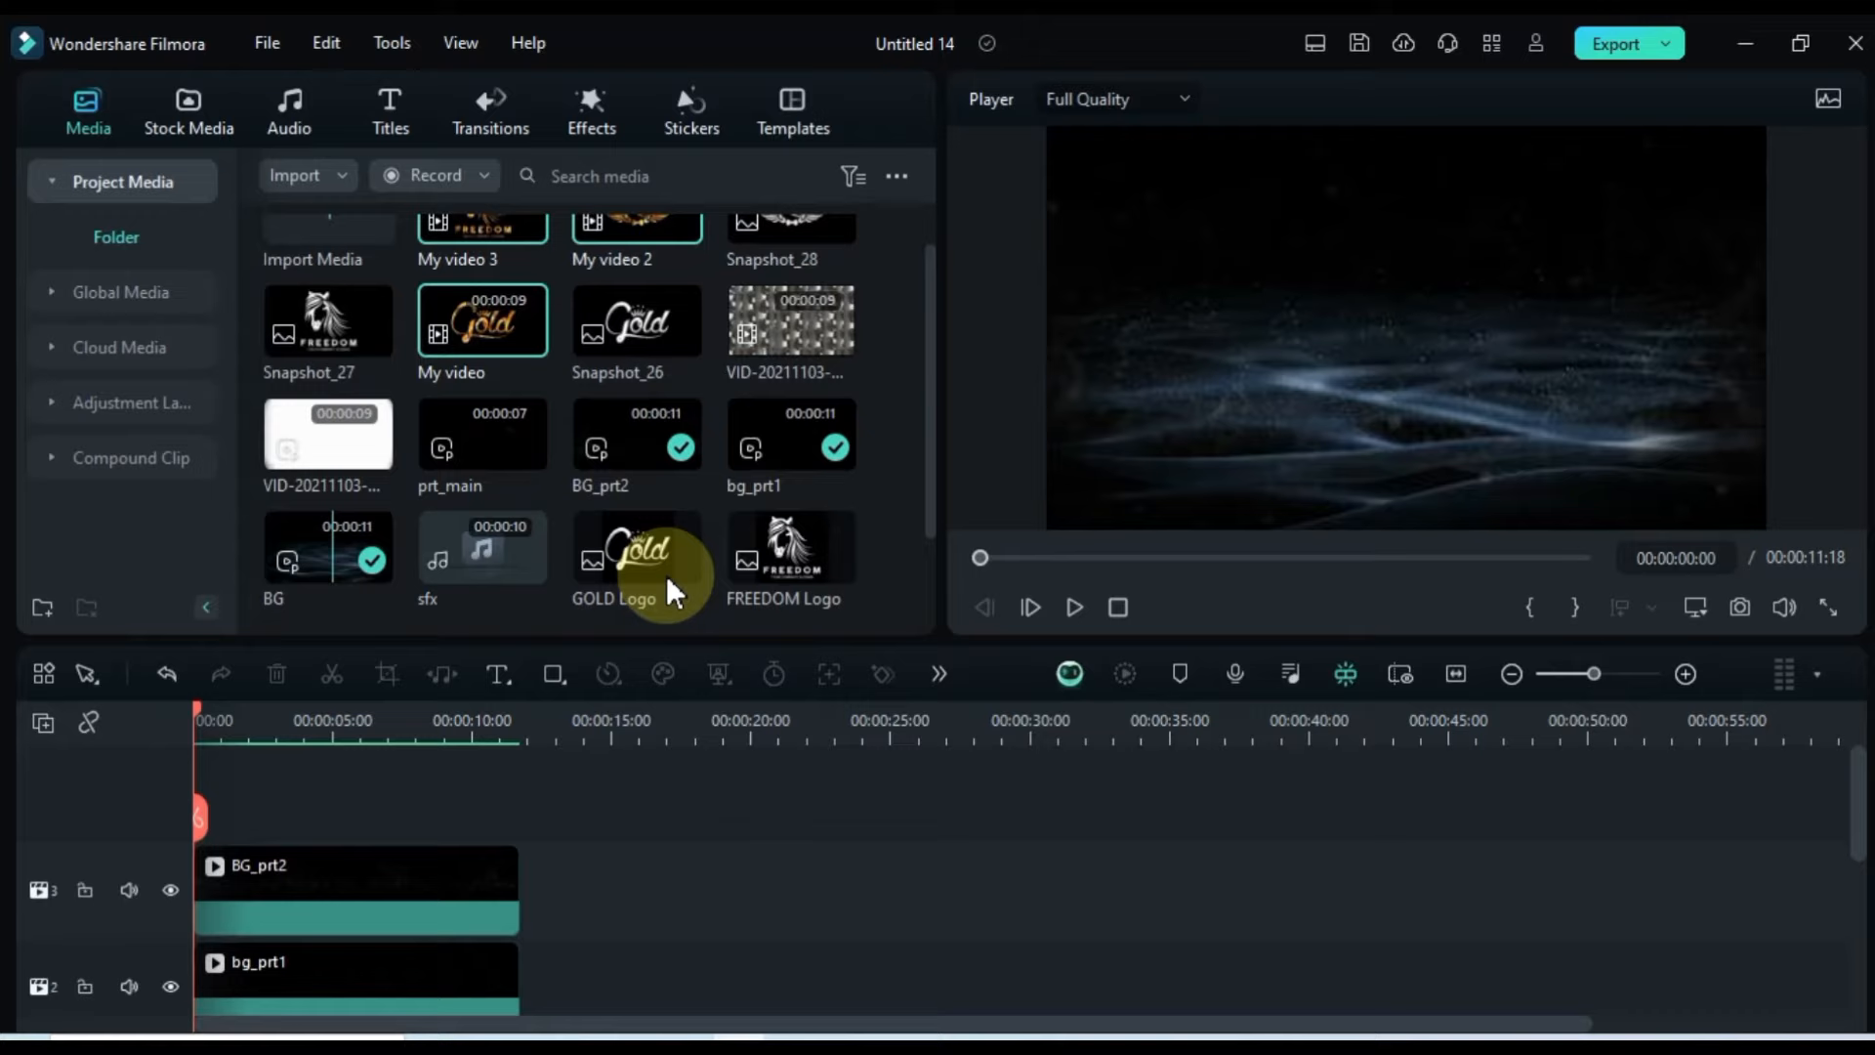
pyautogui.moveTo(896, 335)
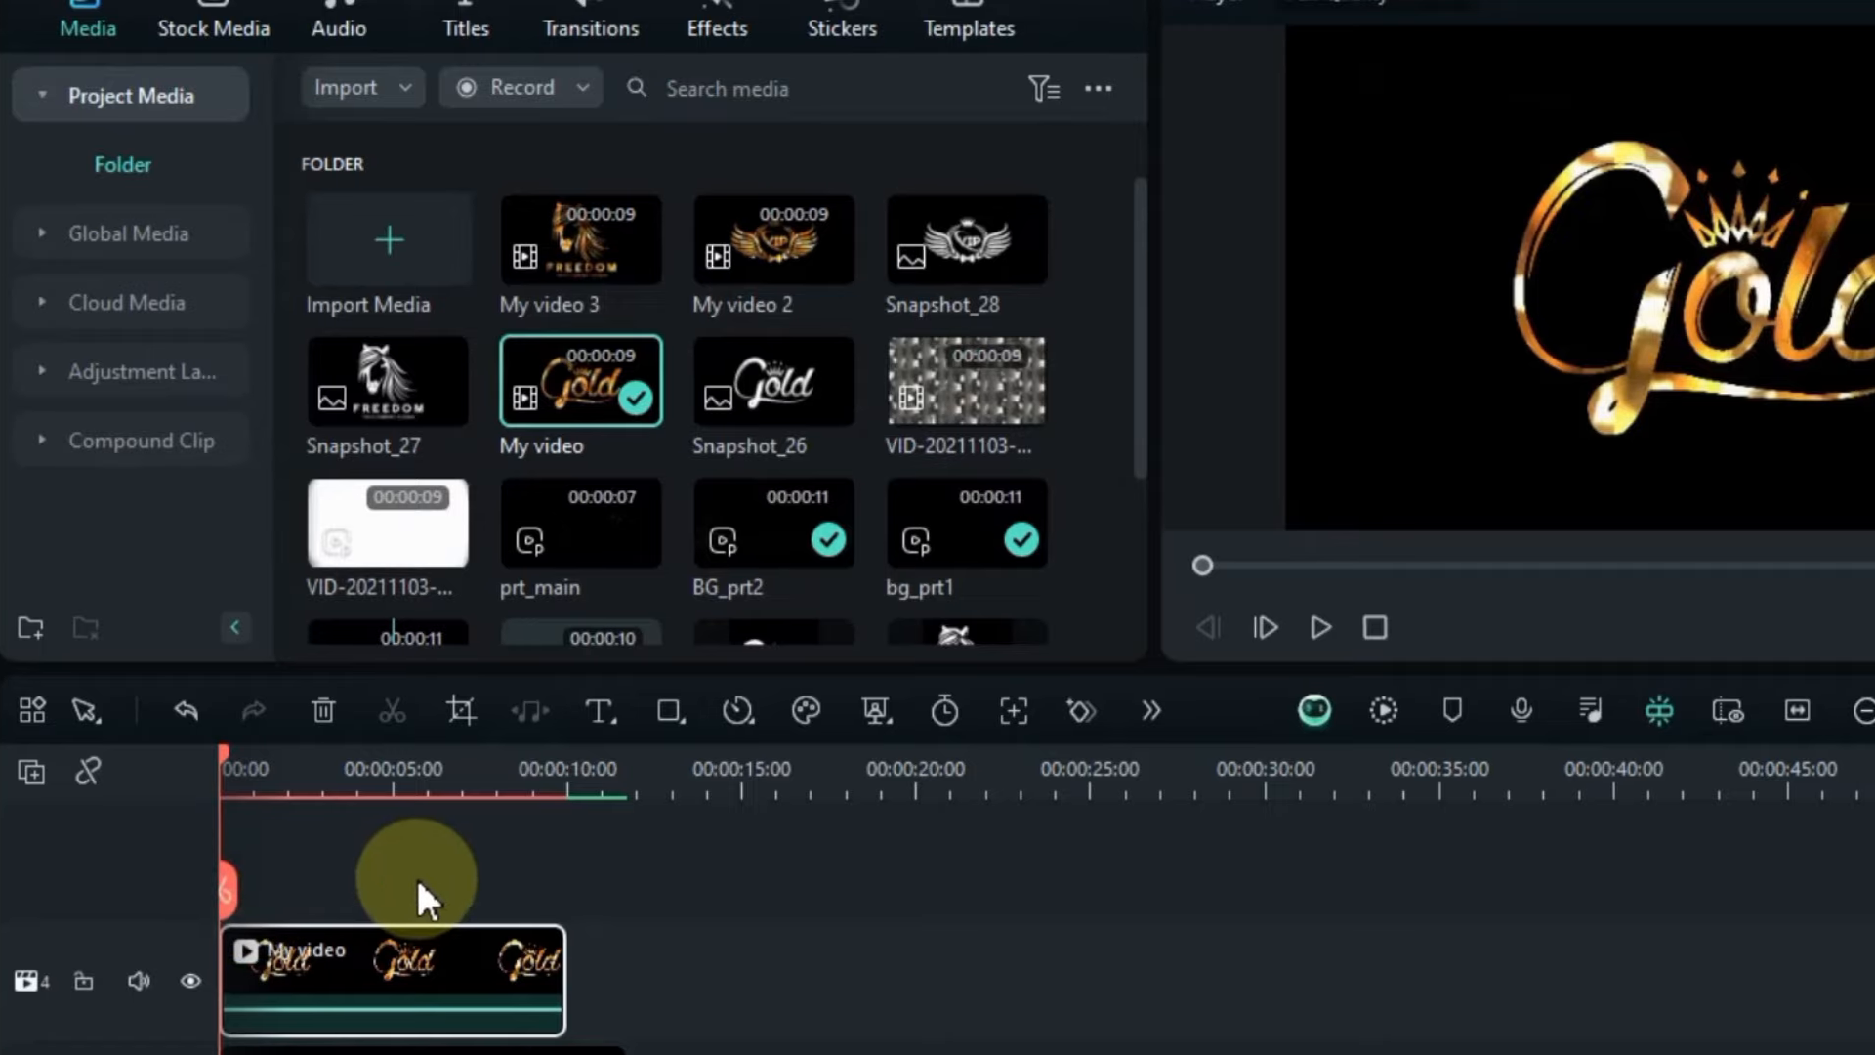
# Step: Open the Compositing Blend Mode options for My video on track 4
pyautogui.click(1320, 627)
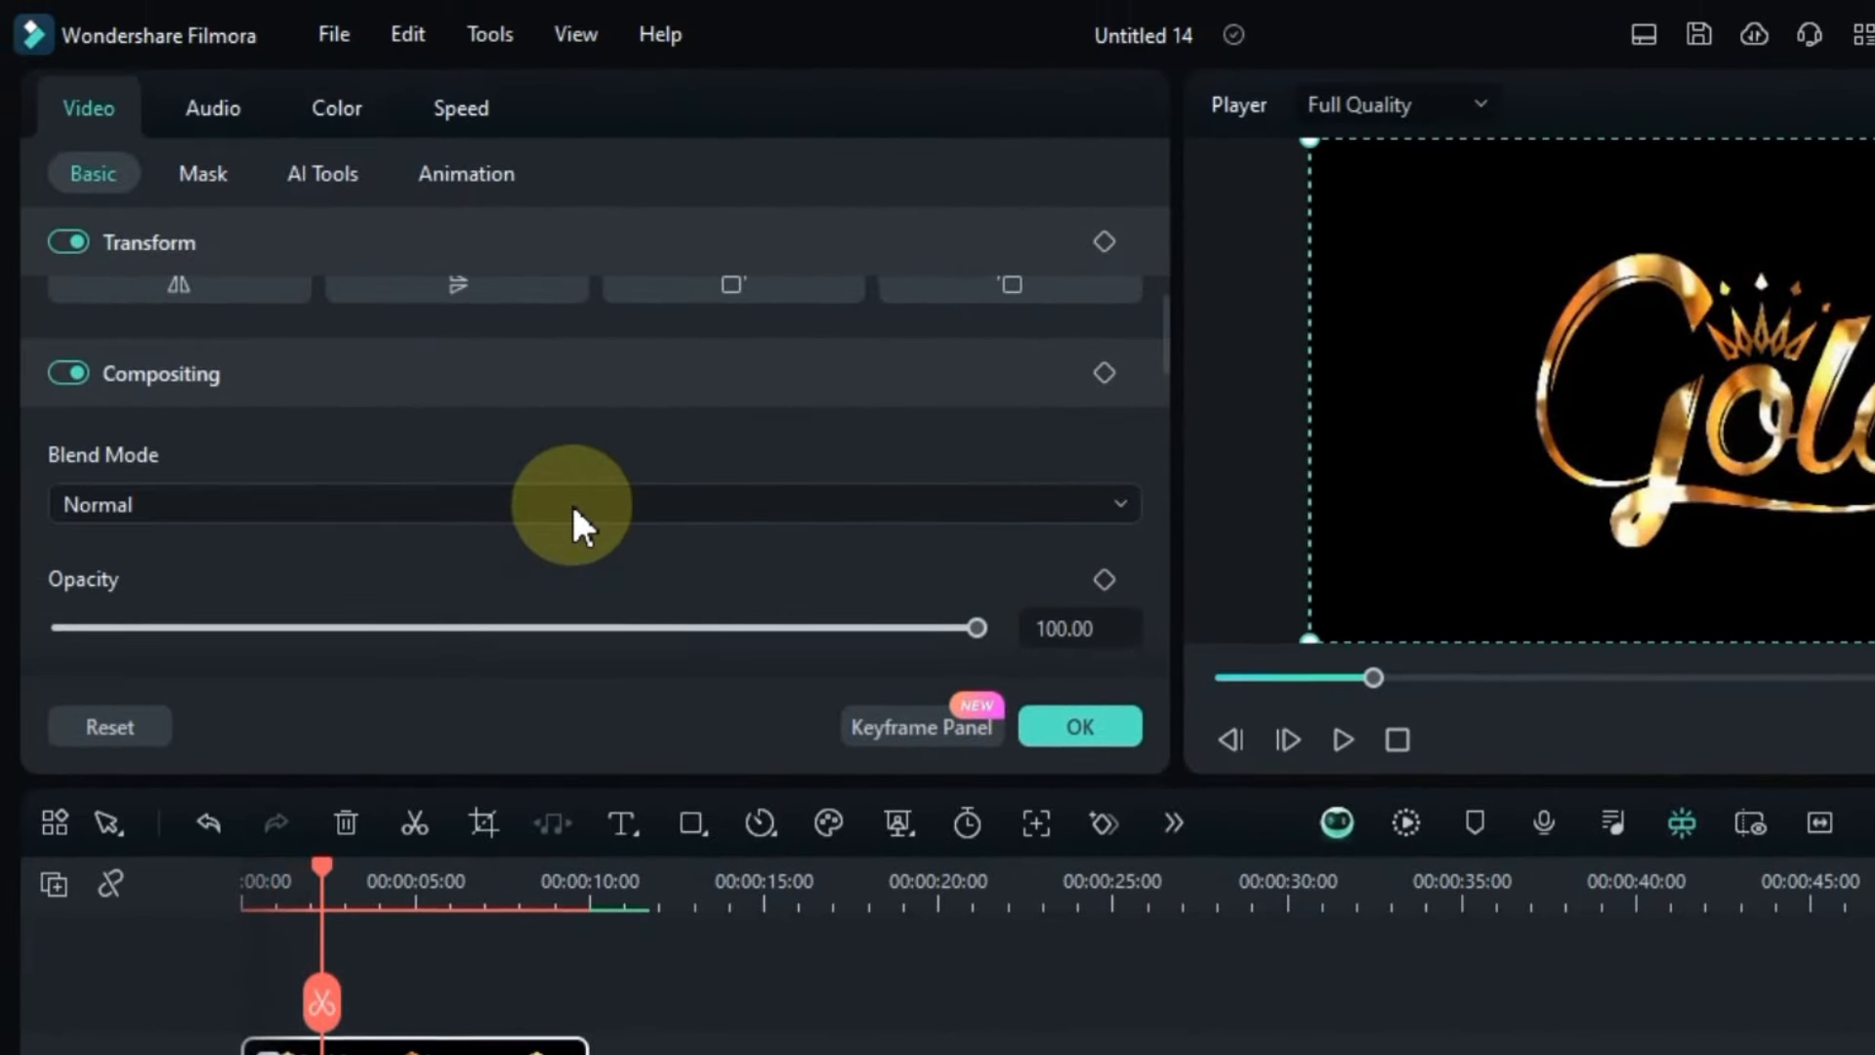
pyautogui.click(586, 504)
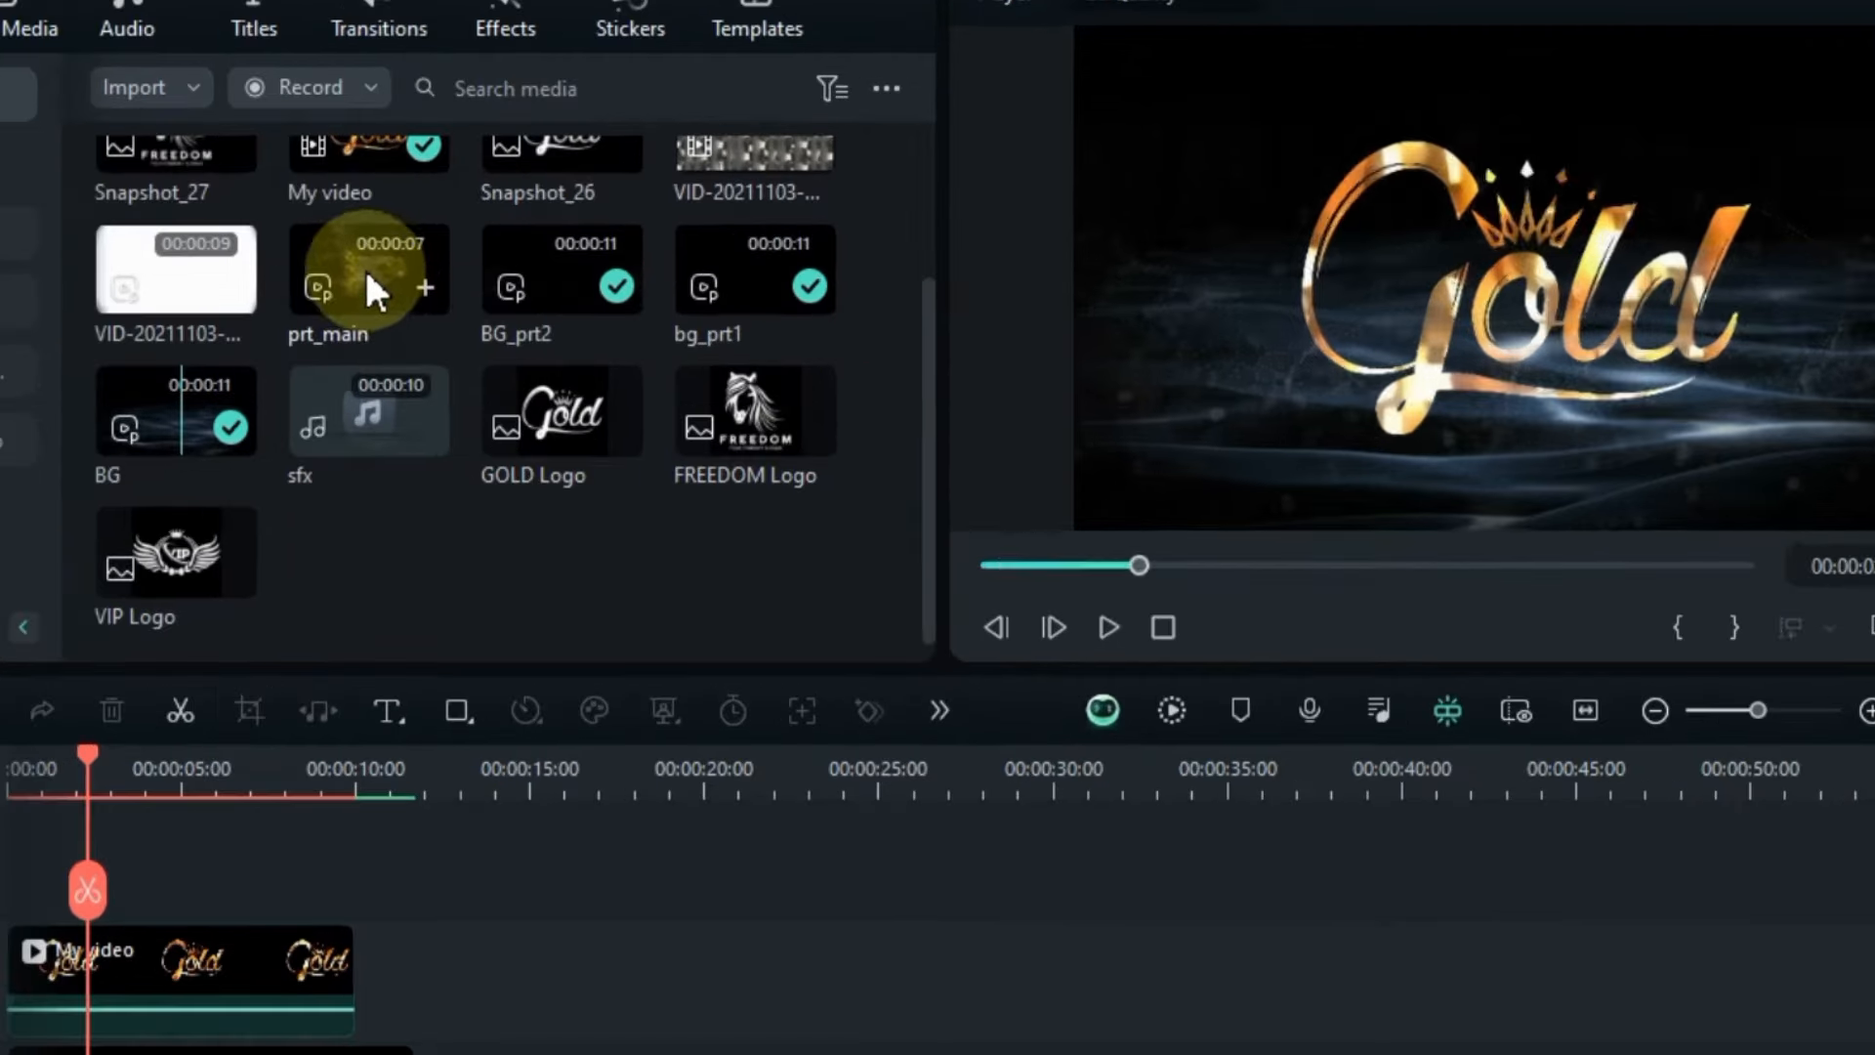
# Step: Add the prt_main particle clip, set its blend mode to Screen, and preview
pyautogui.click(1107, 627)
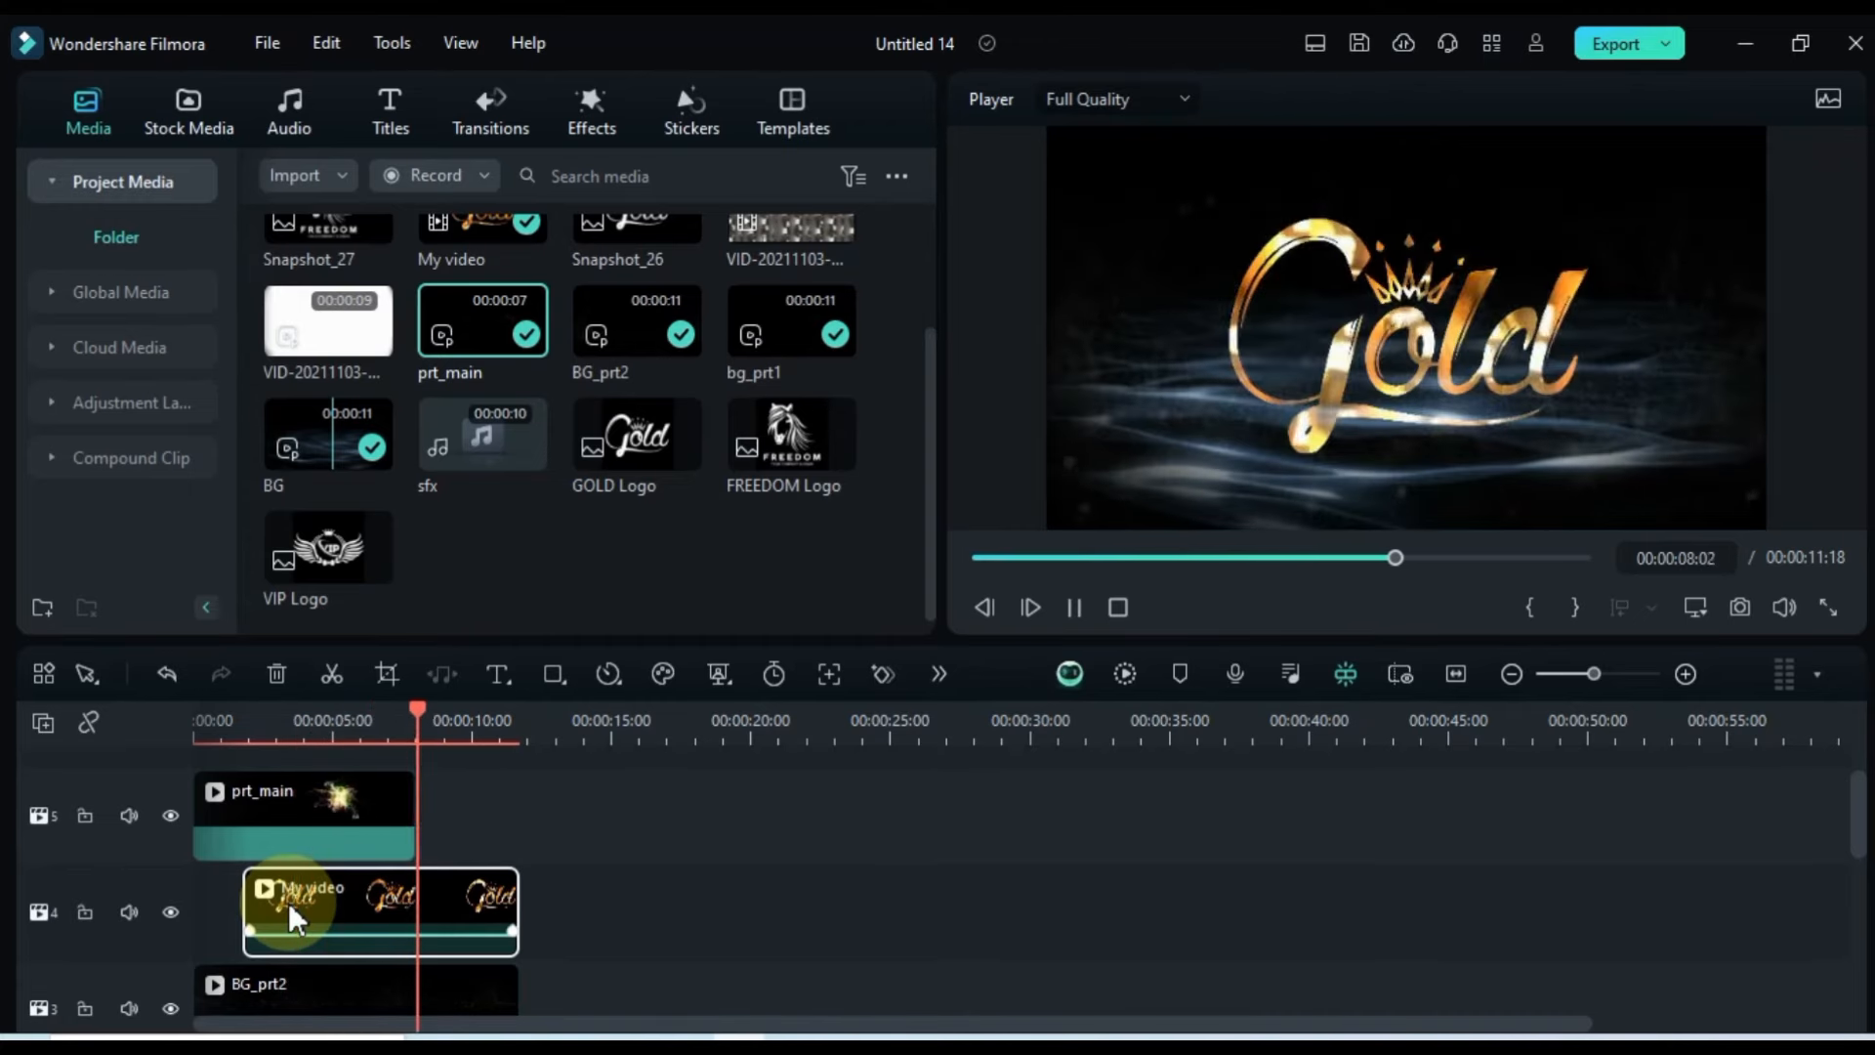
pyautogui.doubleClick(304, 815)
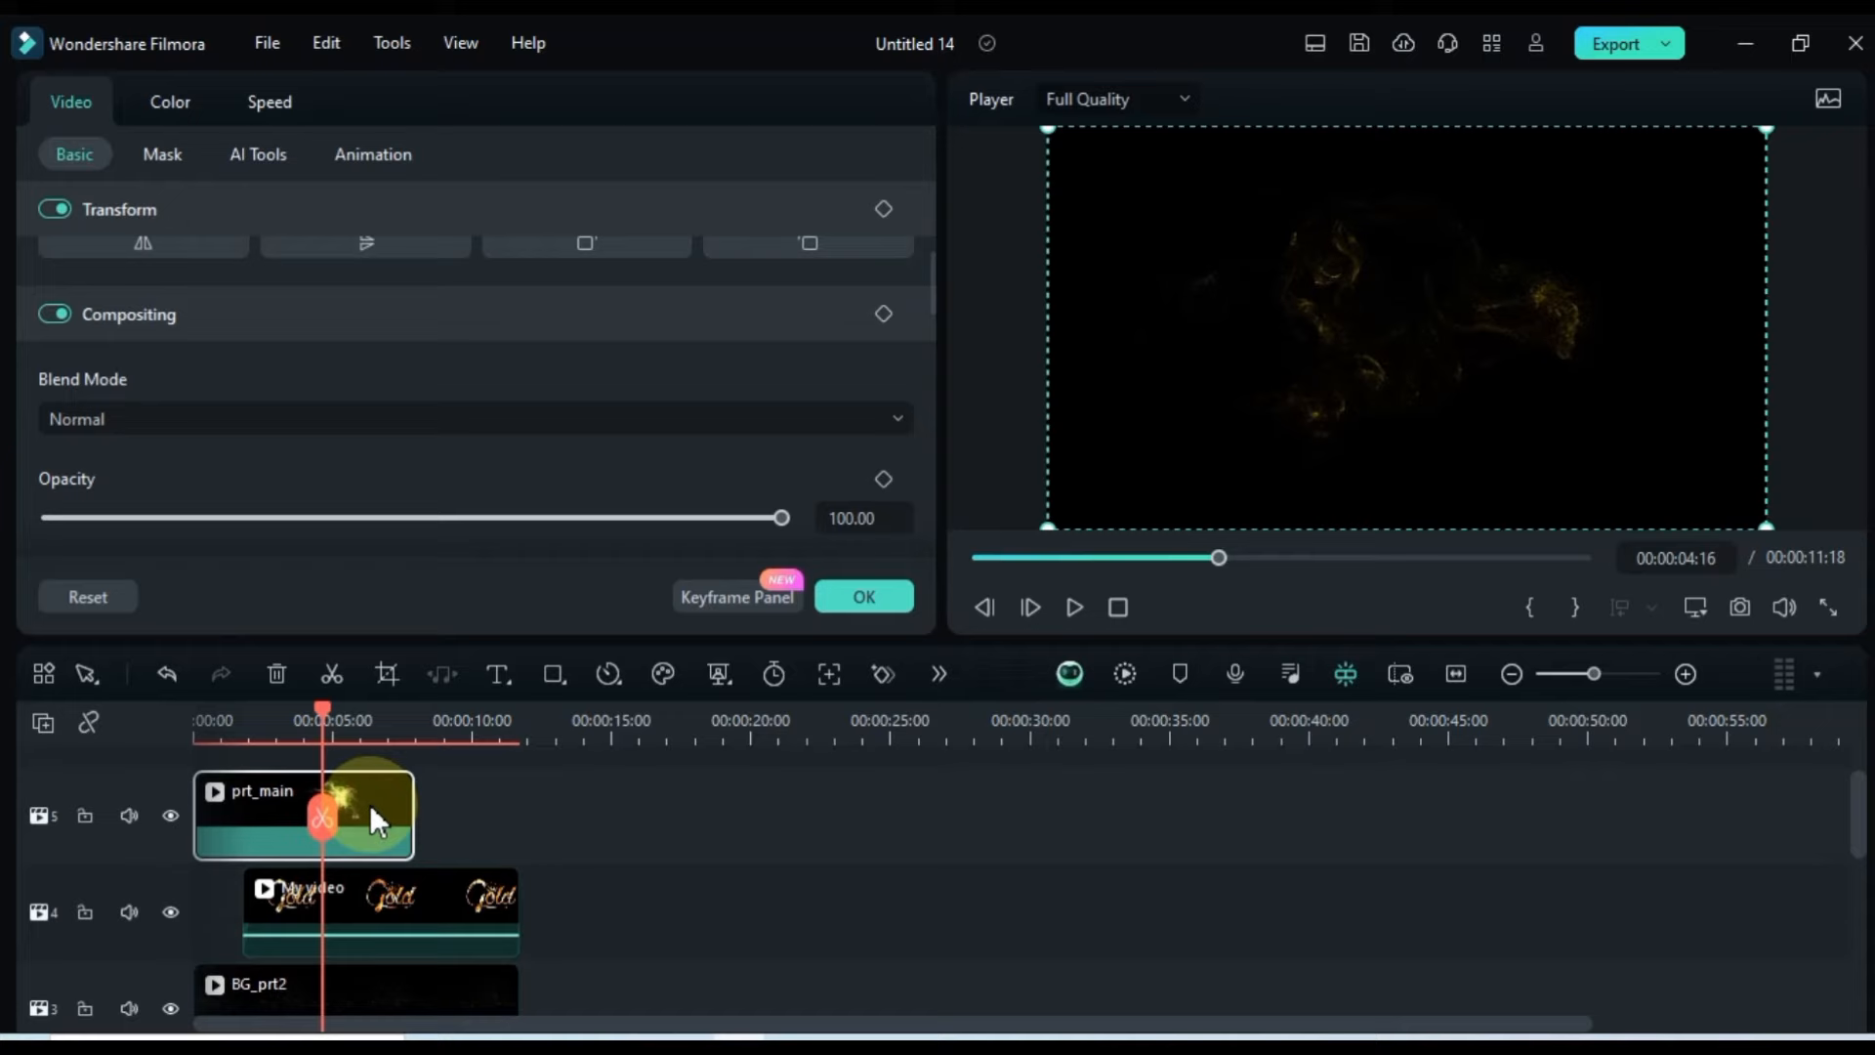
pyautogui.click(473, 419)
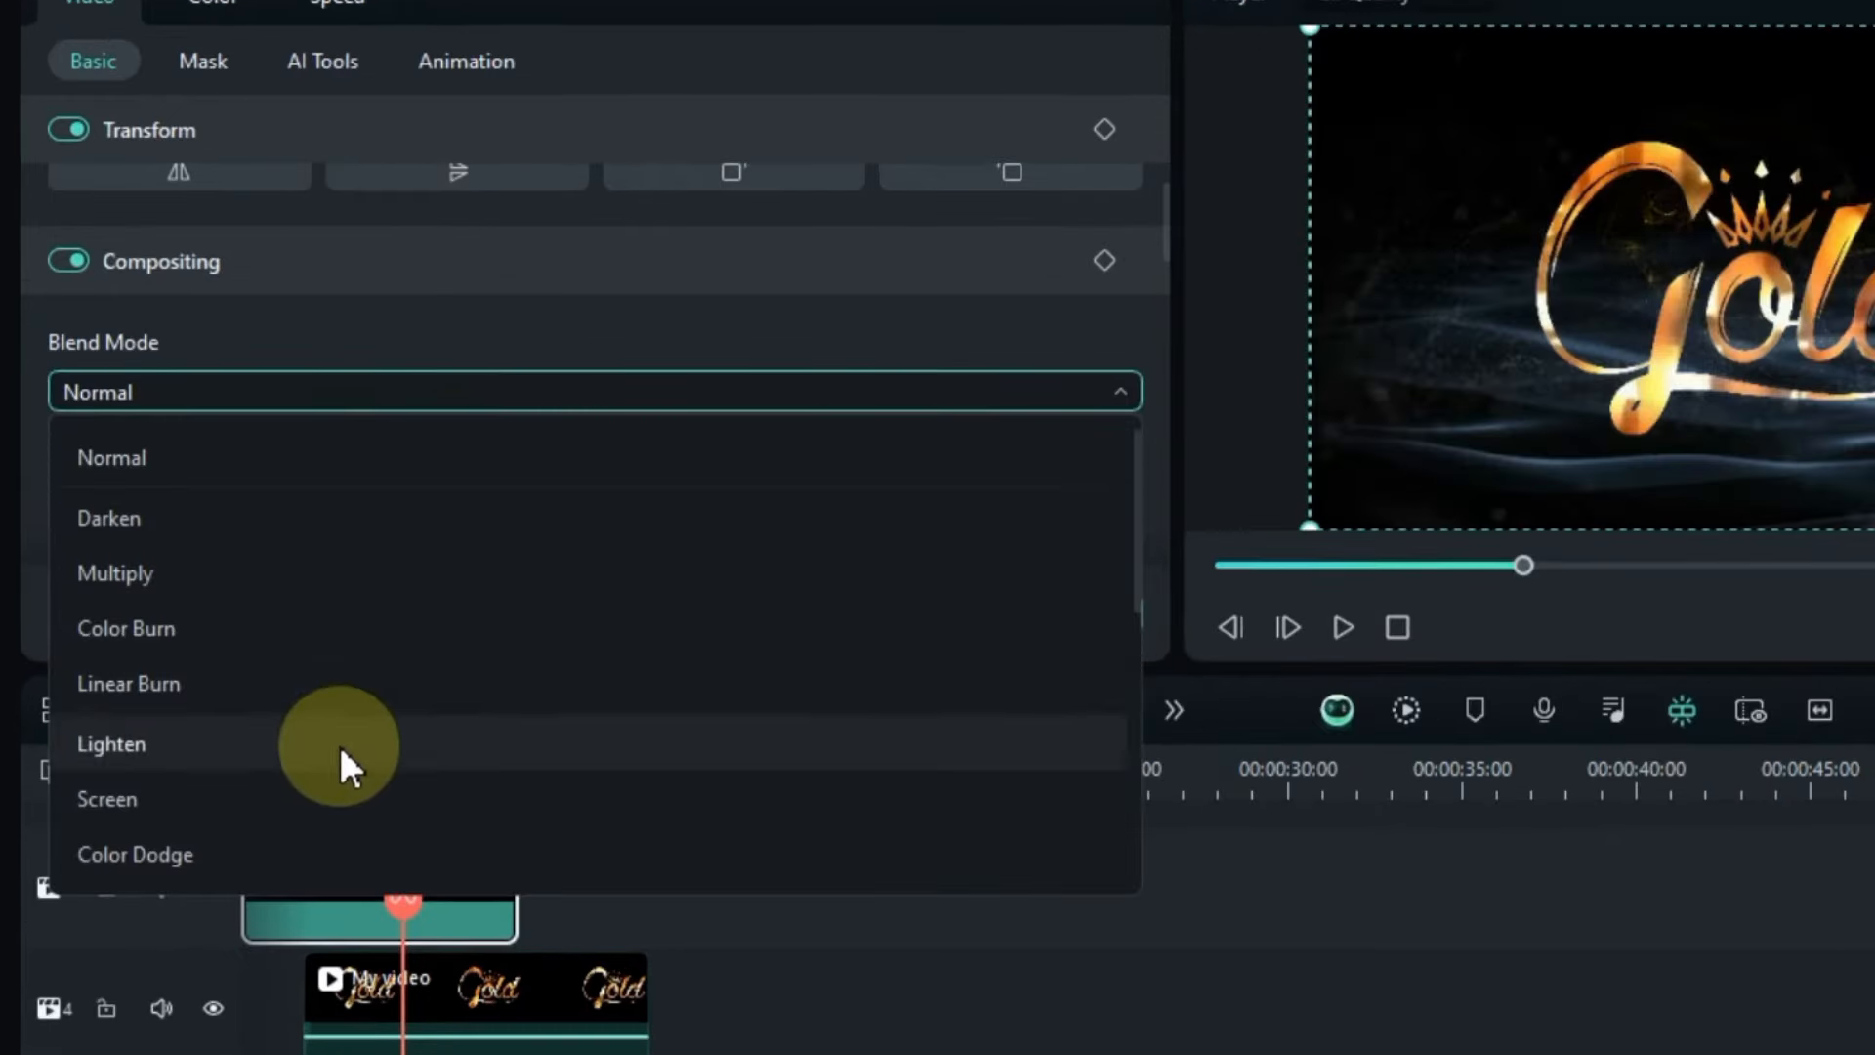
pyautogui.click(107, 799)
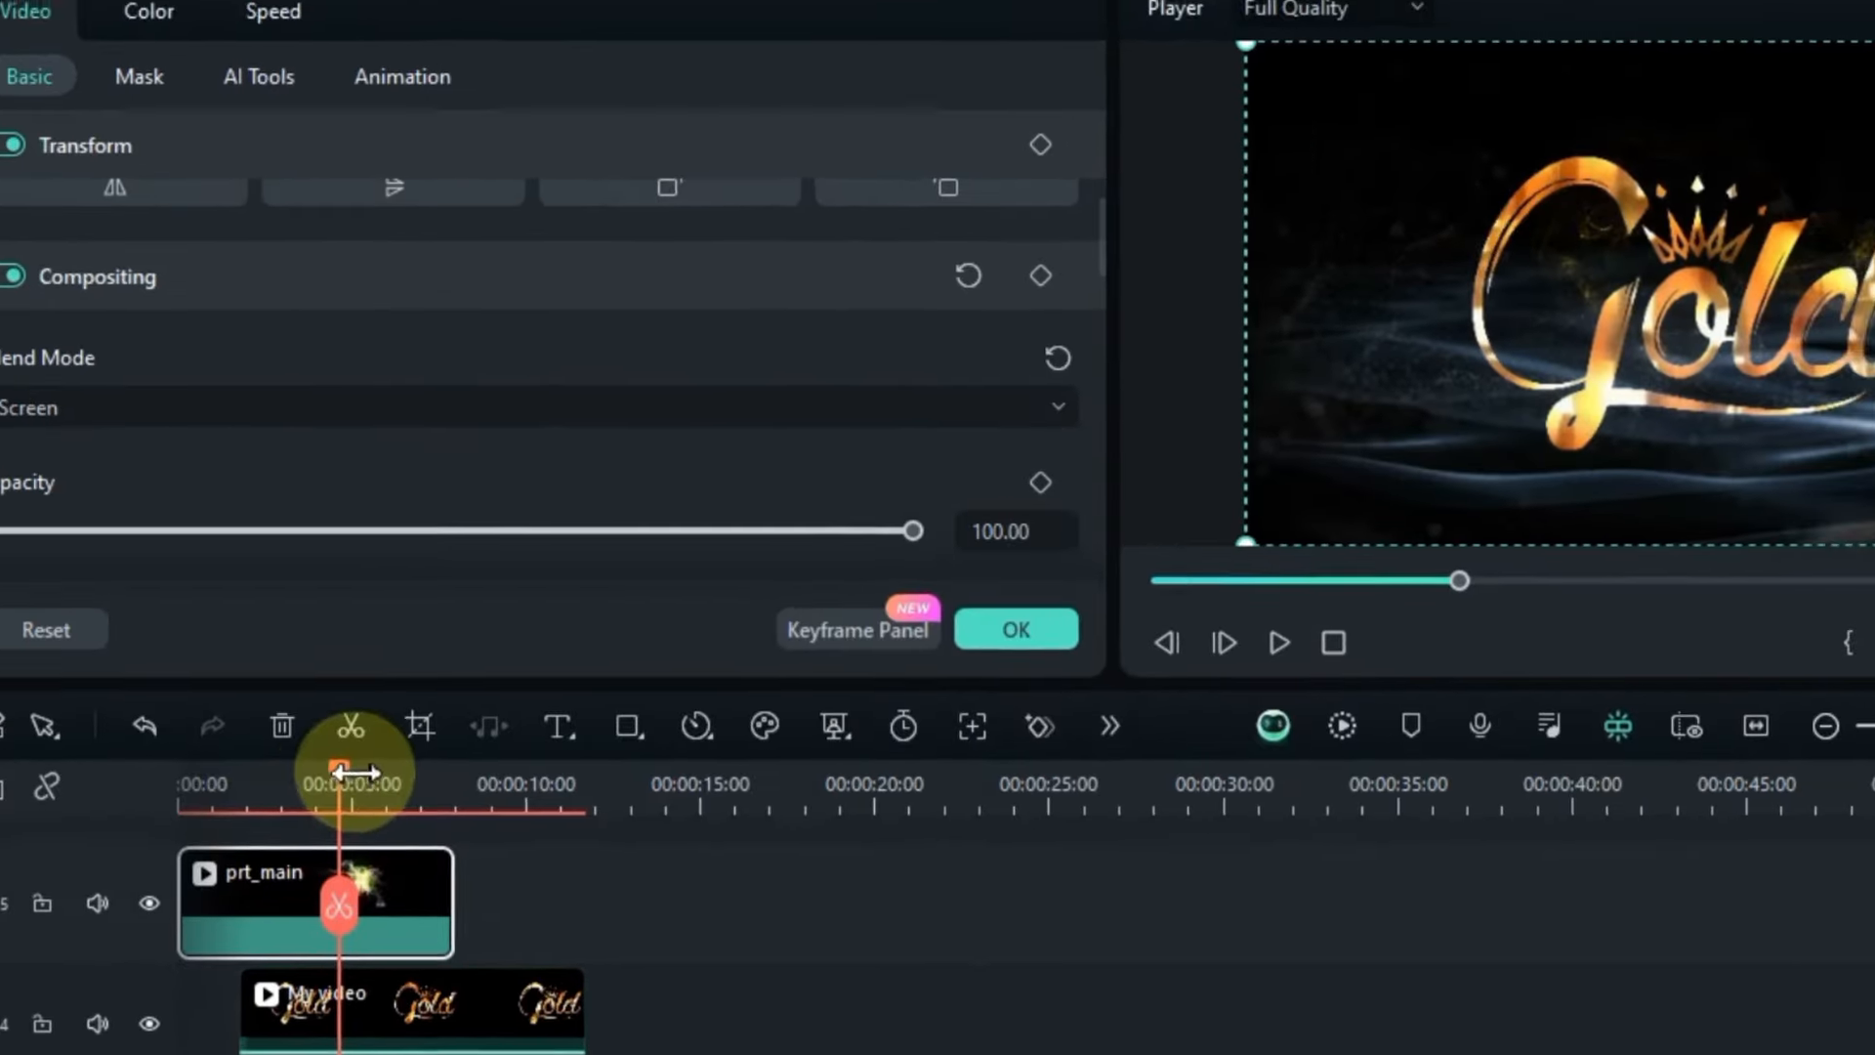
pyautogui.click(1279, 643)
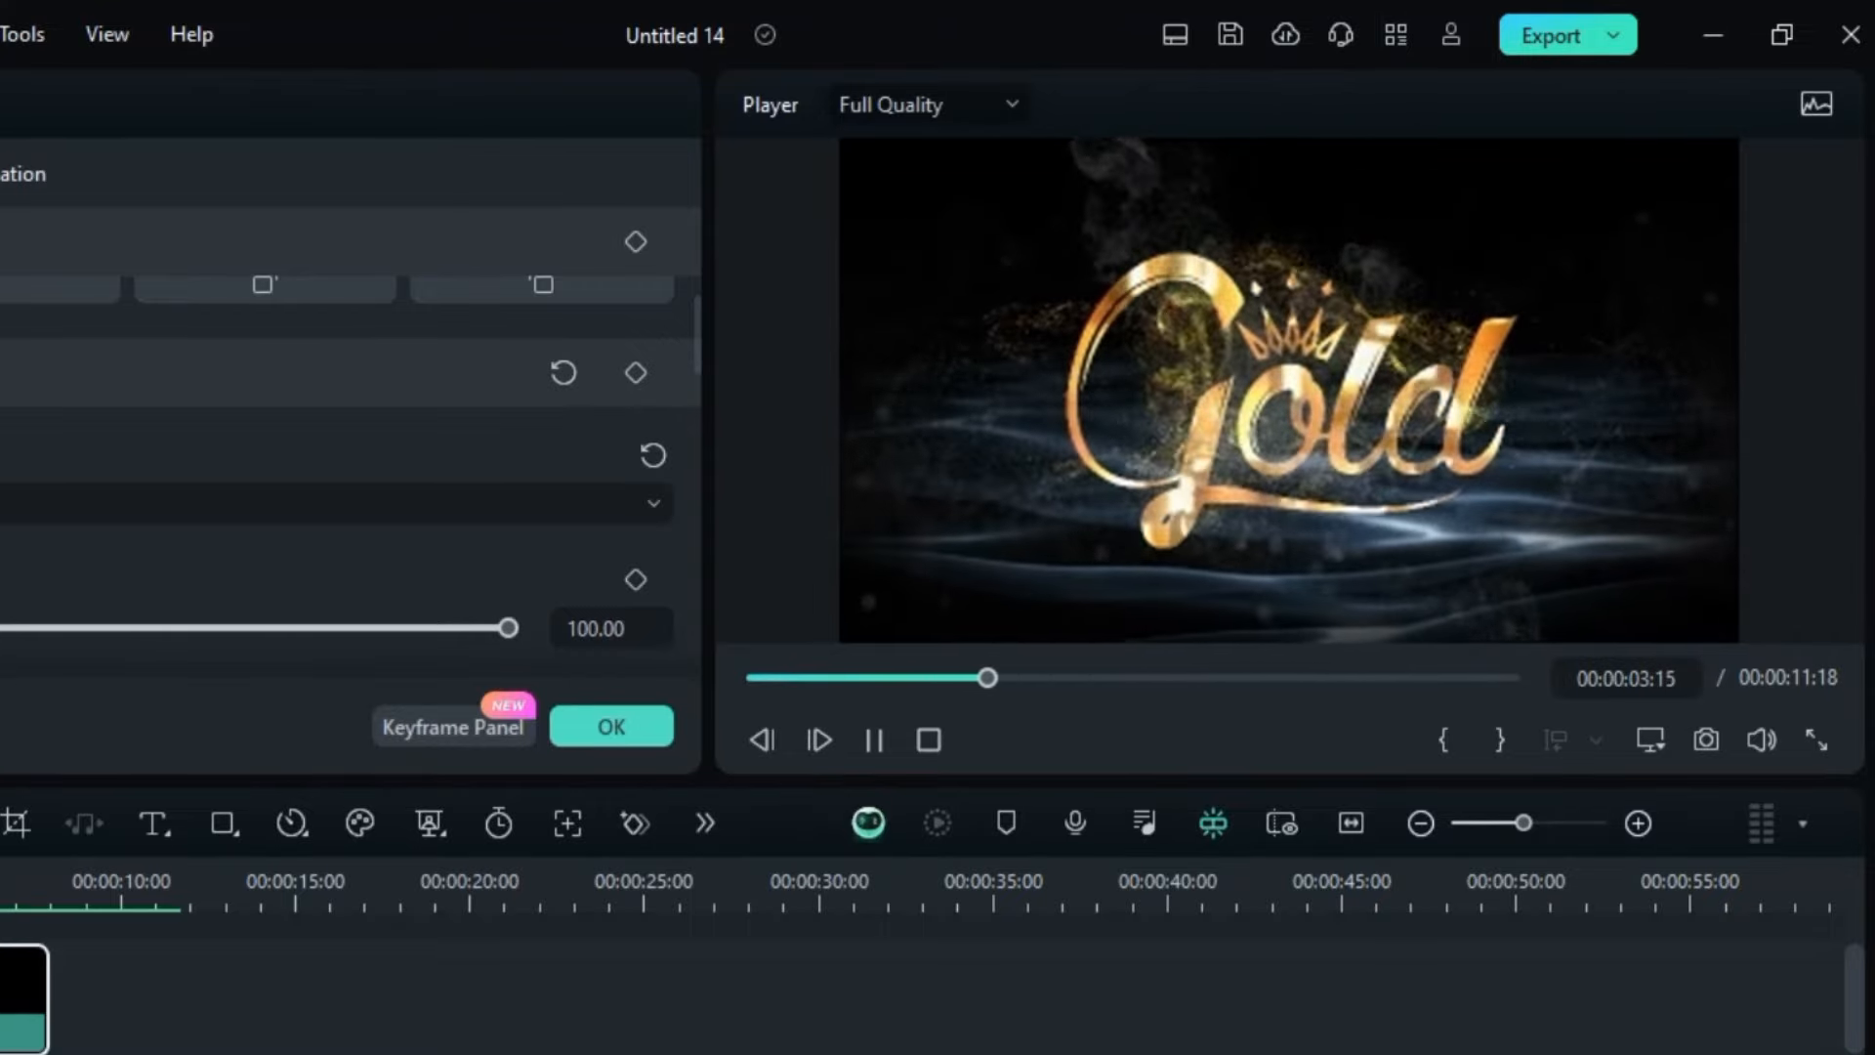
pyautogui.click(873, 739)
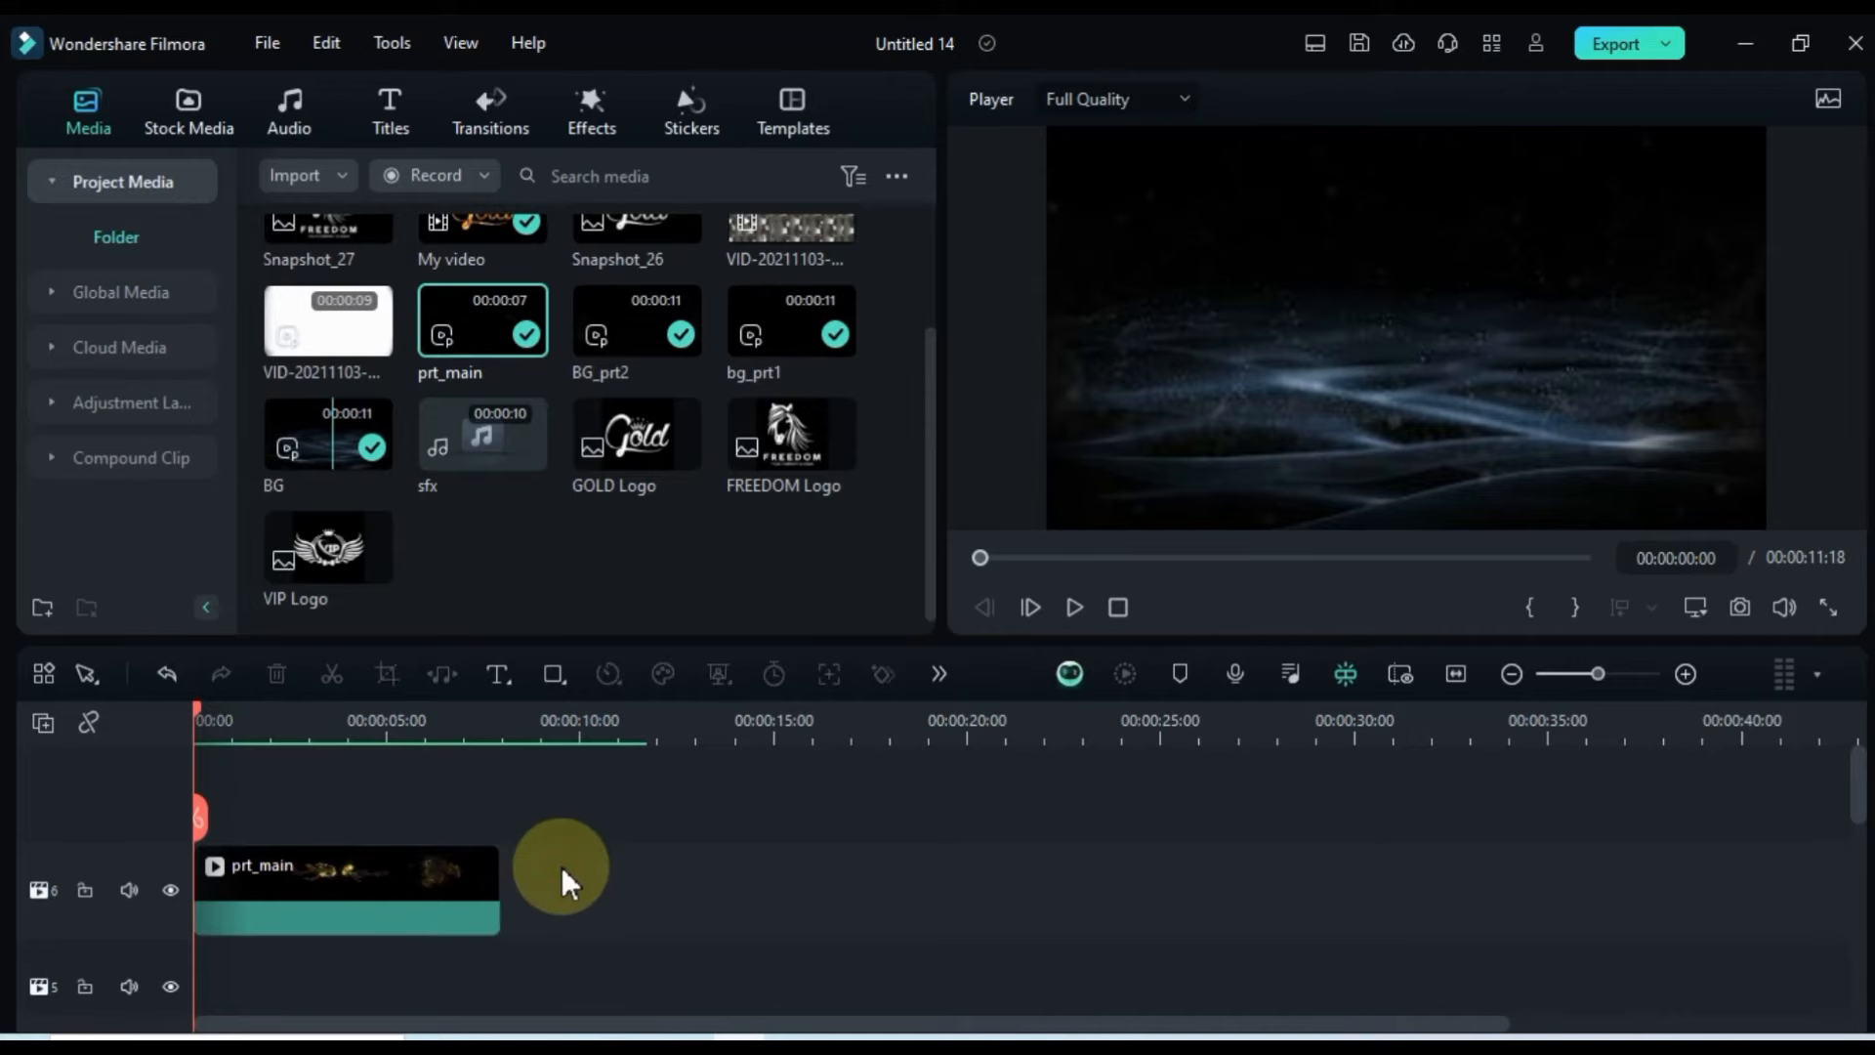
pyautogui.moveTo(528, 595)
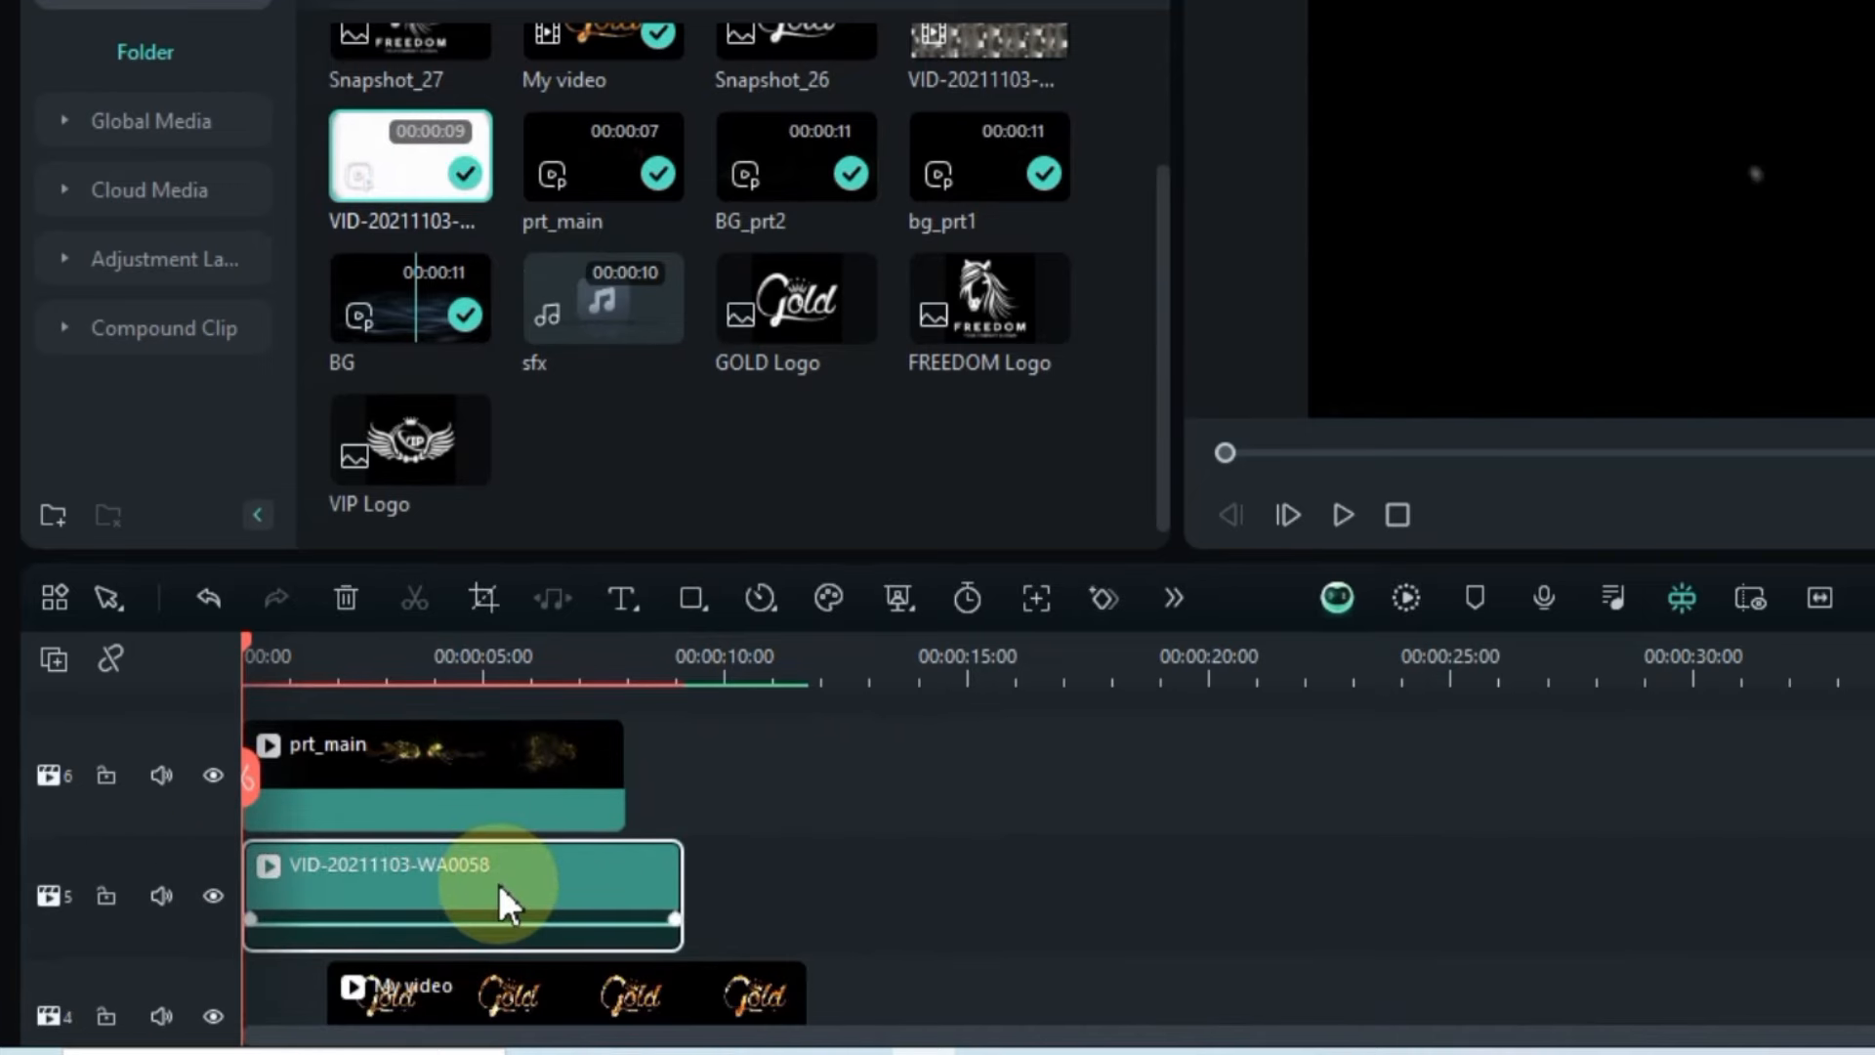
# Step: Set the white VID-20211103-WA0058 clip's blend mode to Multiply and preview it
pyautogui.doubleClick(502, 895)
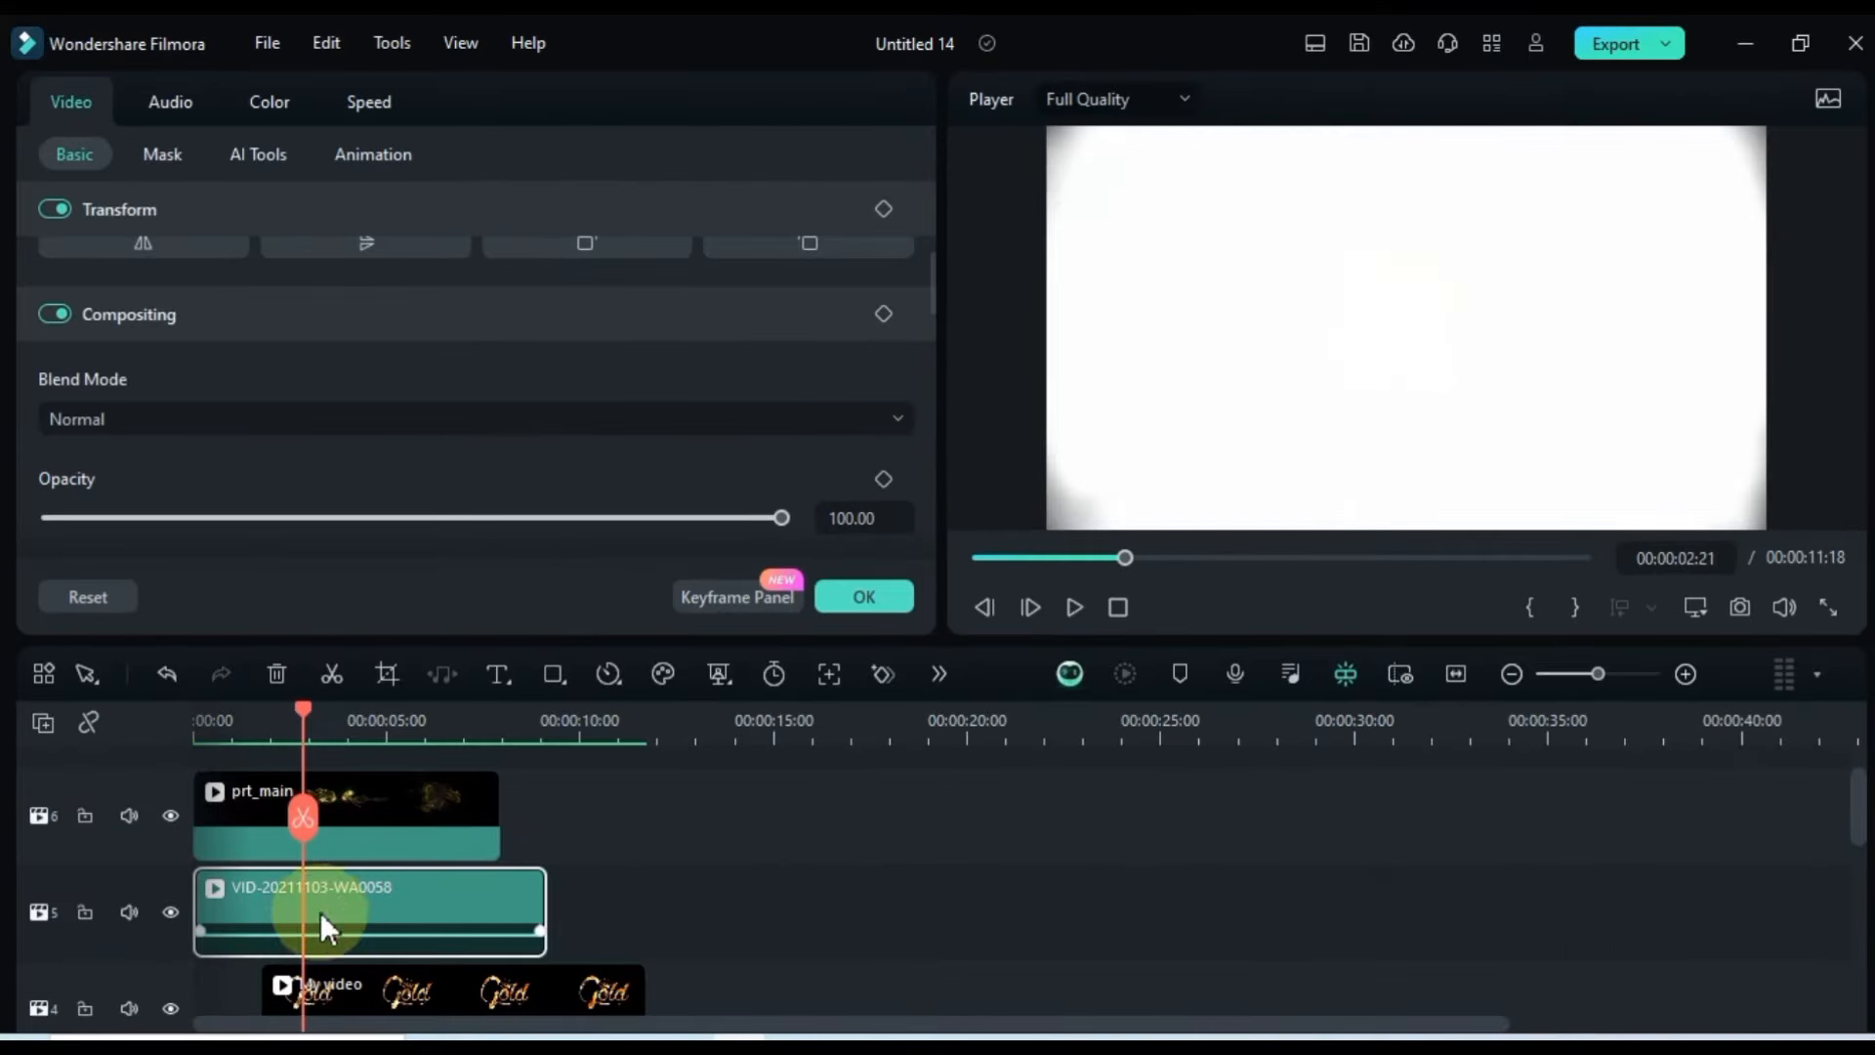
pyautogui.click(474, 418)
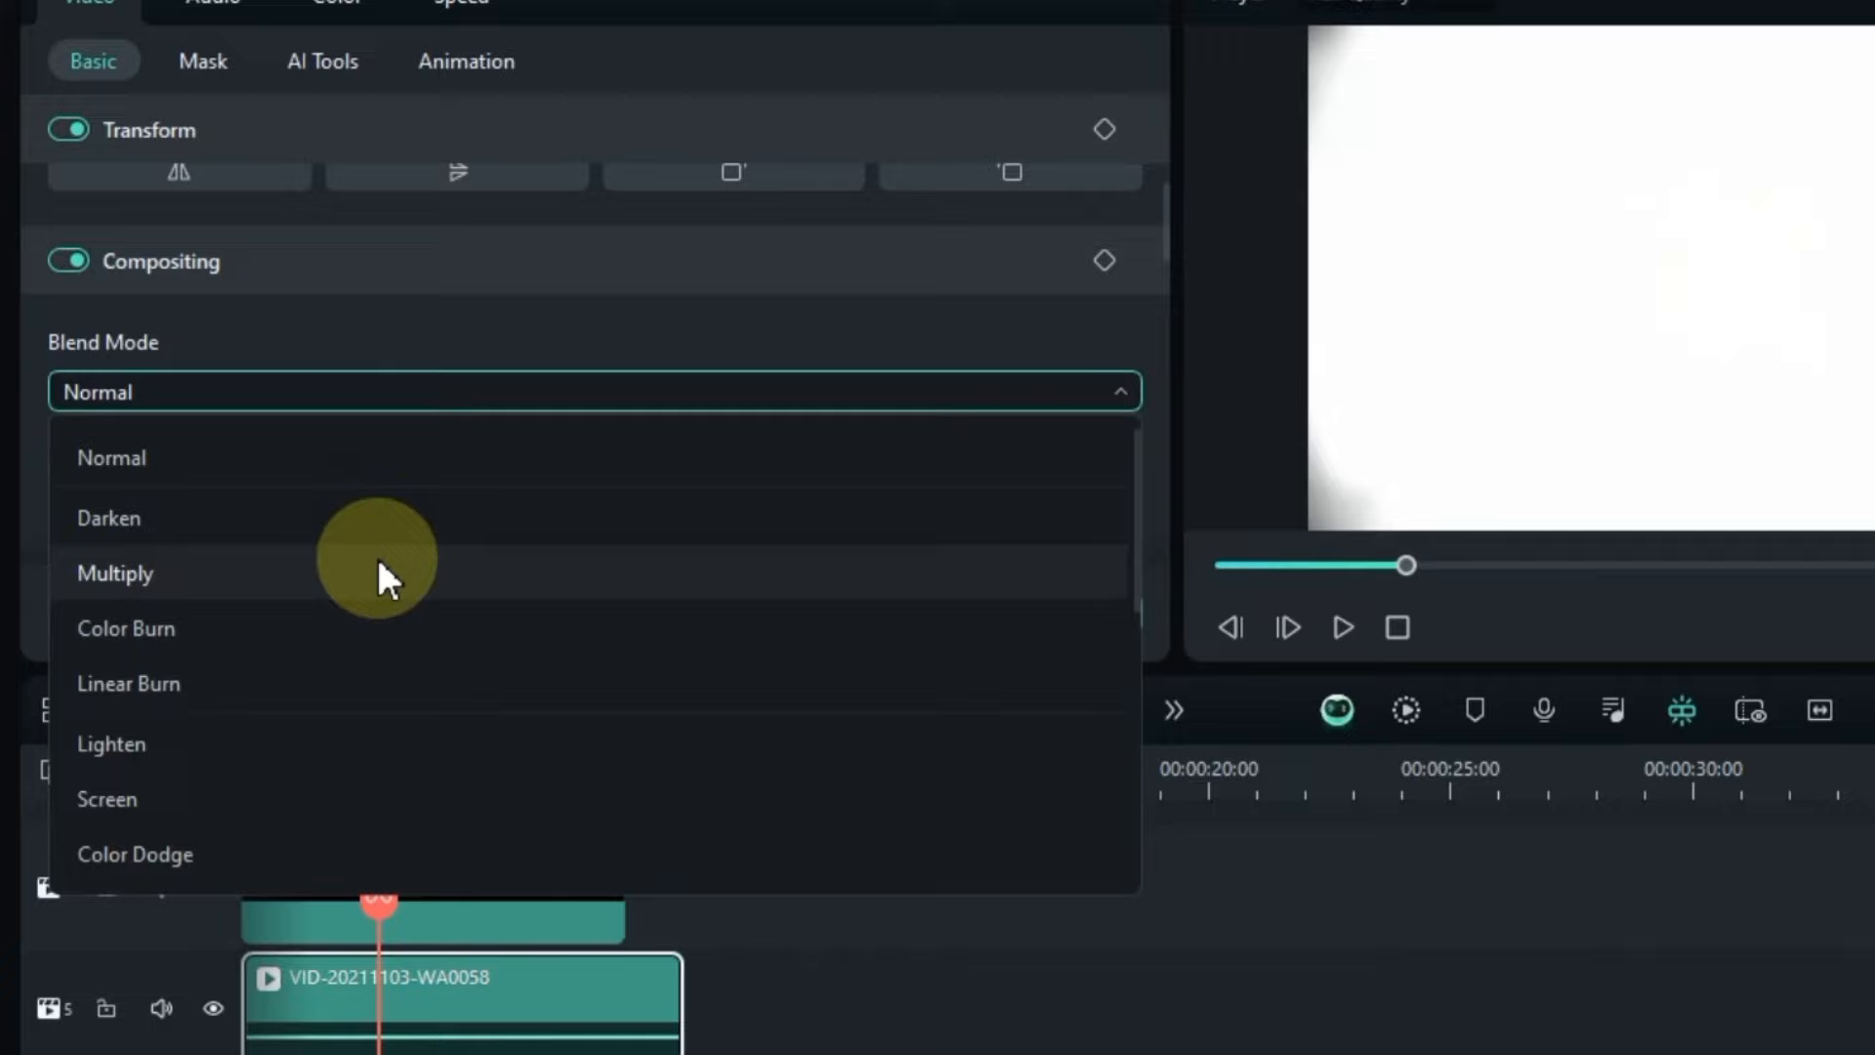
pyautogui.click(115, 573)
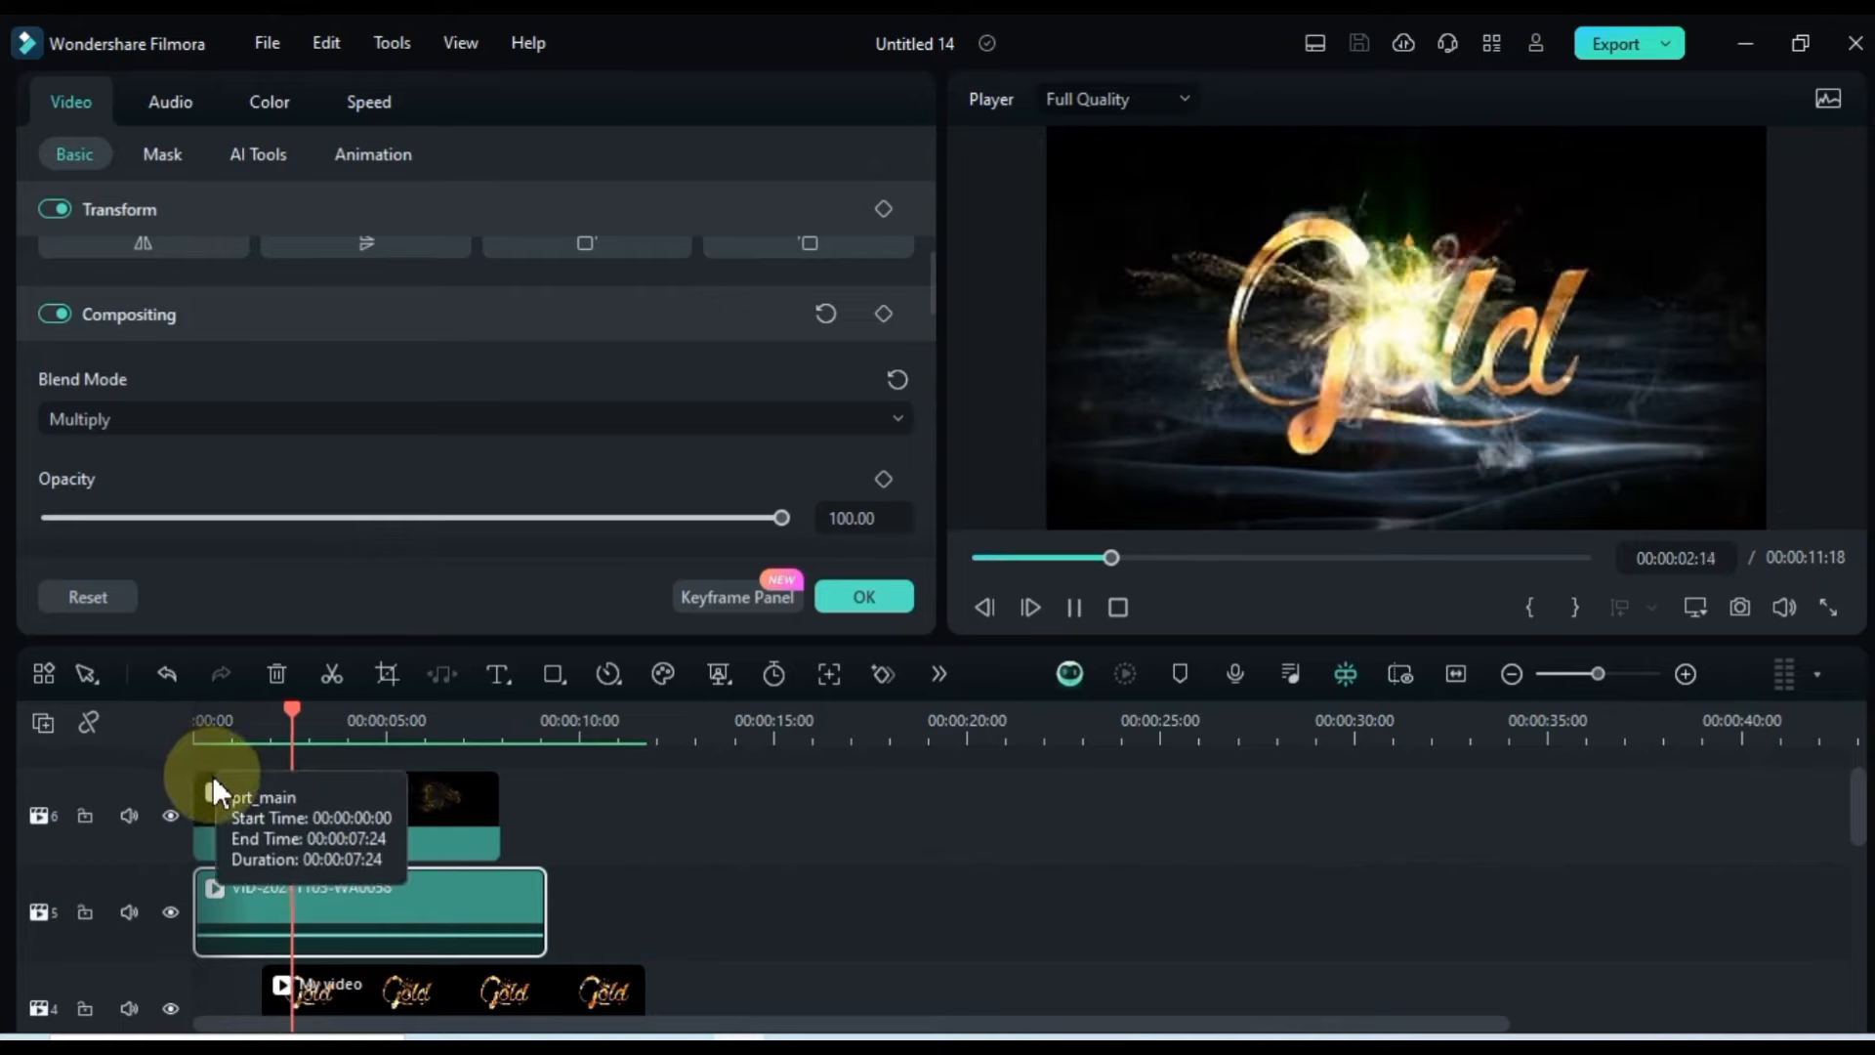
pyautogui.click(213, 719)
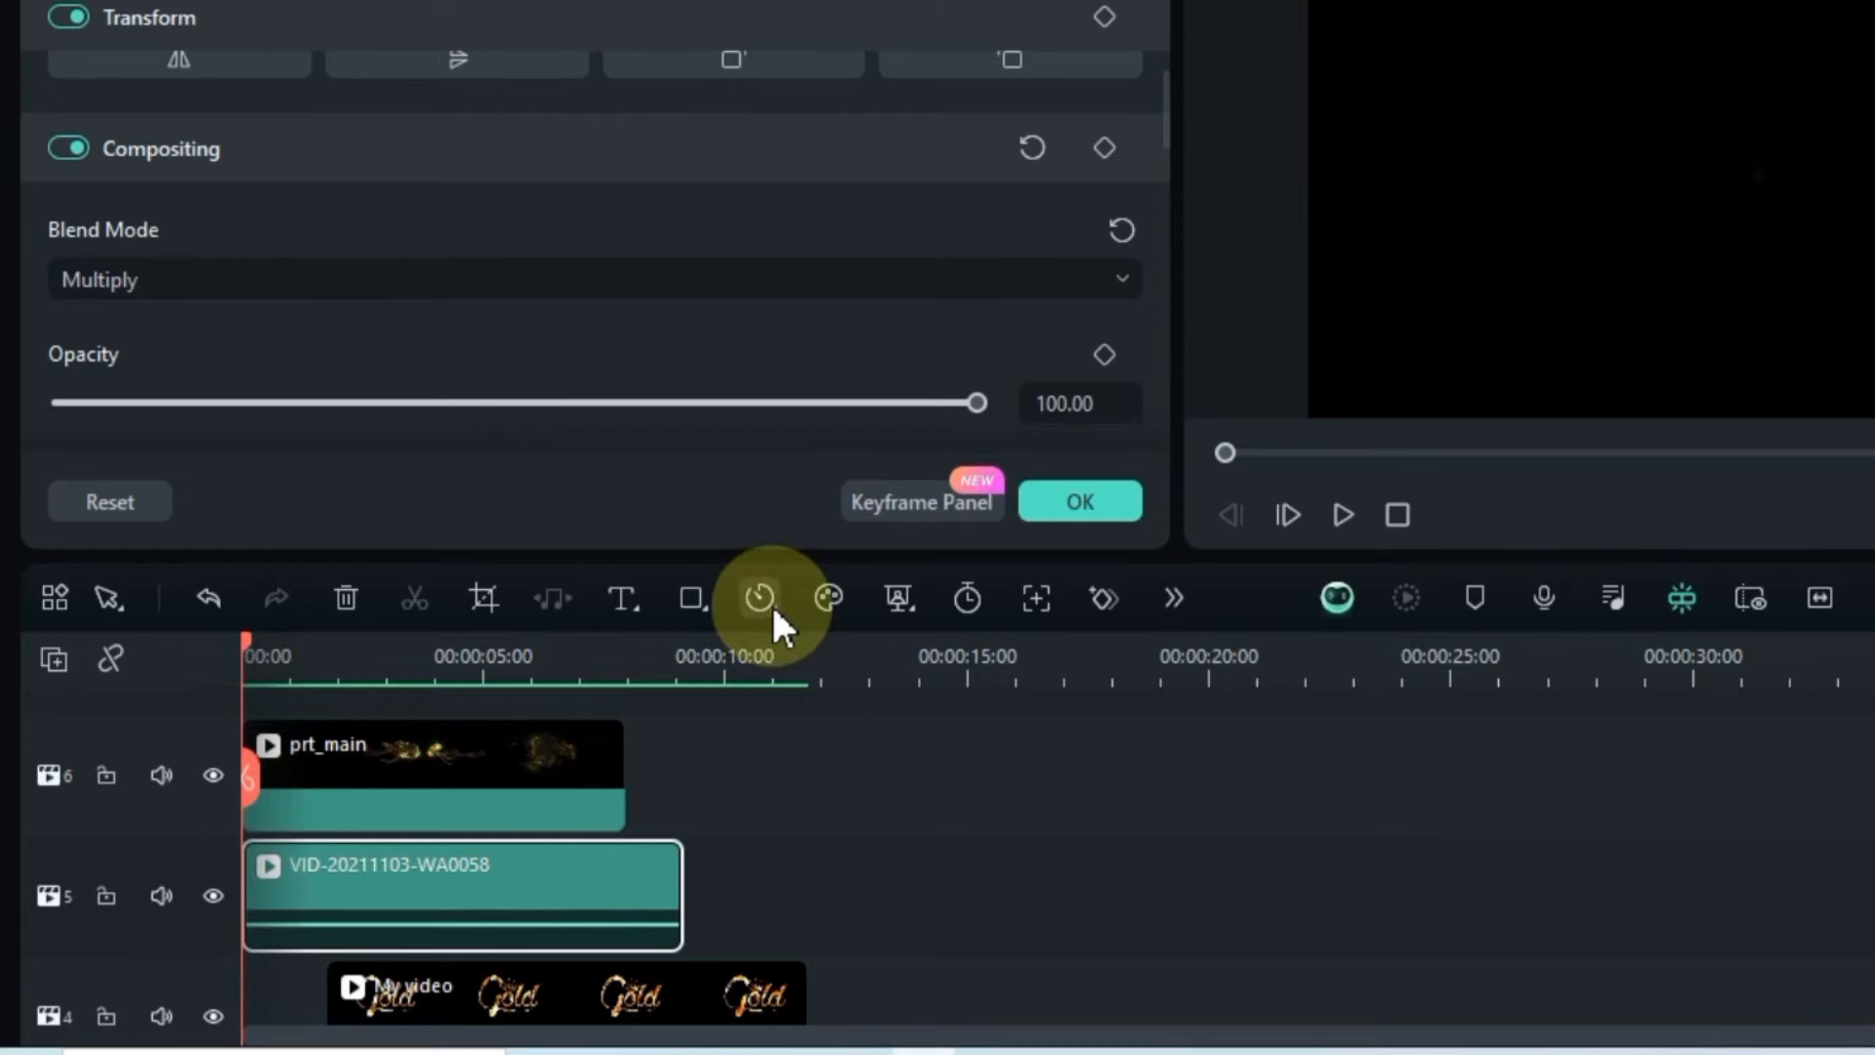
# Step: Add a freeze frame to the white VID-20211103 clip and play the intro
pyautogui.click(758, 598)
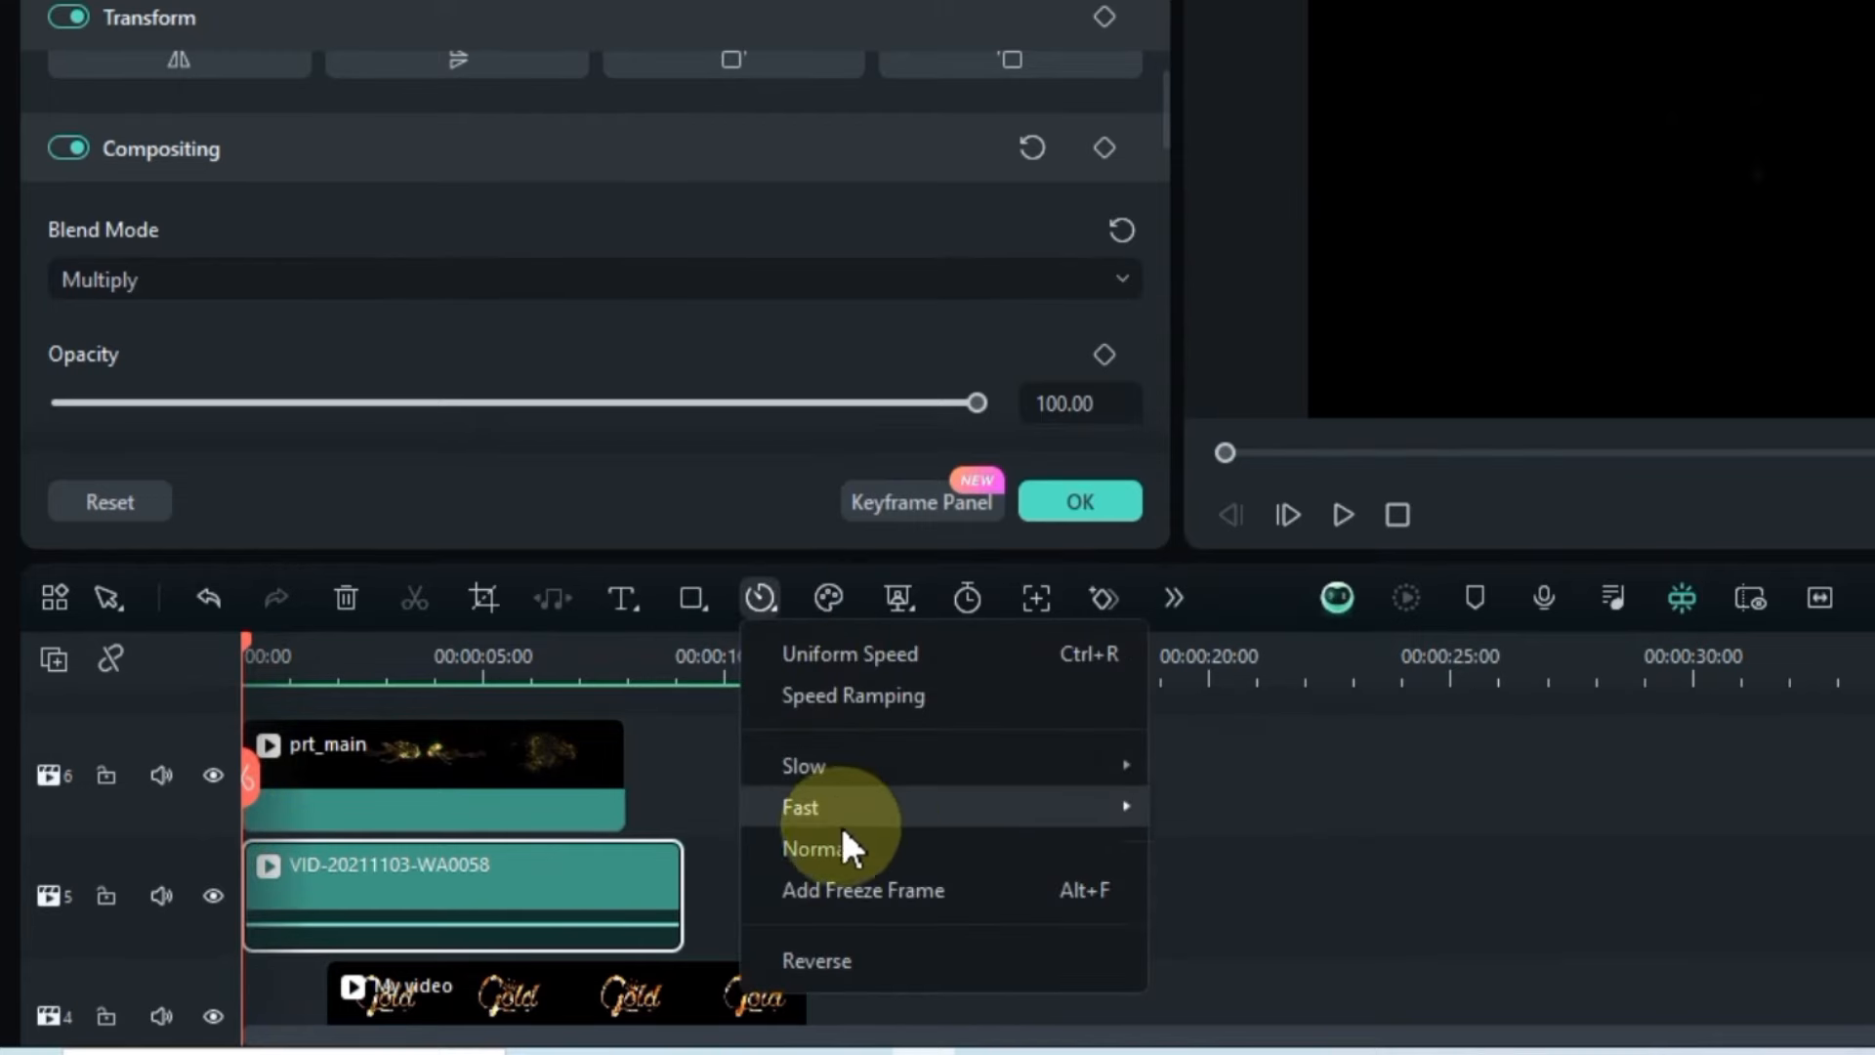
pyautogui.click(863, 890)
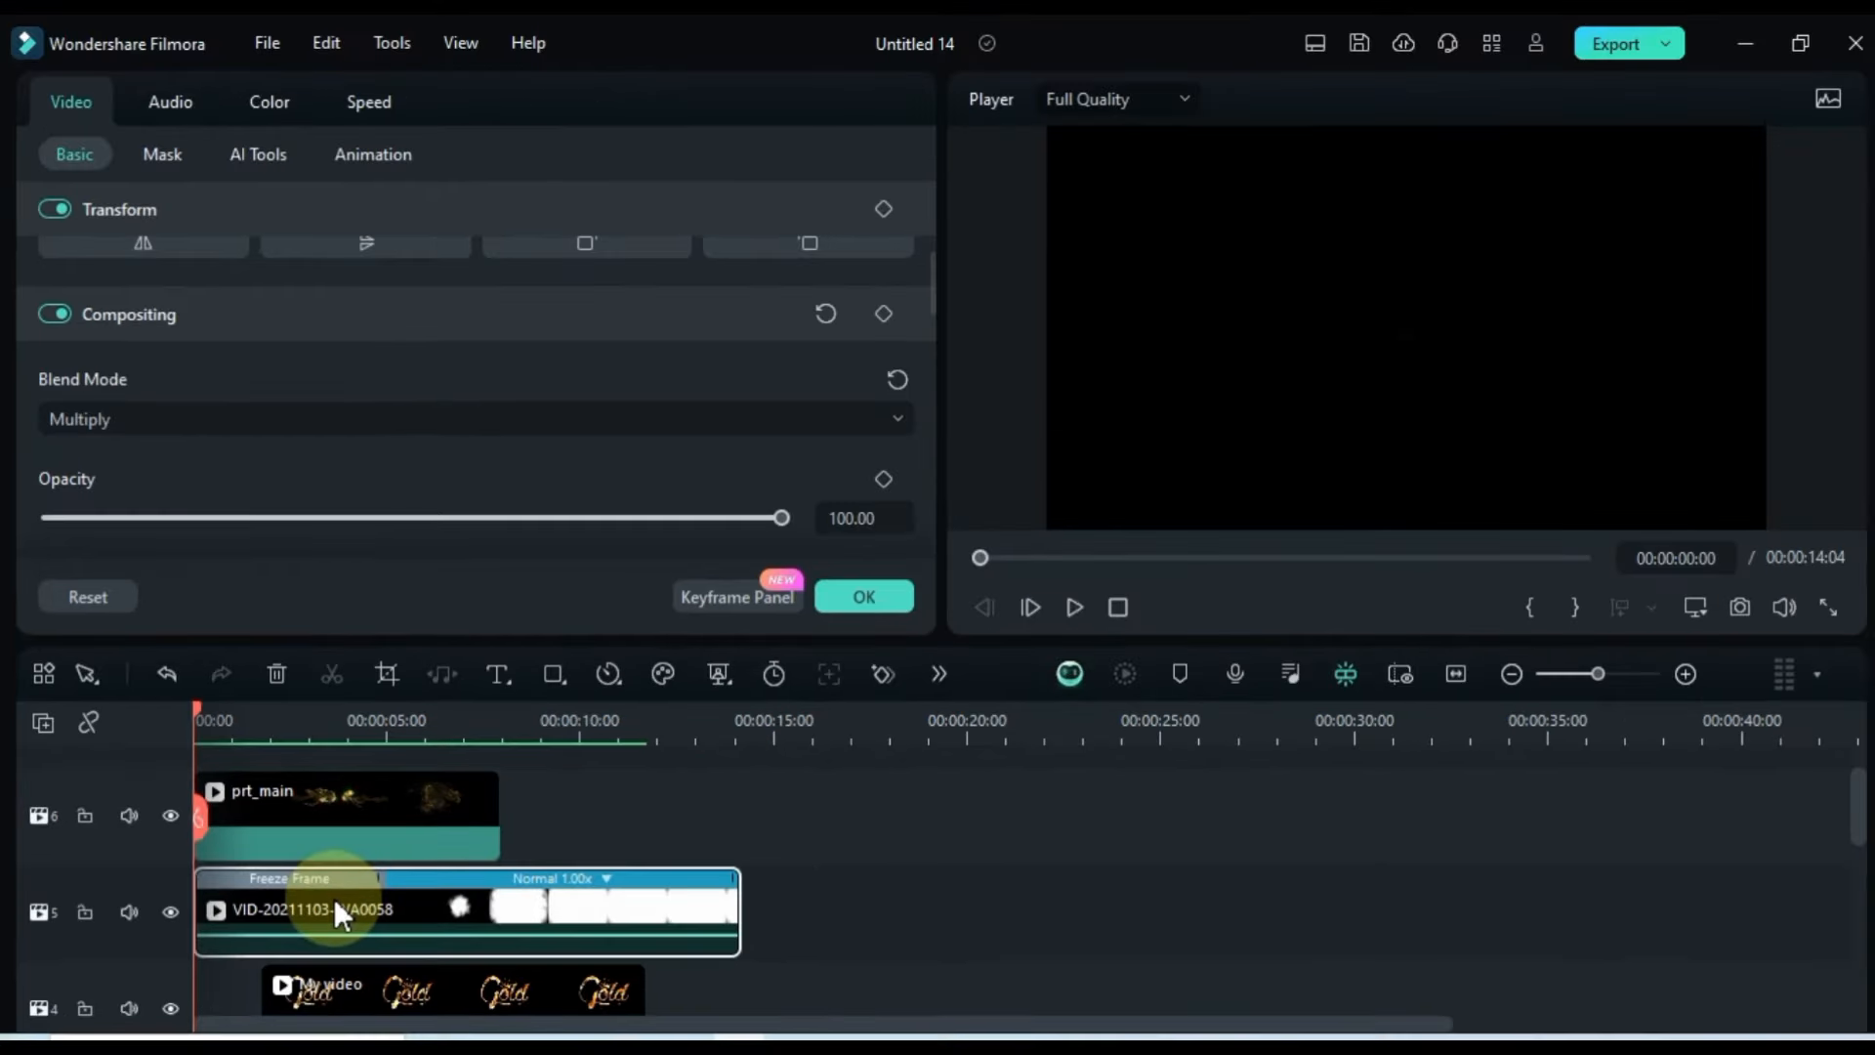
pyautogui.click(1072, 606)
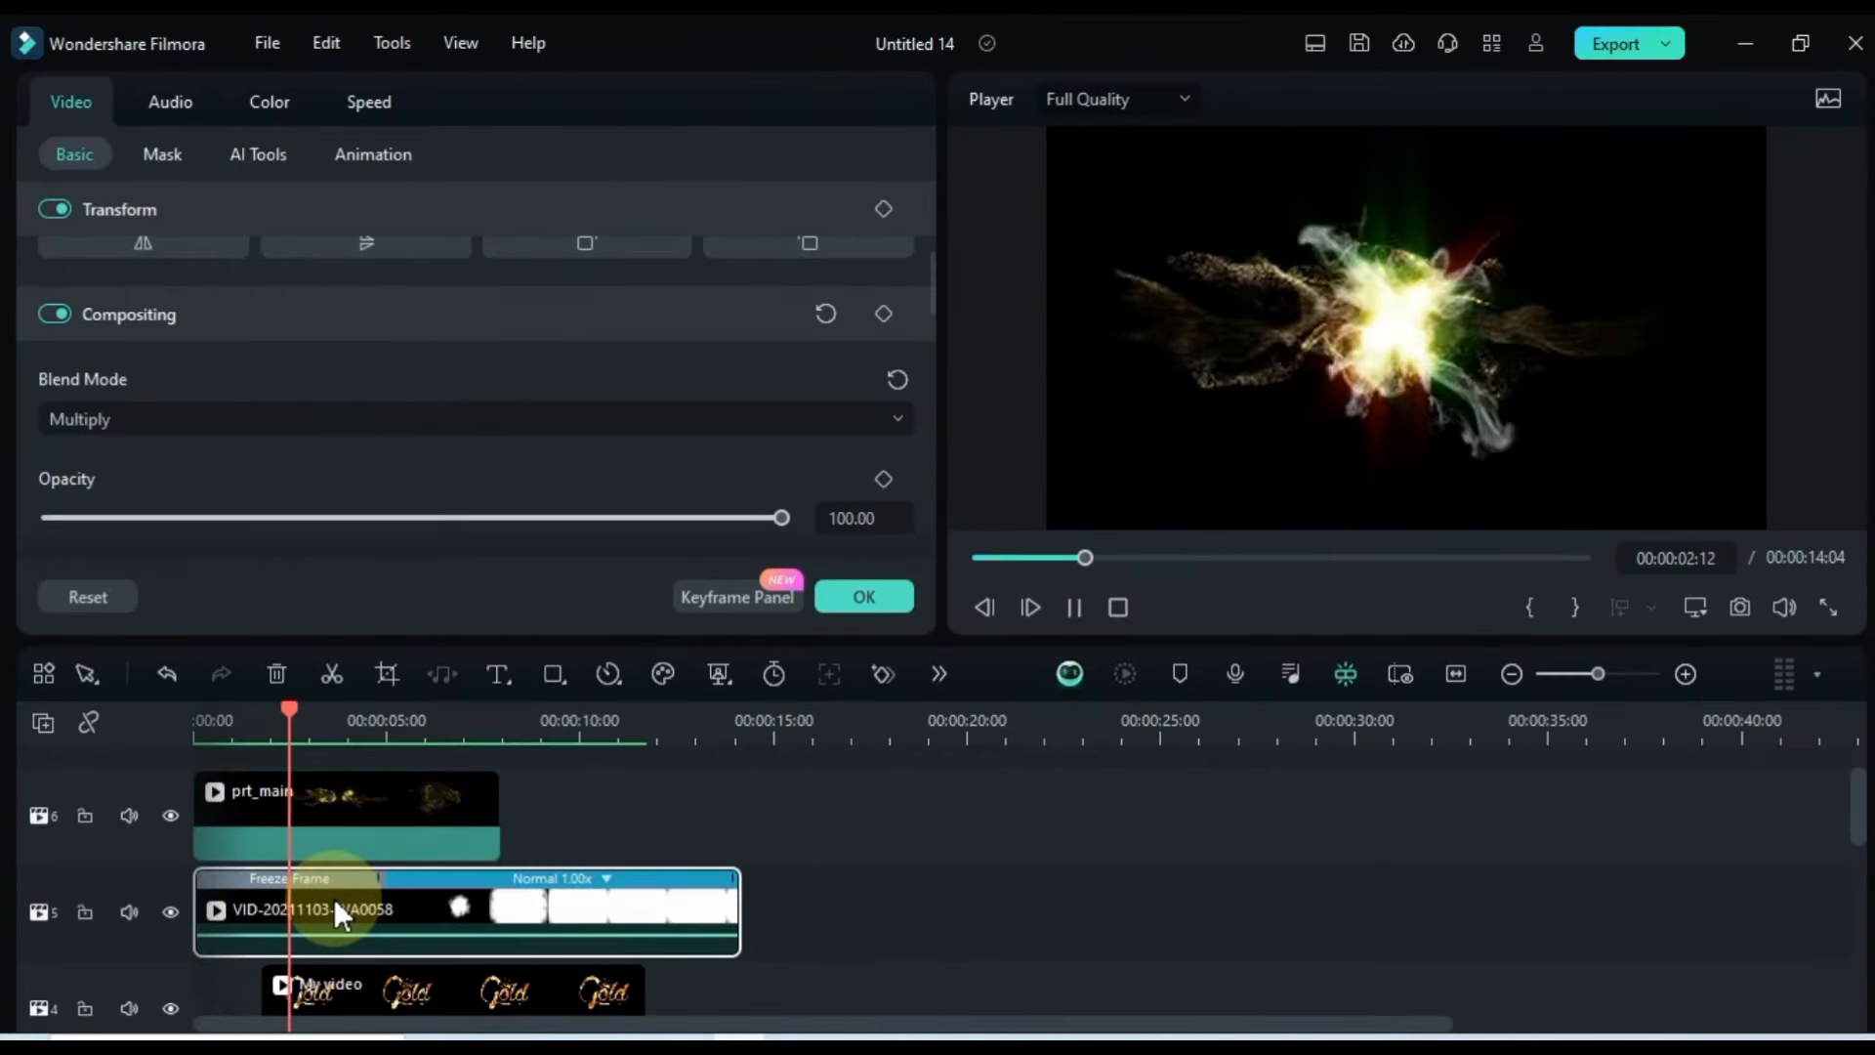
pyautogui.click(1071, 607)
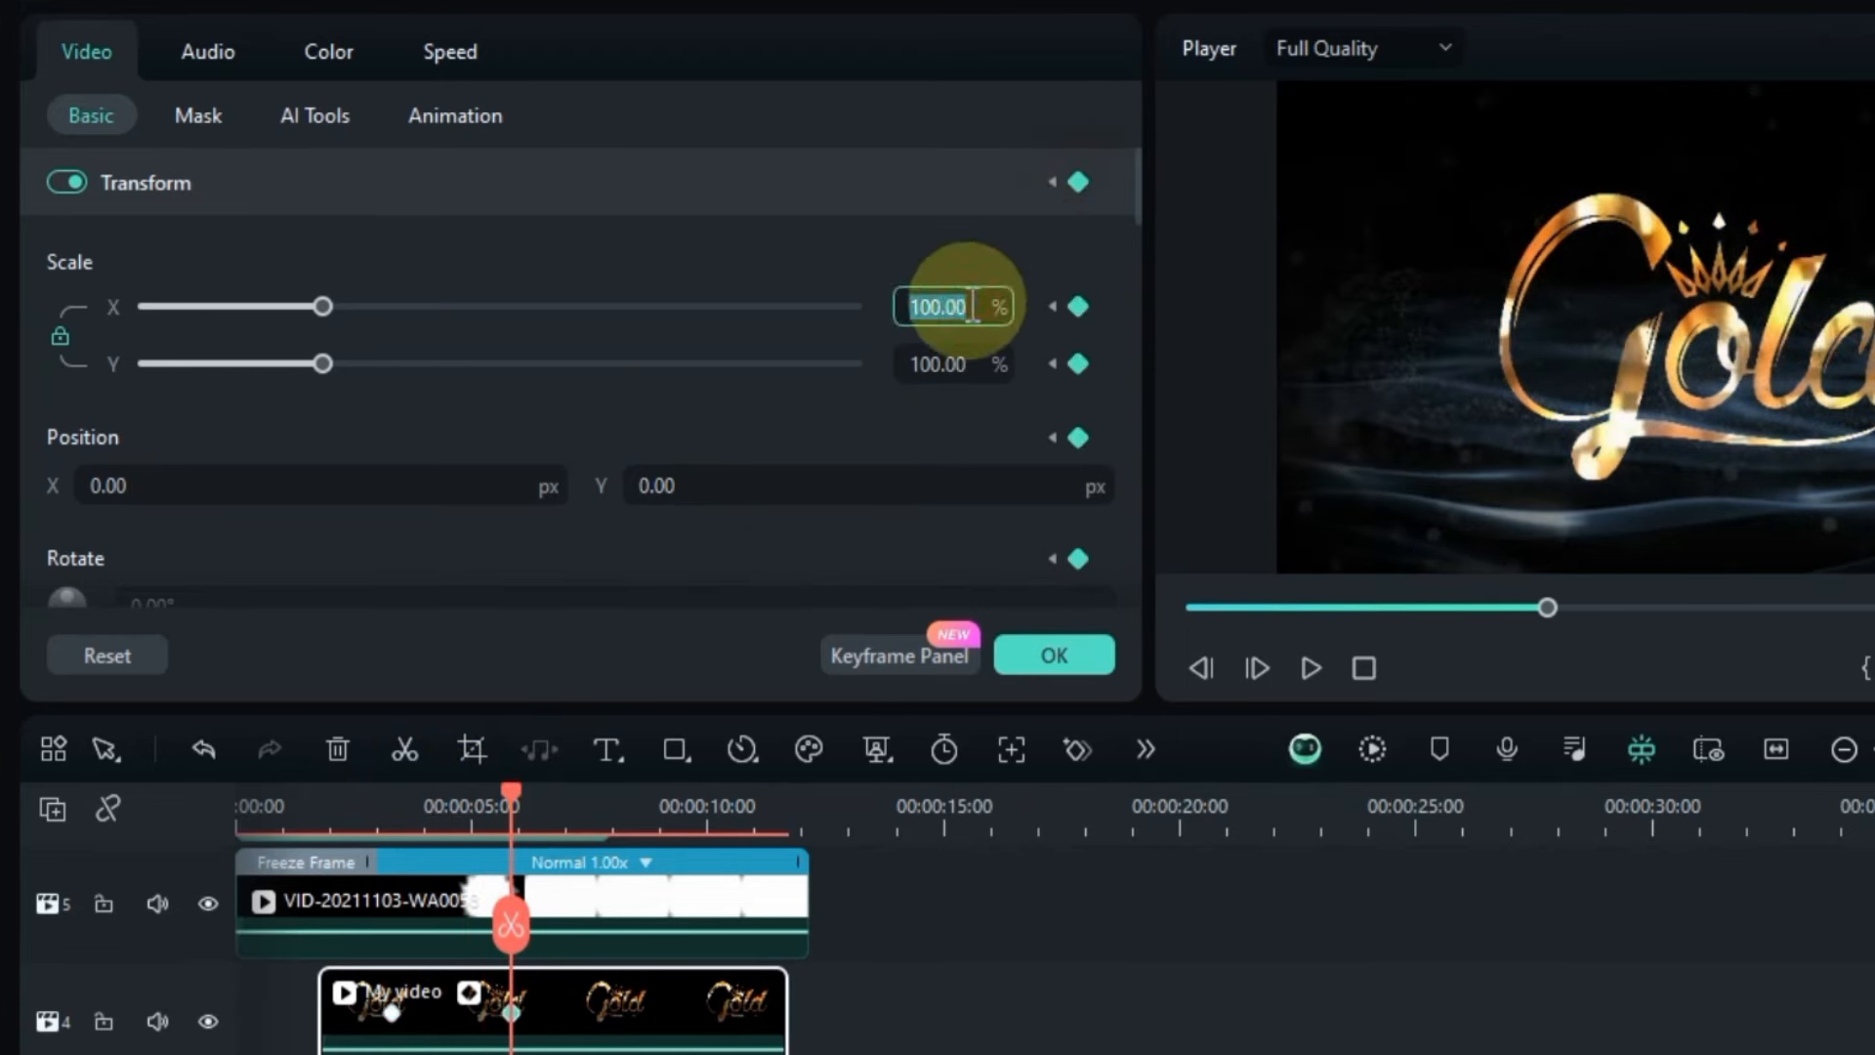
# Step: Drag the Gold logo's scale keyframe down to 50% and replay from the start
pyautogui.moveTo(324, 304); pyautogui.dragTo(231, 304)
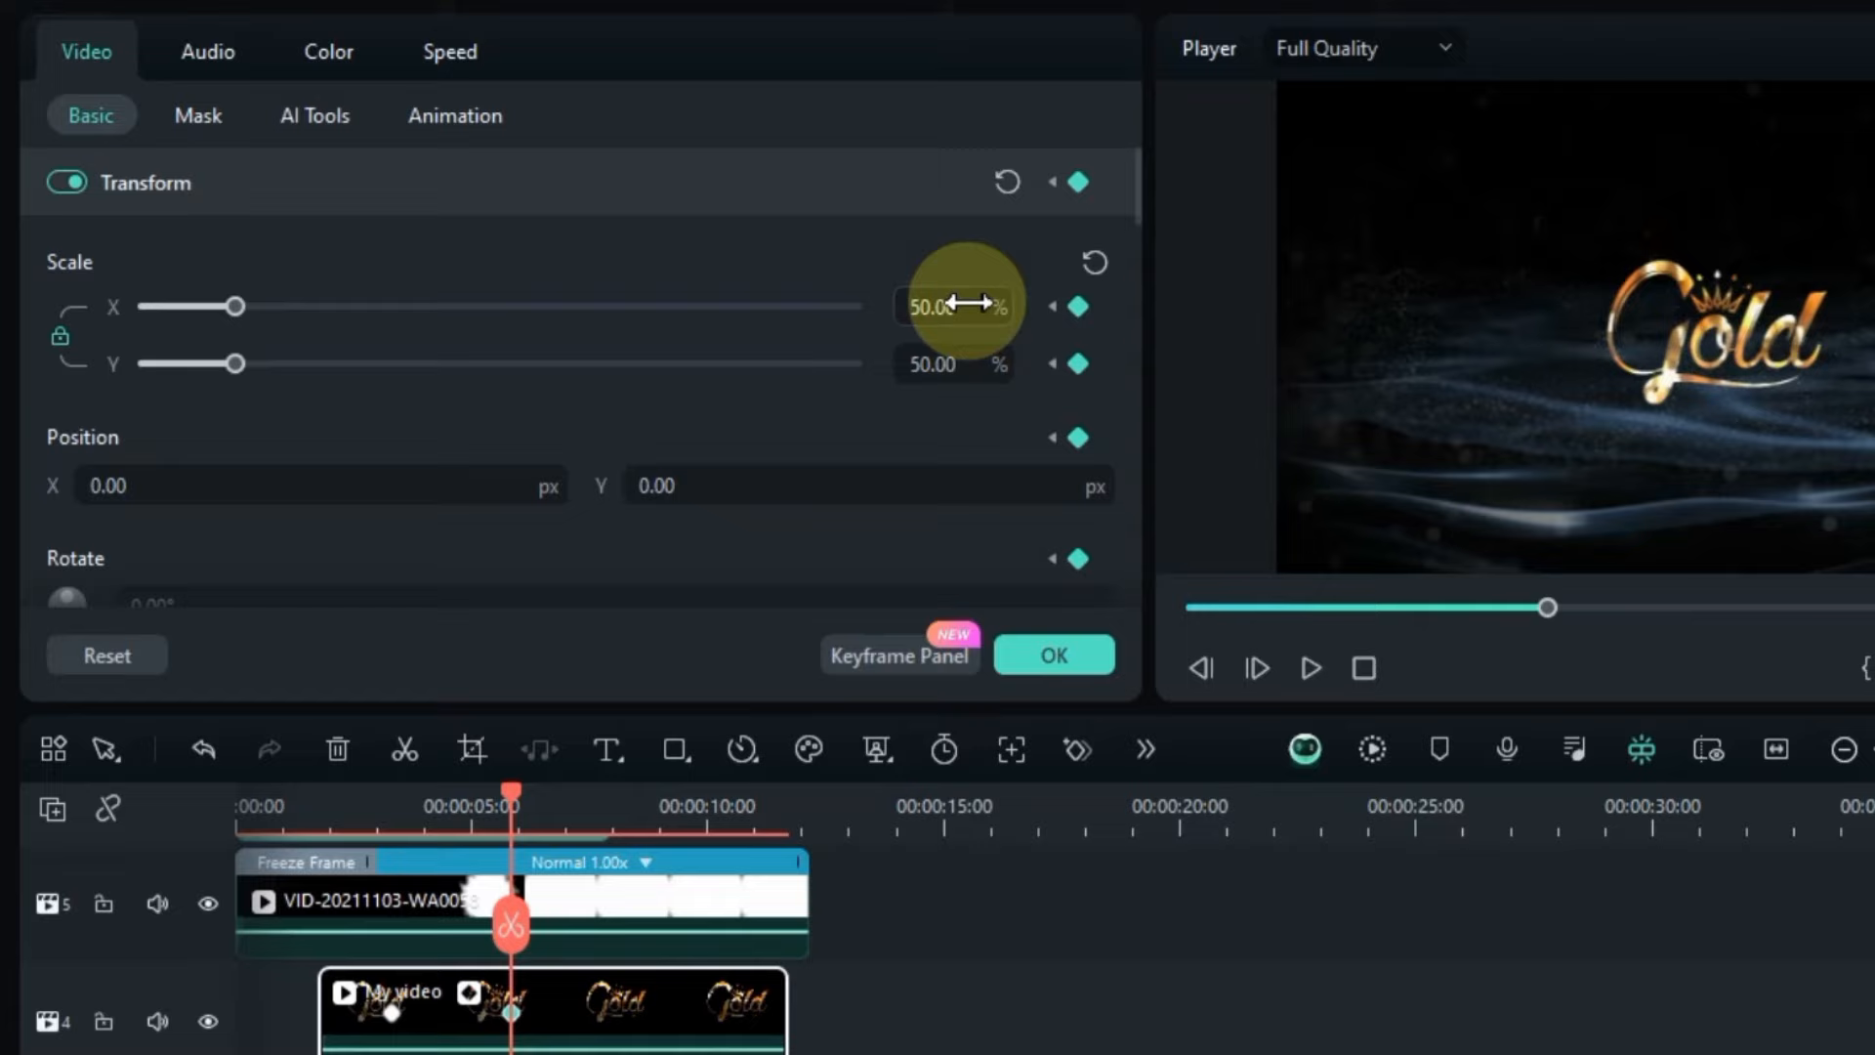
pyautogui.moveTo(523, 814)
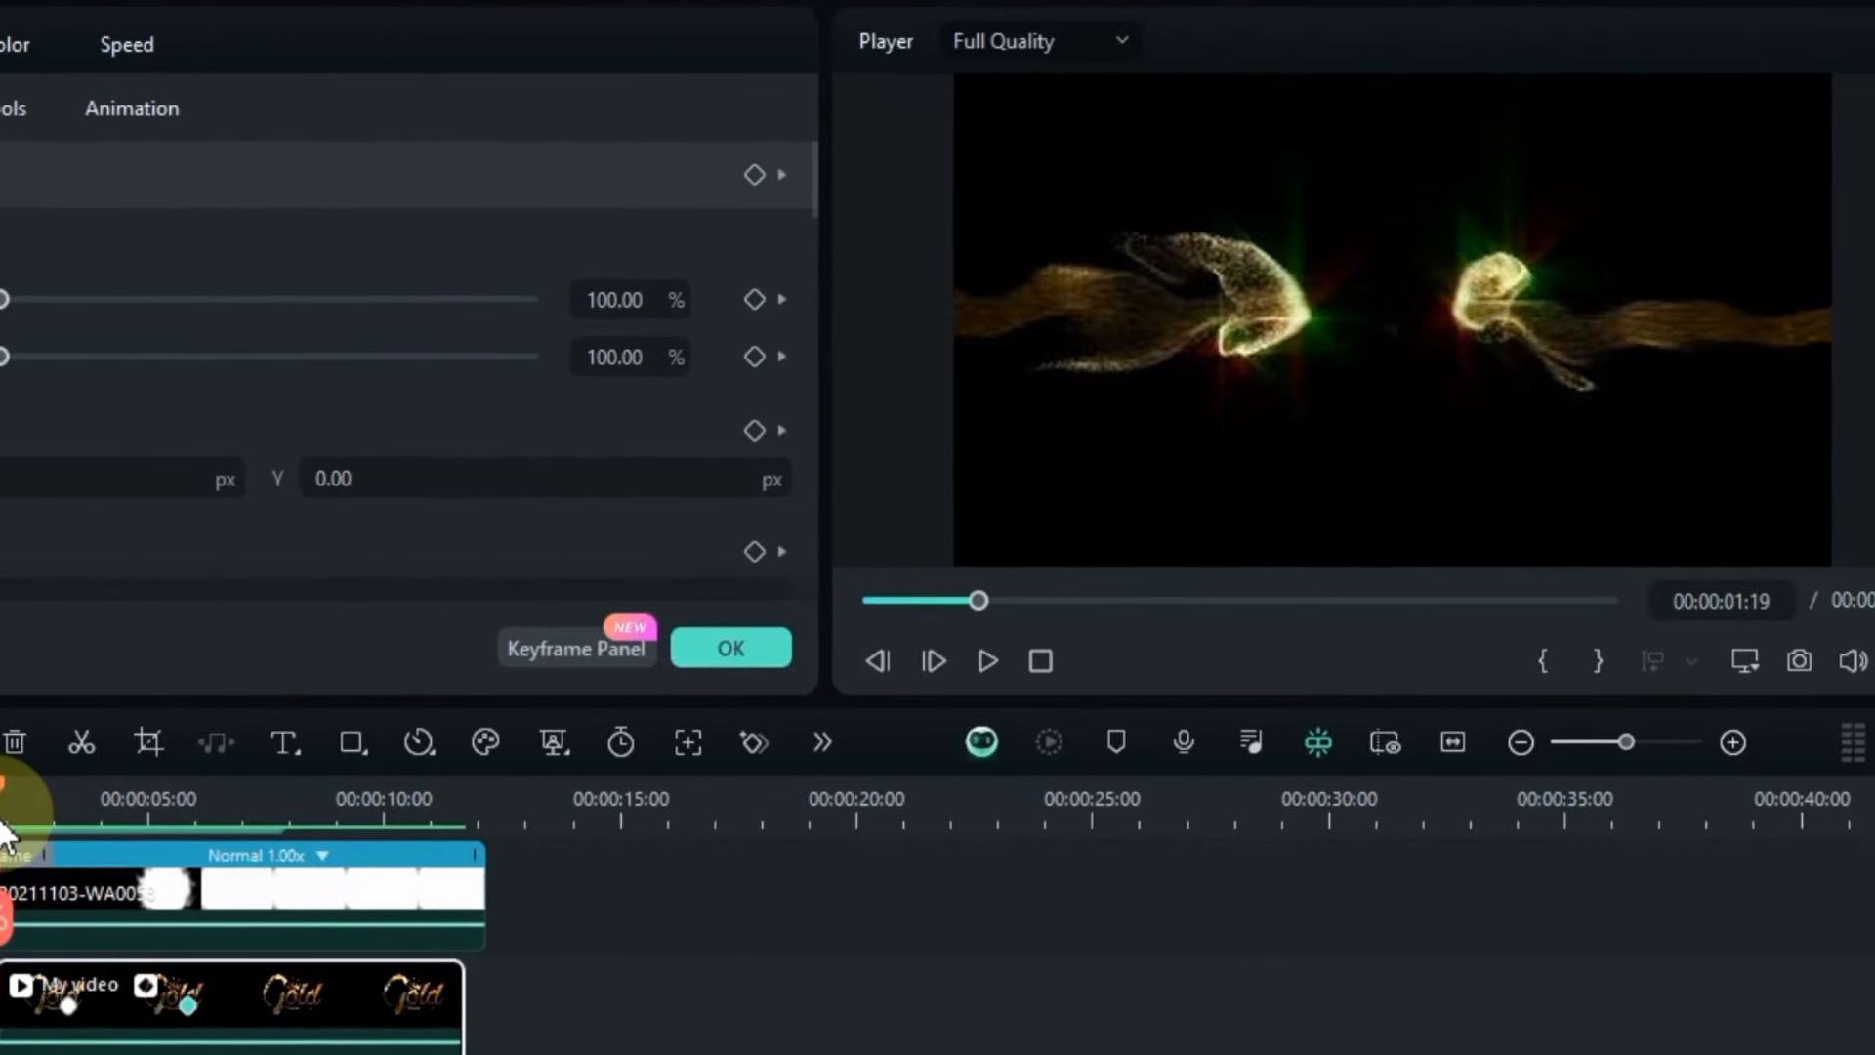
pyautogui.click(986, 660)
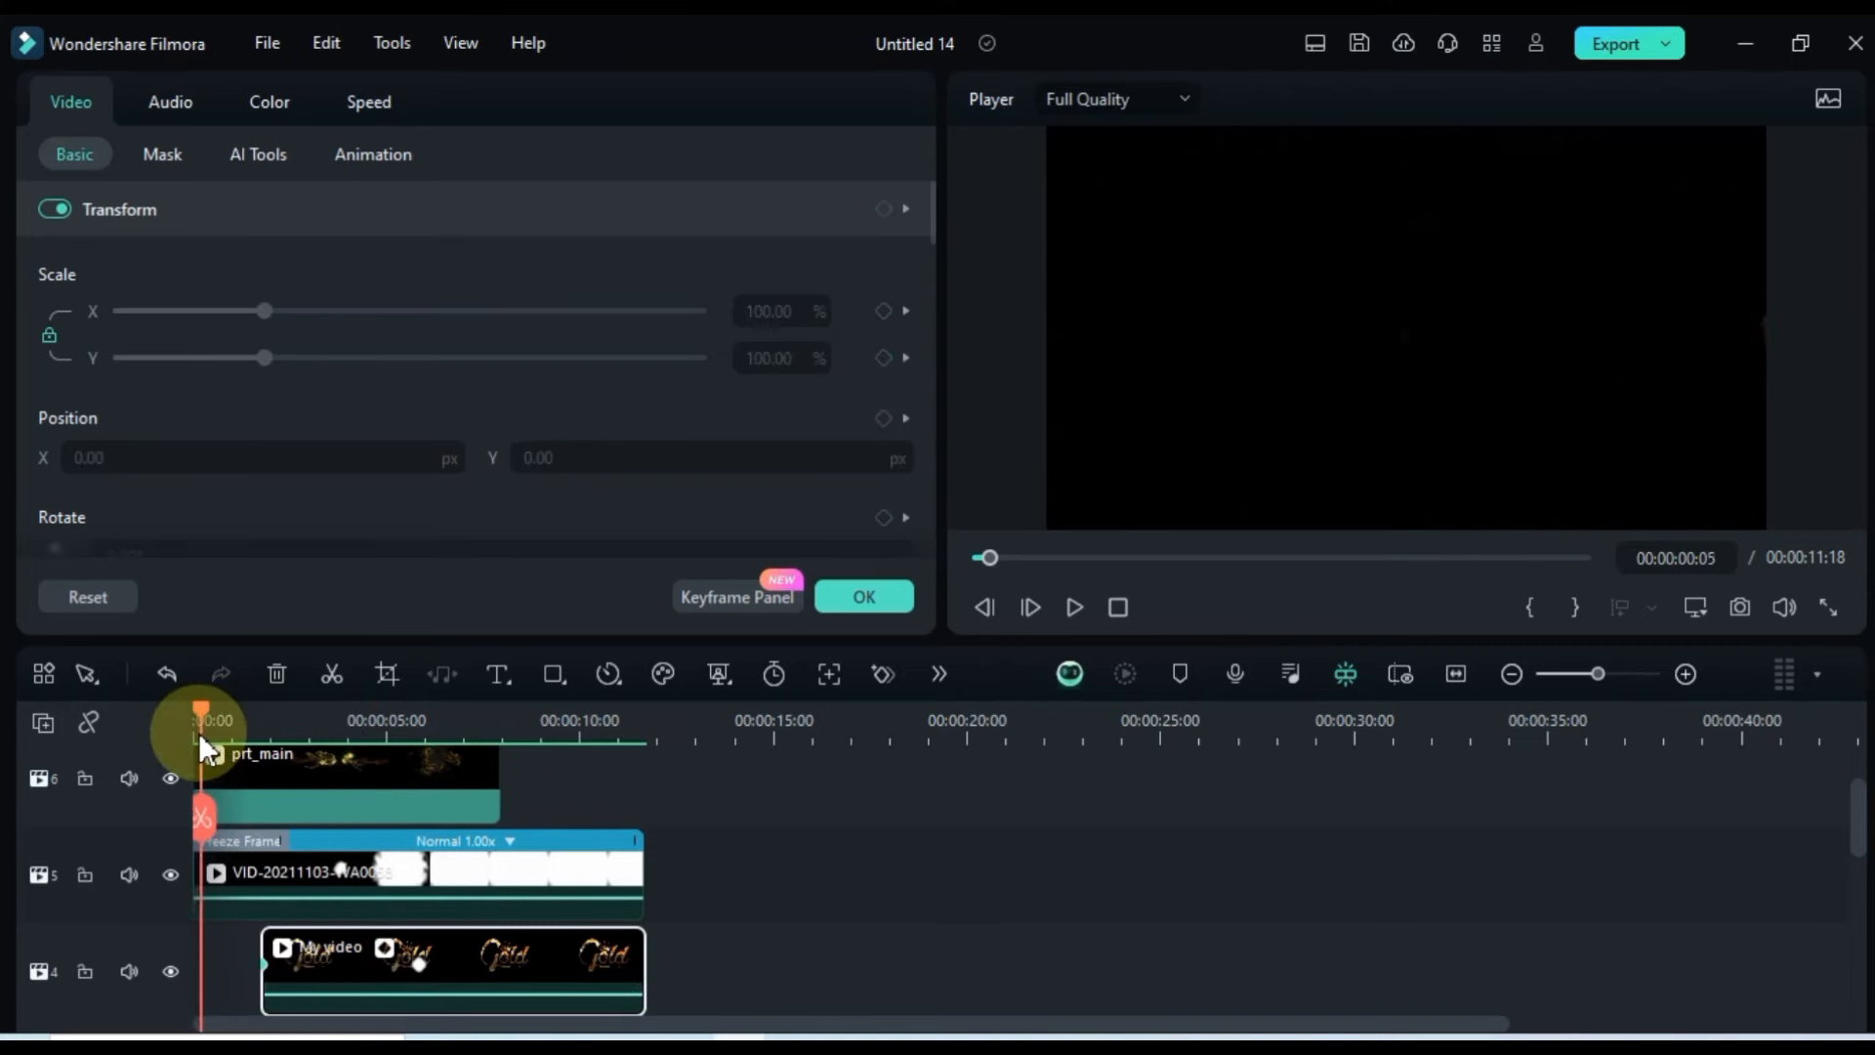
pyautogui.click(1071, 608)
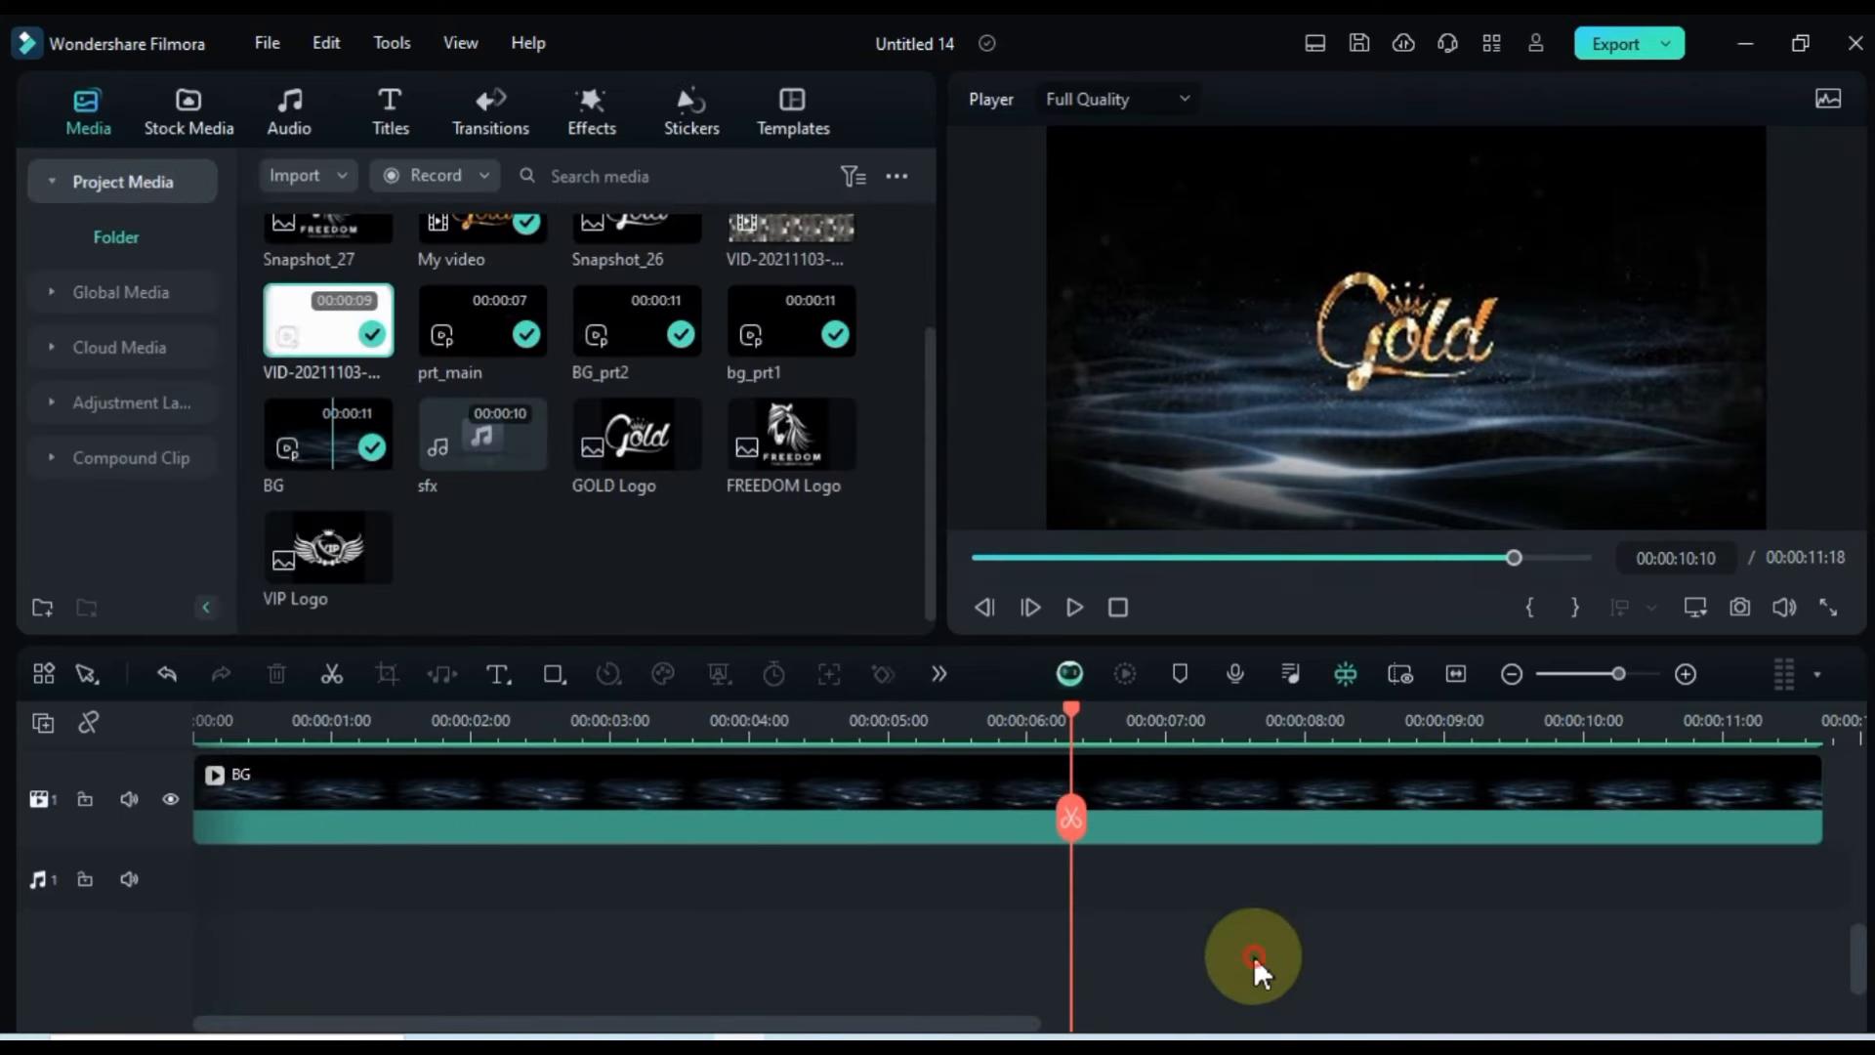
pyautogui.moveTo(467, 431)
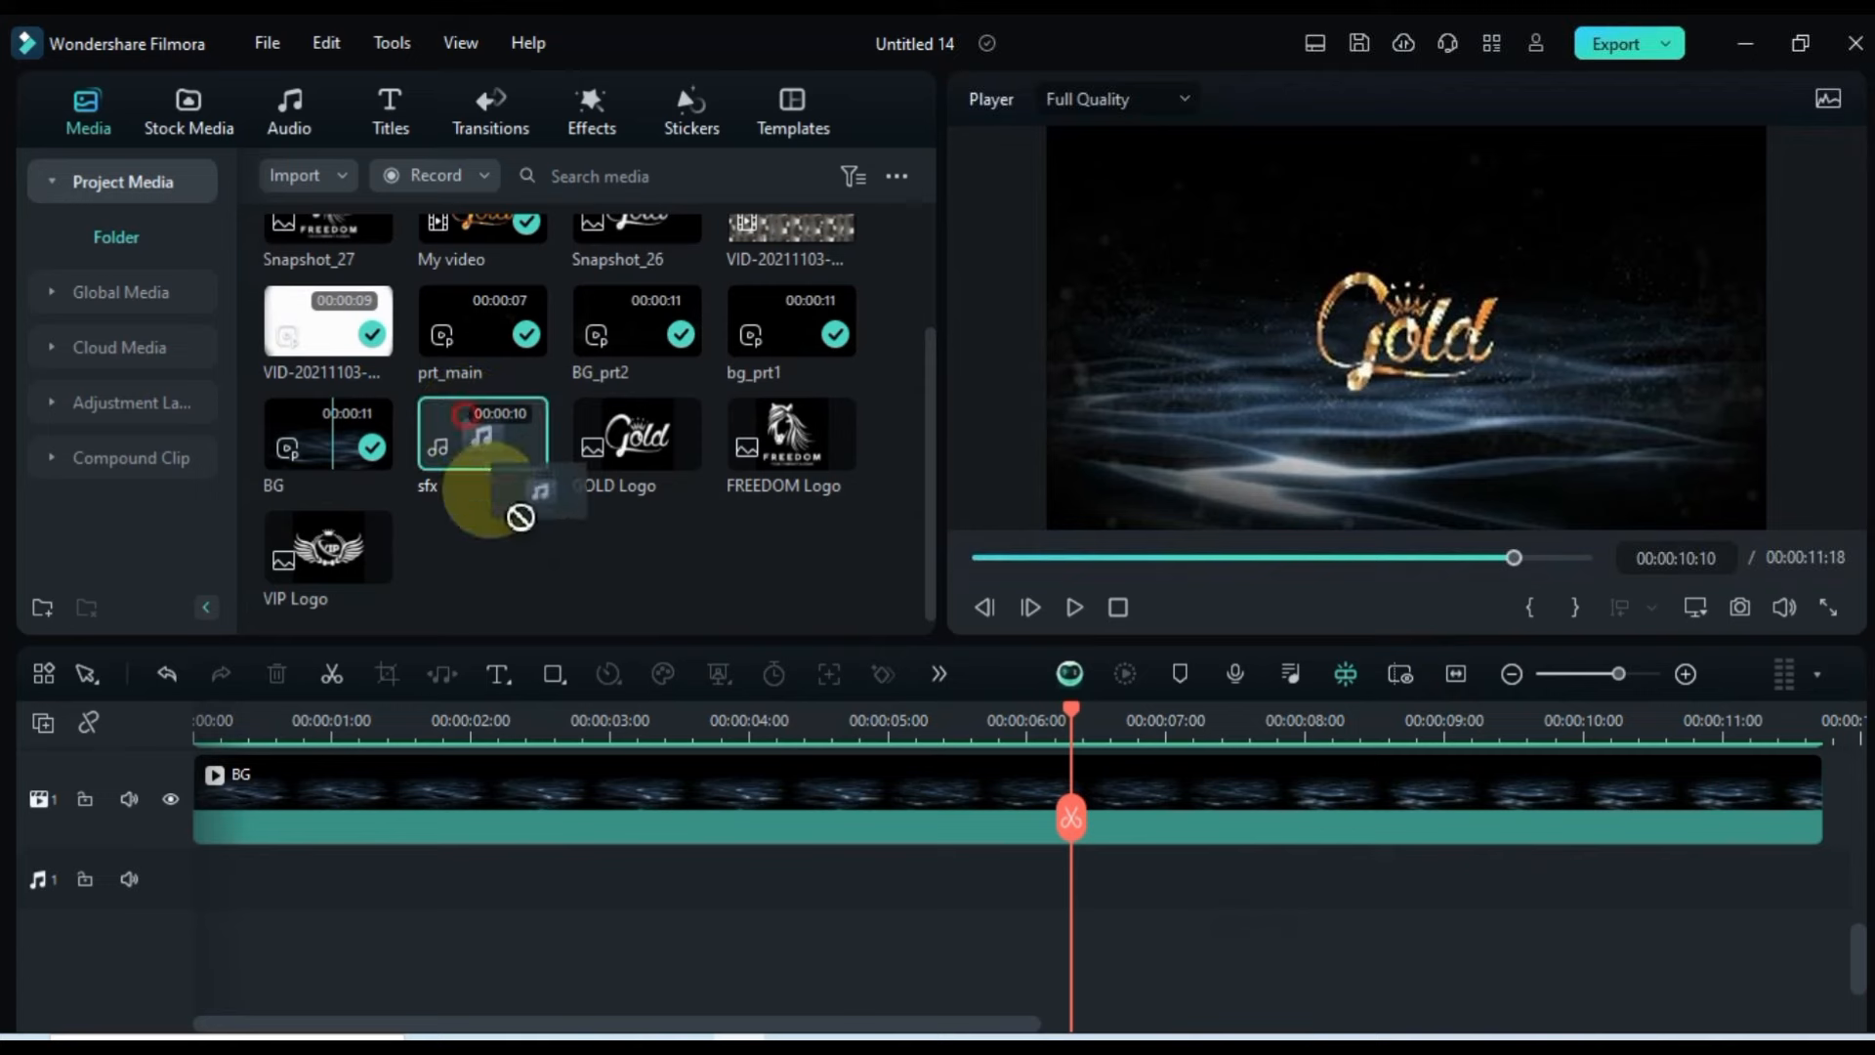
# Step: Place the sfx audio on the audio track at 00:00 and play the intro
pyautogui.moveTo(482, 434); pyautogui.dragTo(729, 891)
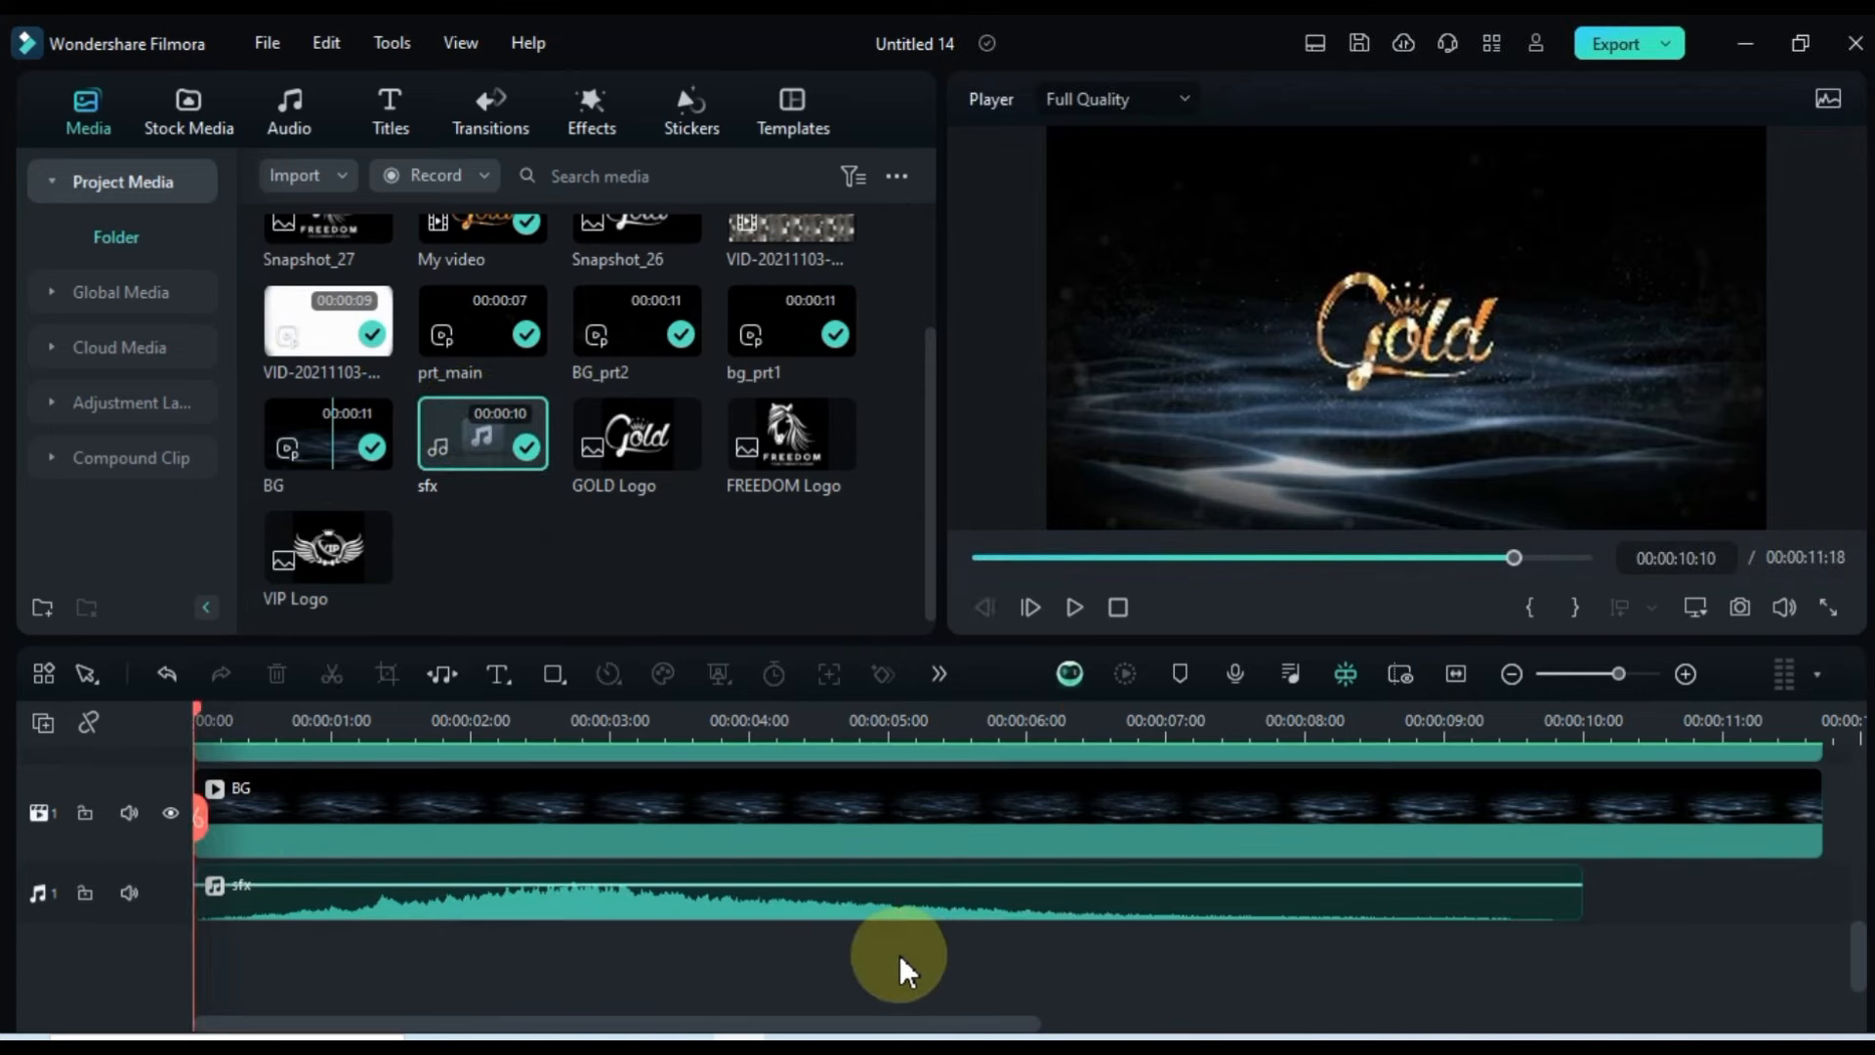
pyautogui.click(1073, 607)
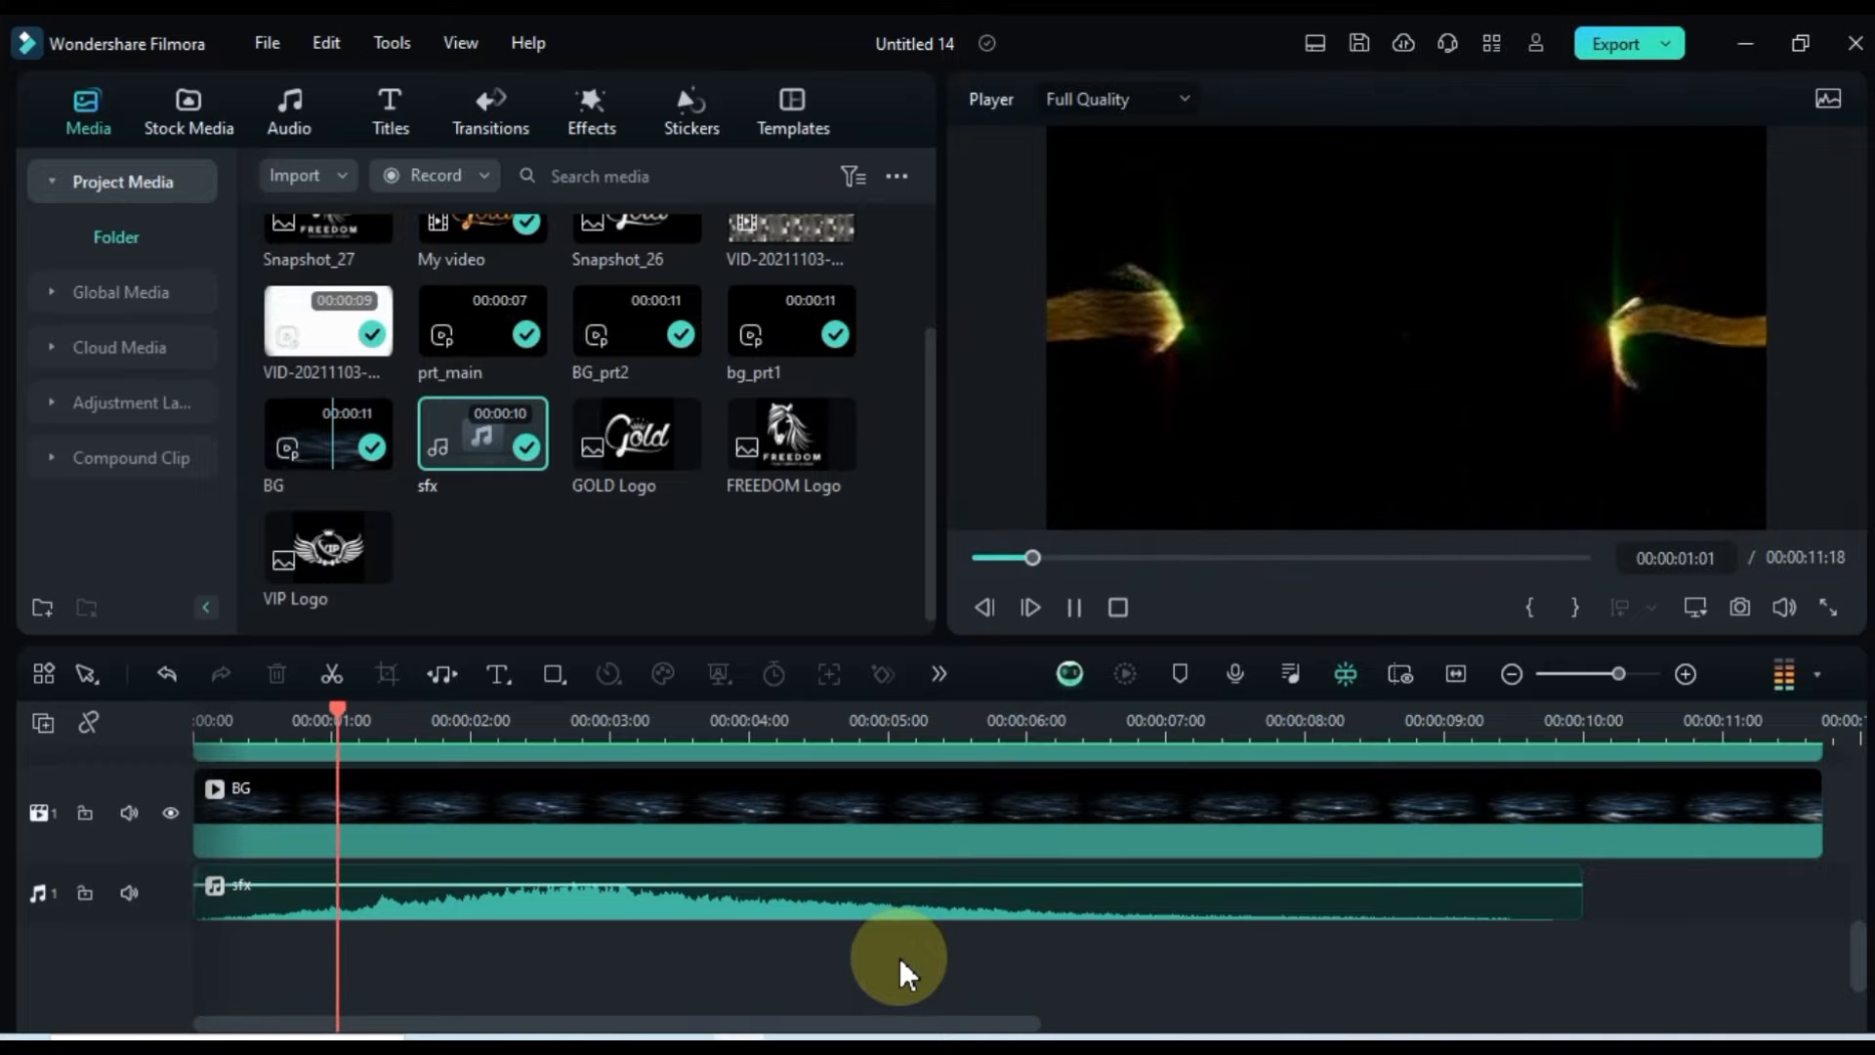